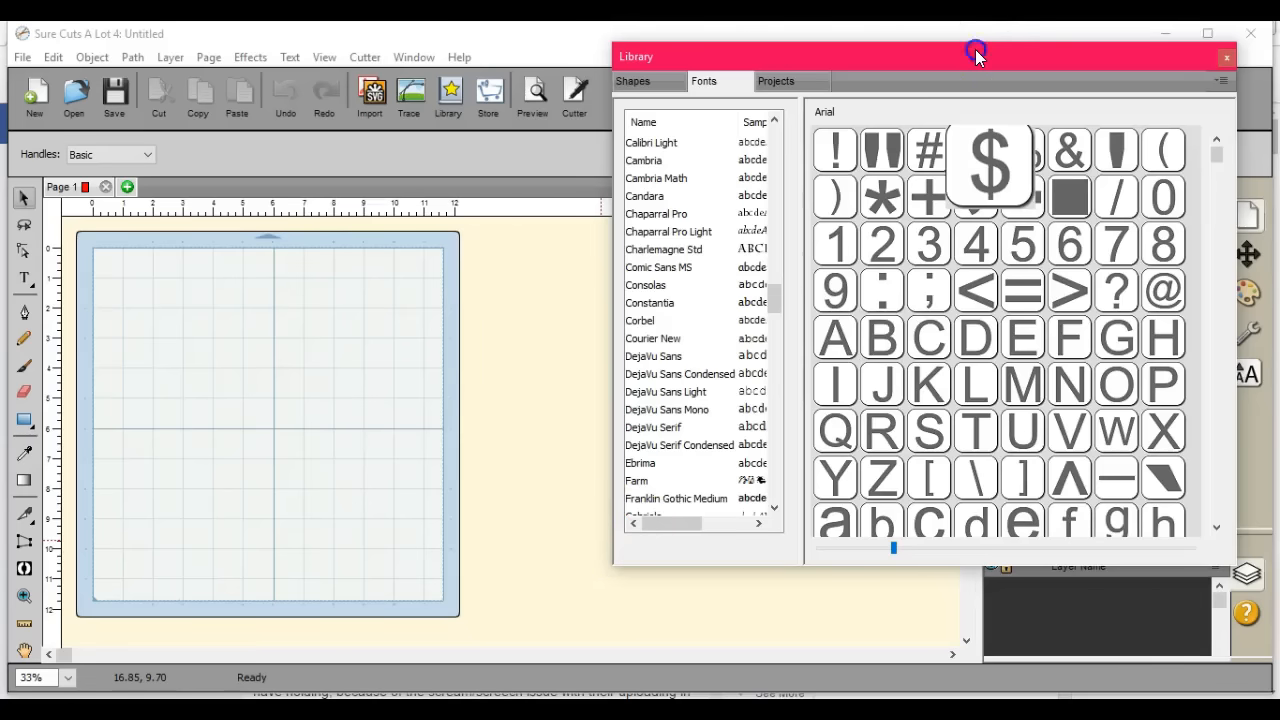
# Place the asterisk from the library's Shapes collection onto the mat and move the library panel aside
pyautogui.moveTo(976, 52); pyautogui.dragTo(916, 208)
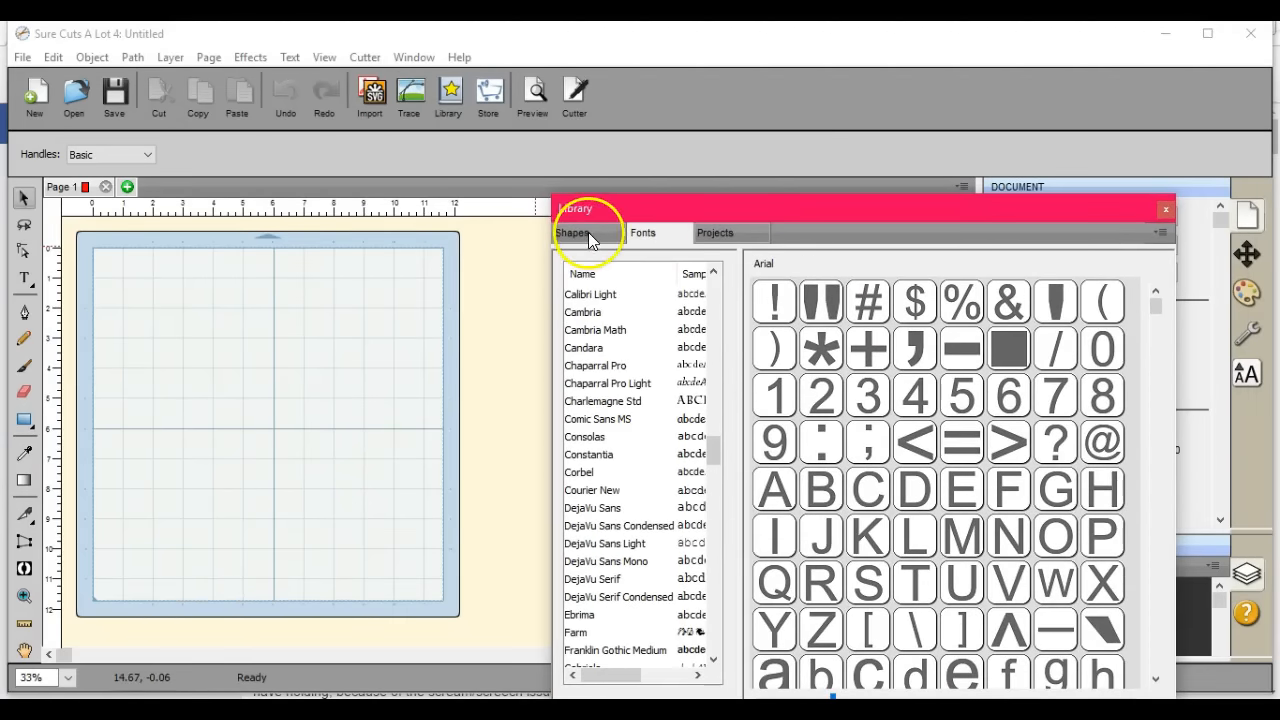
pyautogui.click(572, 232)
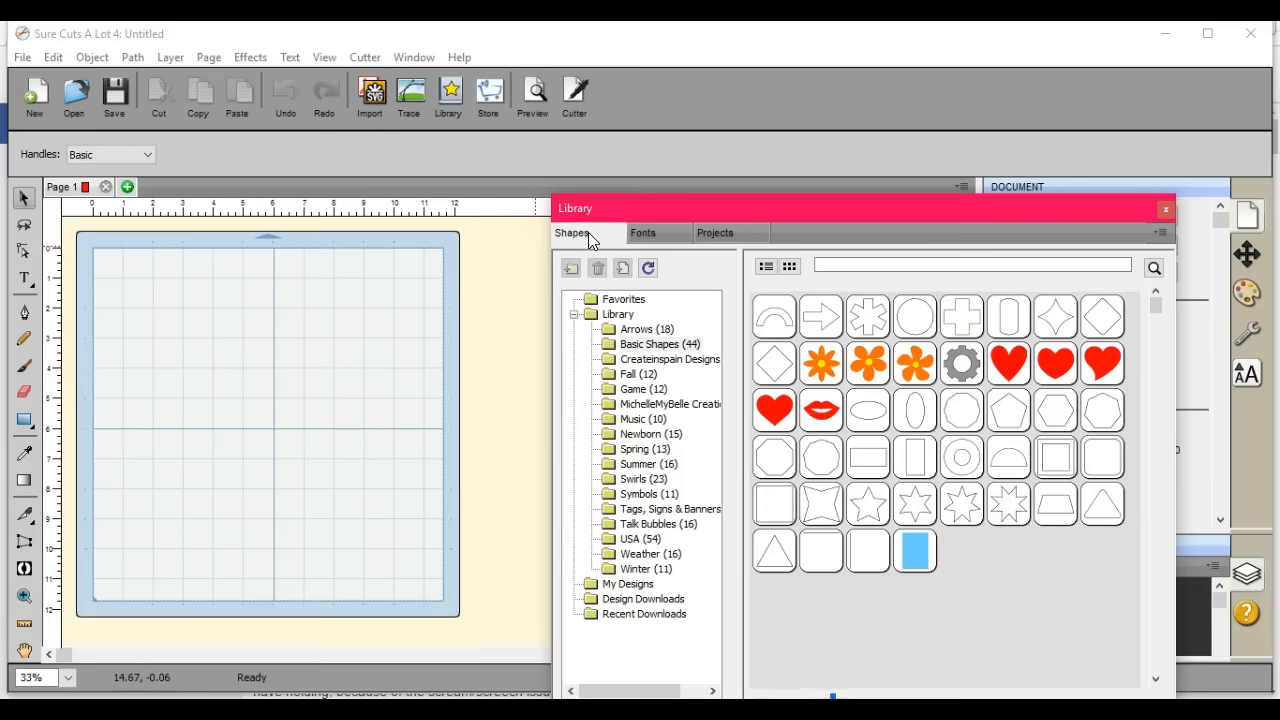
pyautogui.doubleClick(868, 316)
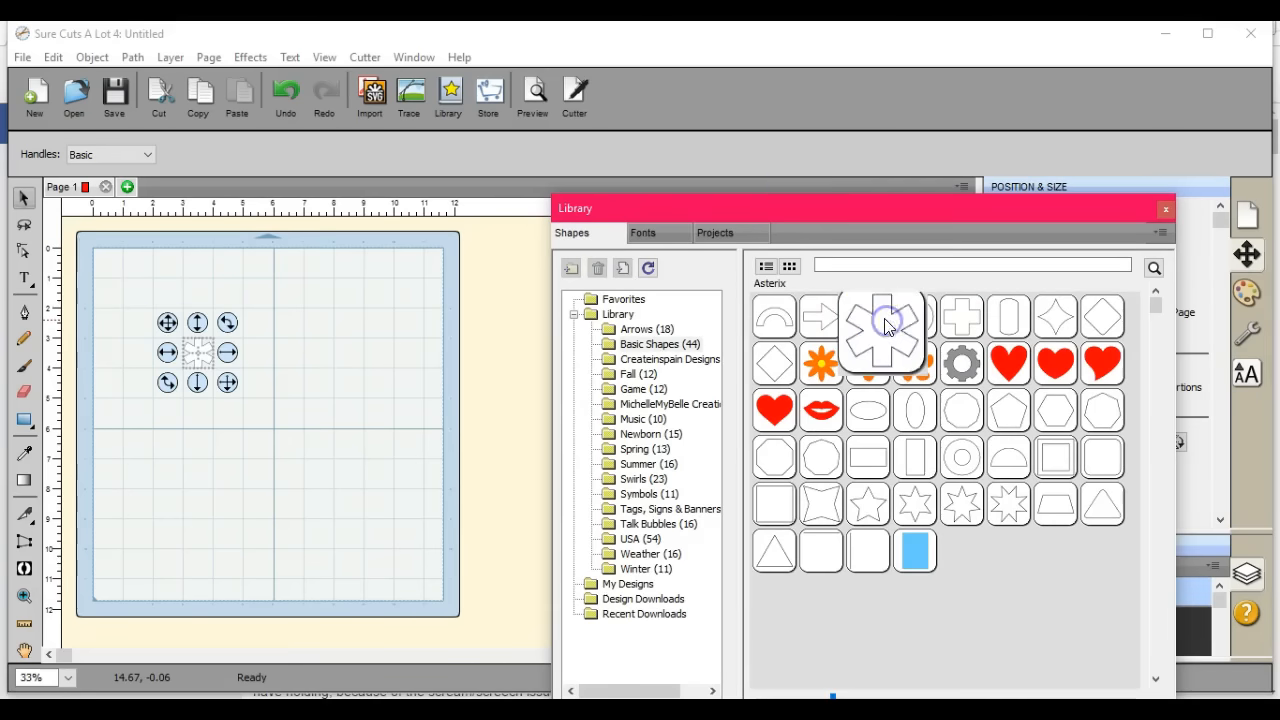
pyautogui.moveTo(860, 208); pyautogui.dragTo(756, 532)
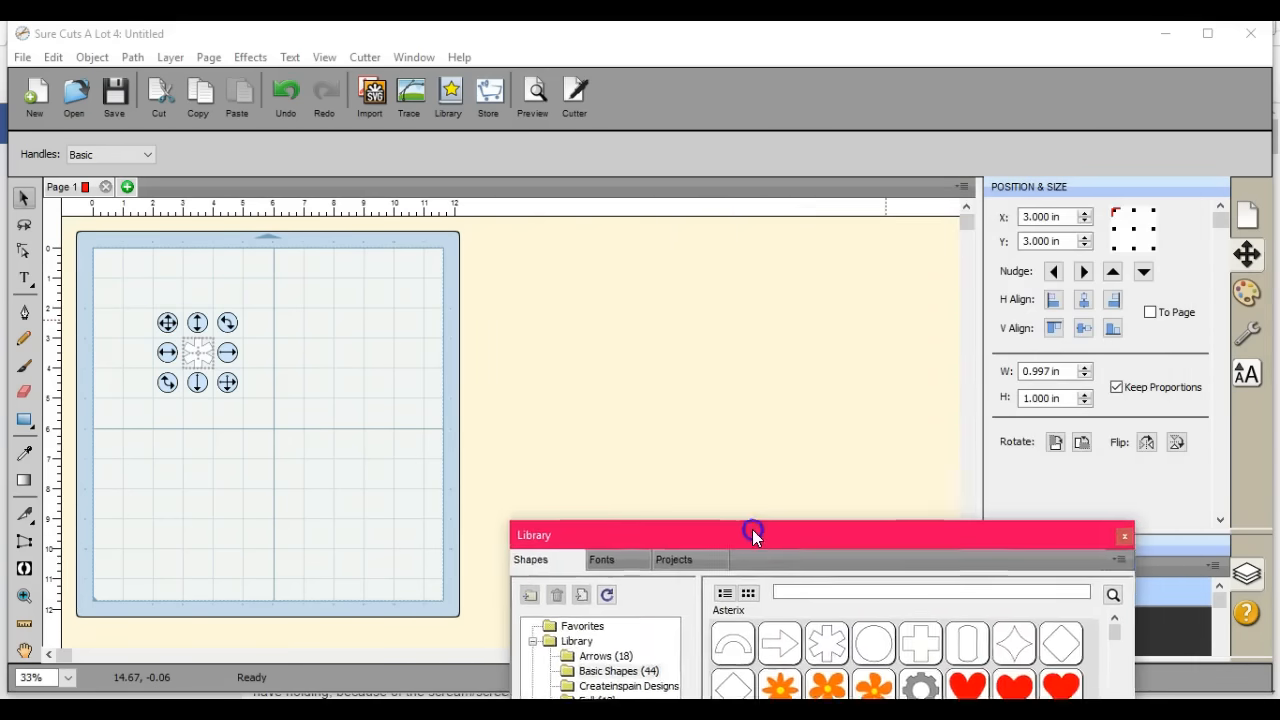
pyautogui.moveTo(756, 534); pyautogui.dragTo(740, 566)
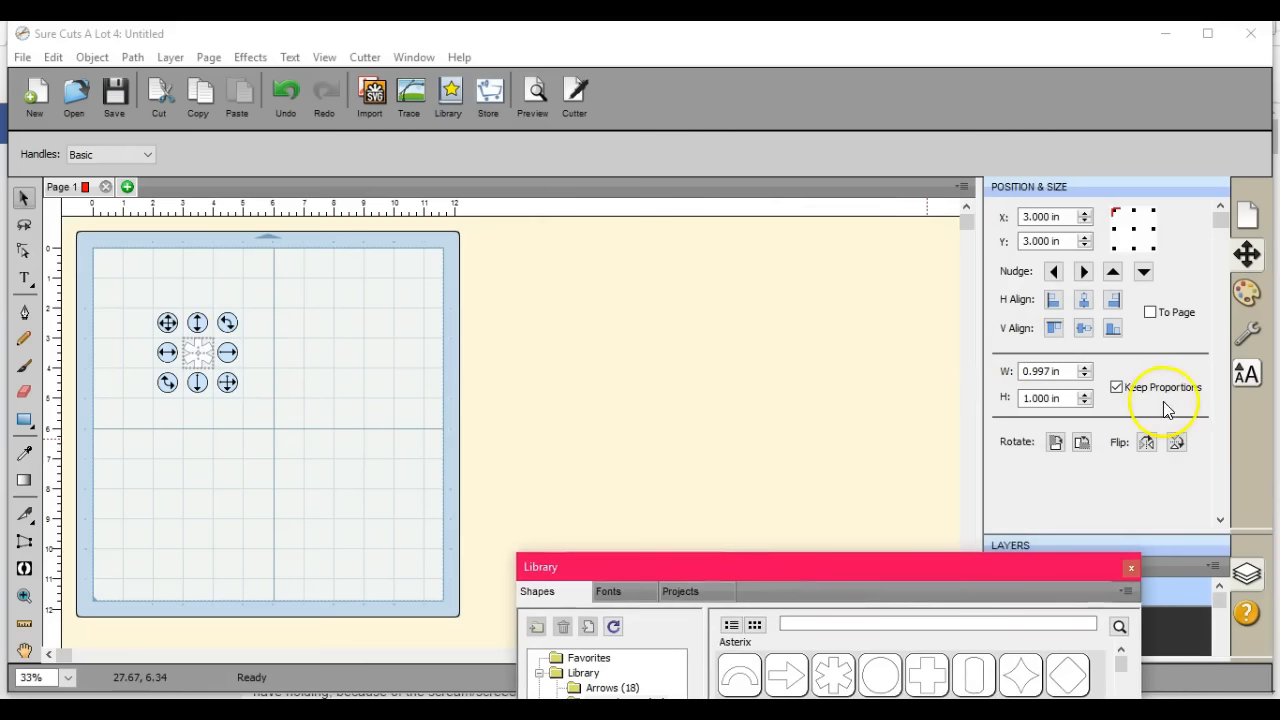
# Enlarge the asterisk to about 6.25 inches wide and nudge it toward the upper left
pyautogui.click(1084, 366)
pyautogui.write('5.000')
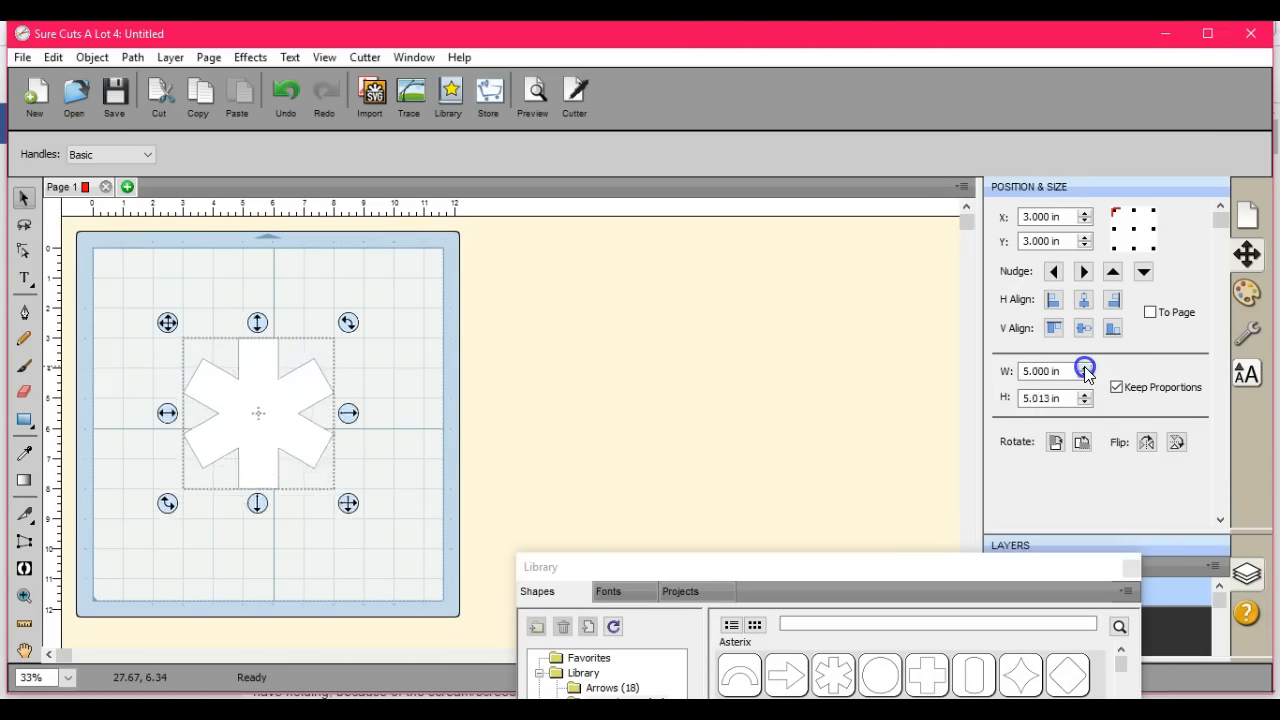
pyautogui.click(1084, 366)
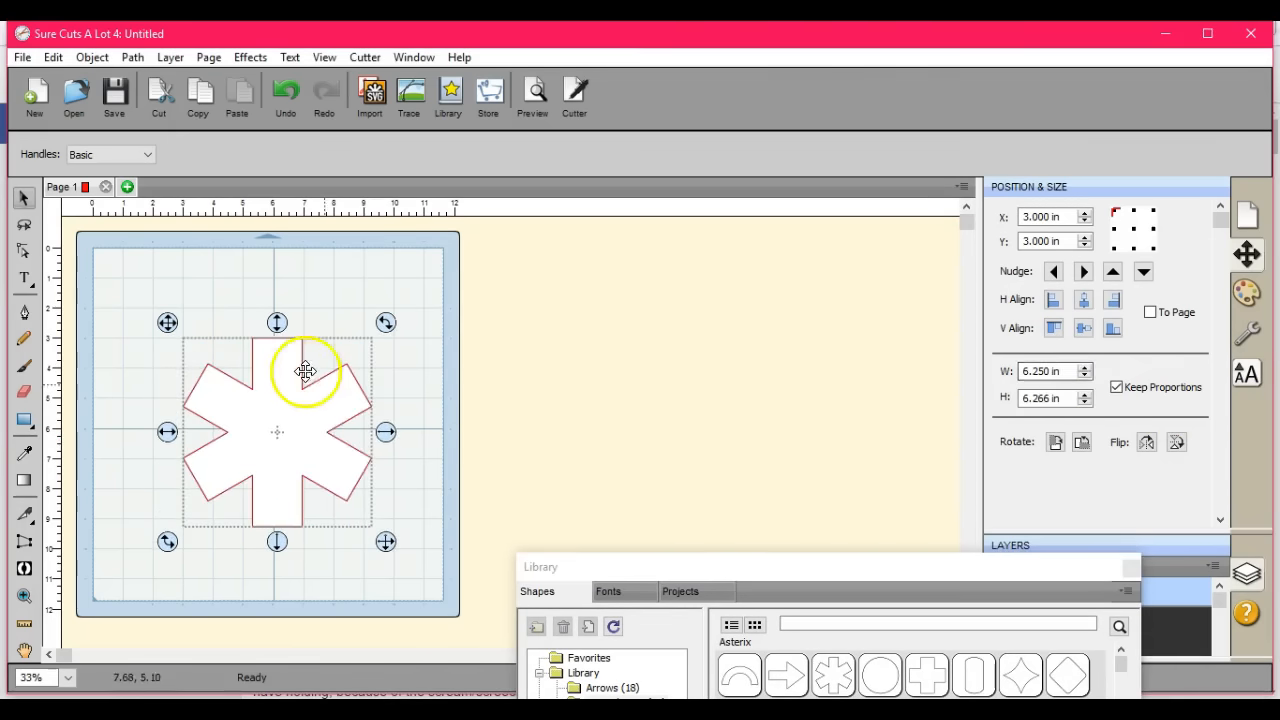
pyautogui.moveTo(308, 370); pyautogui.dragTo(300, 396)
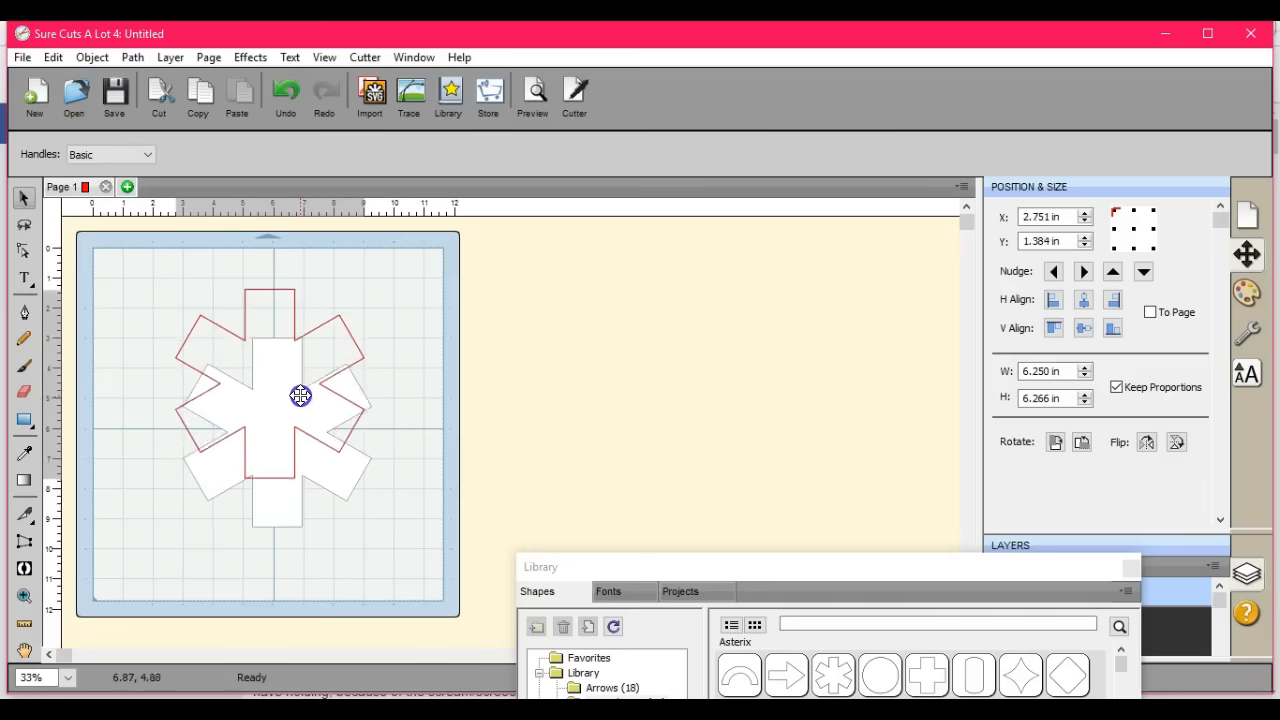
# Reposition the asterisk so its top edge sits near the mat's upper boundary
pyautogui.moveTo(300, 396); pyautogui.dragTo(304, 376)
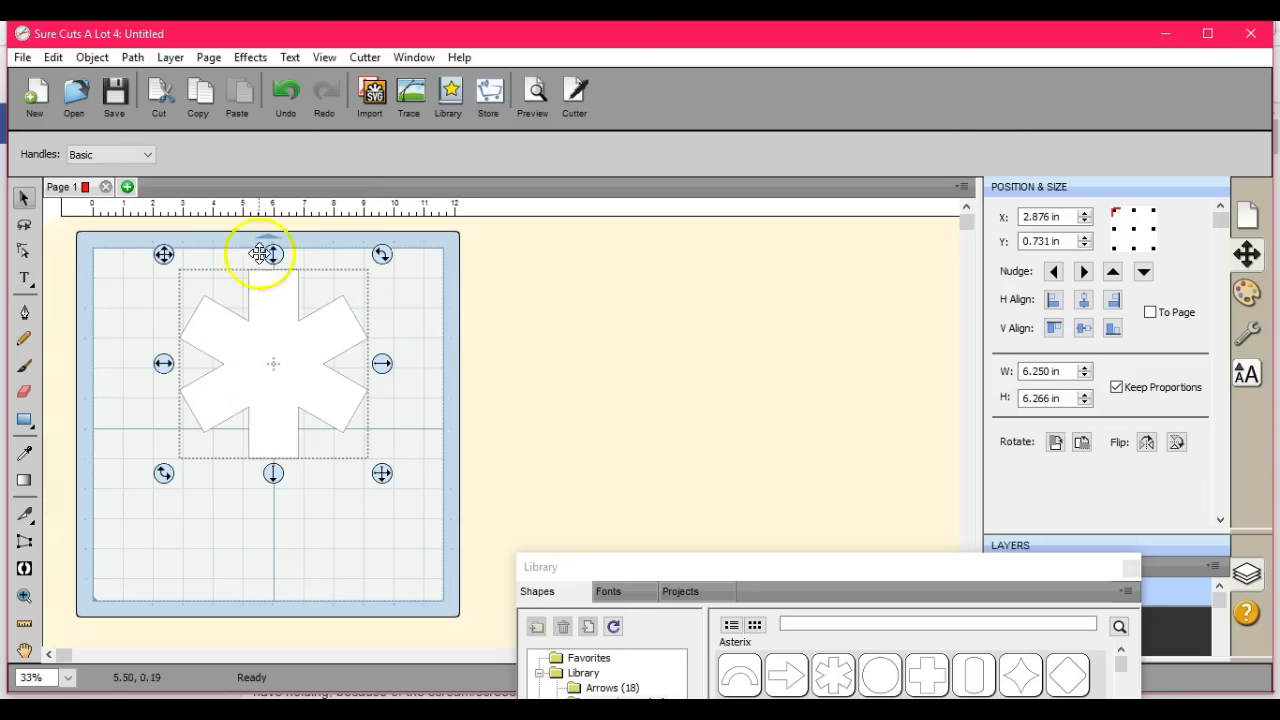
pyautogui.click(248, 56)
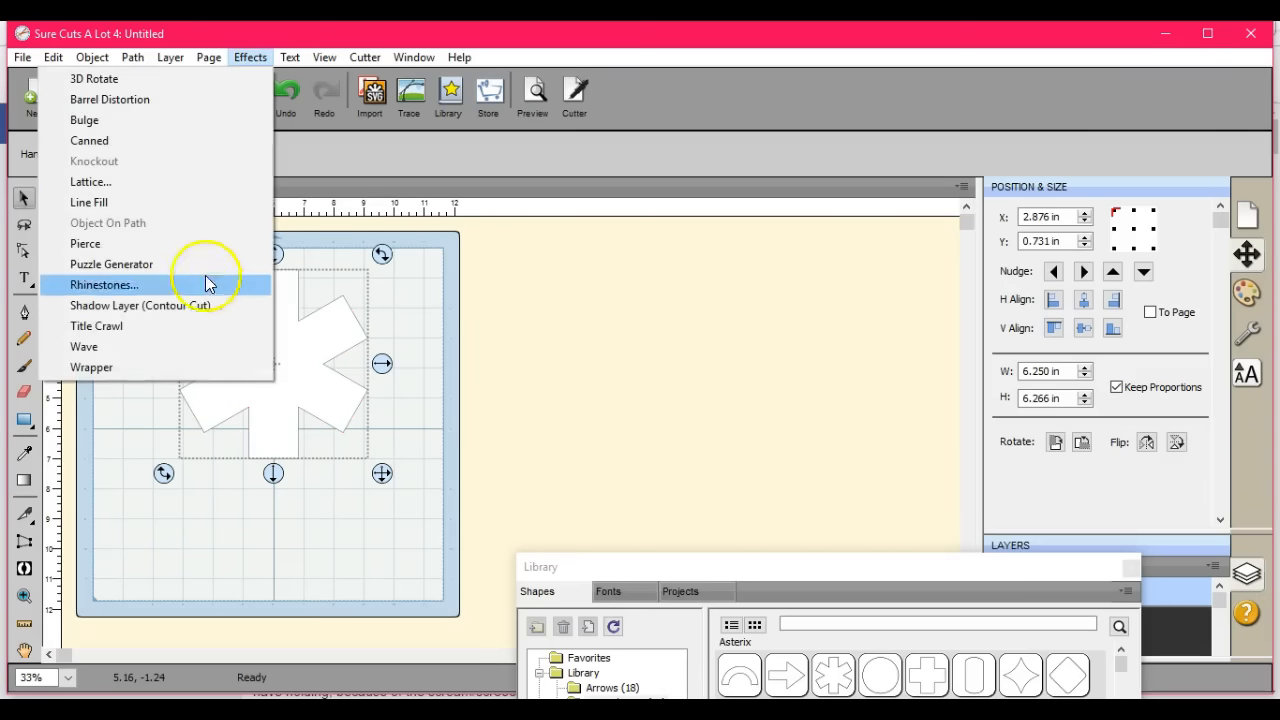
pyautogui.click(140, 304)
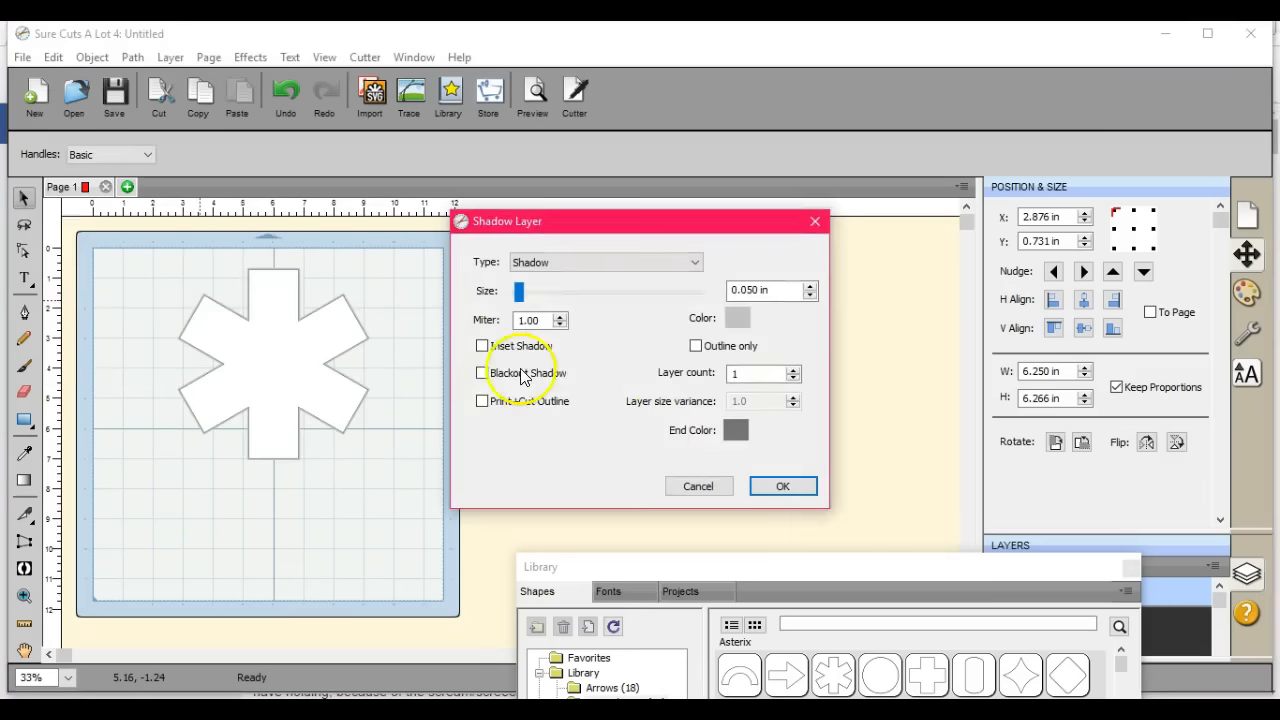
pyautogui.click(482, 344)
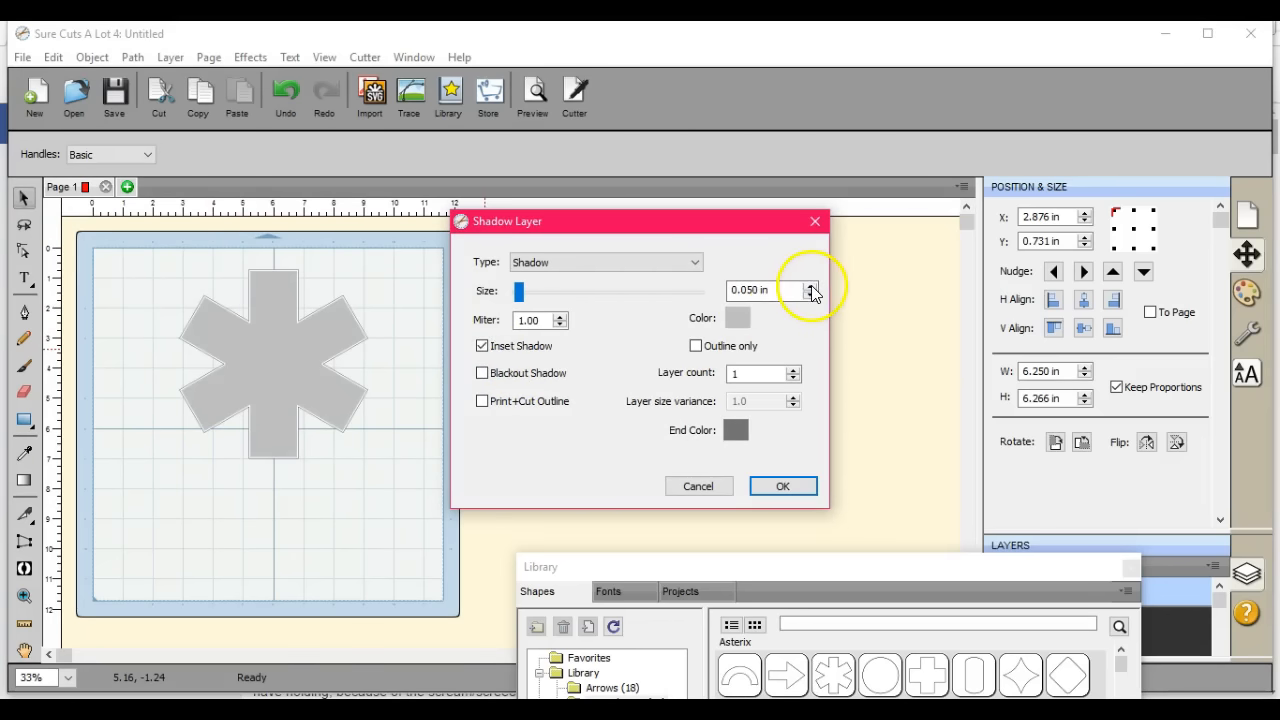
pyautogui.click(810, 286)
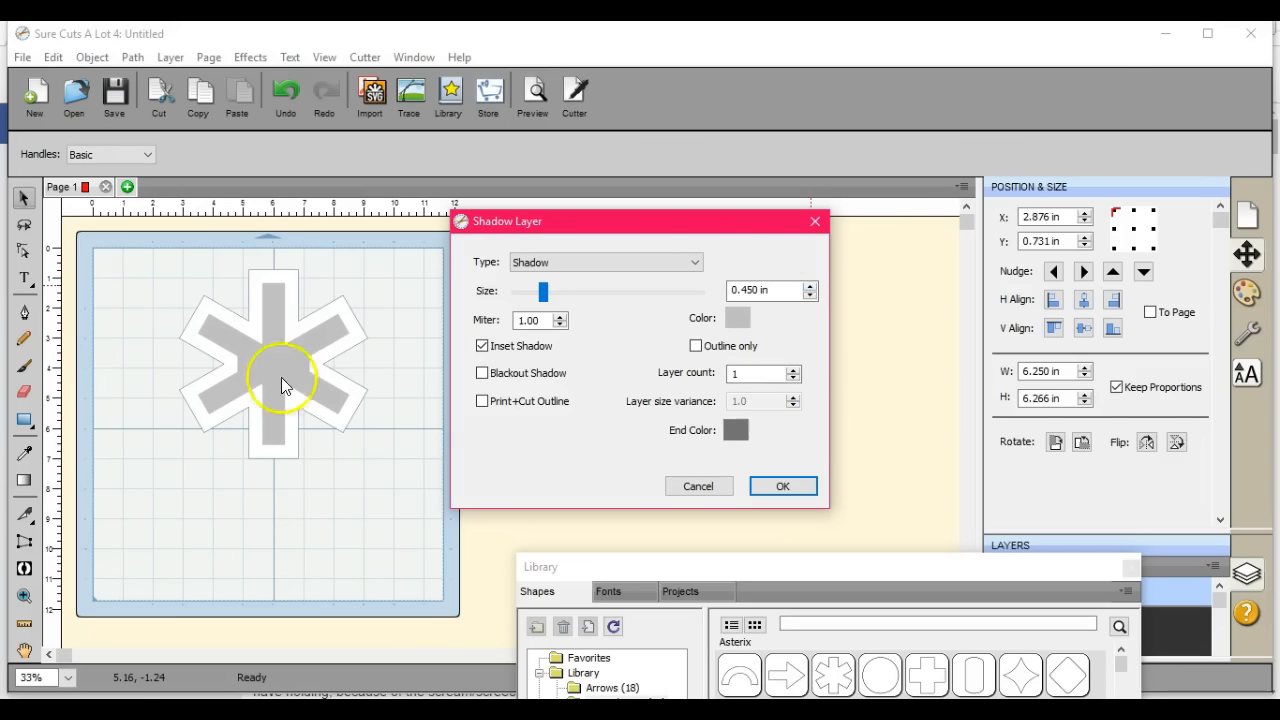
pyautogui.moveTo(248, 362)
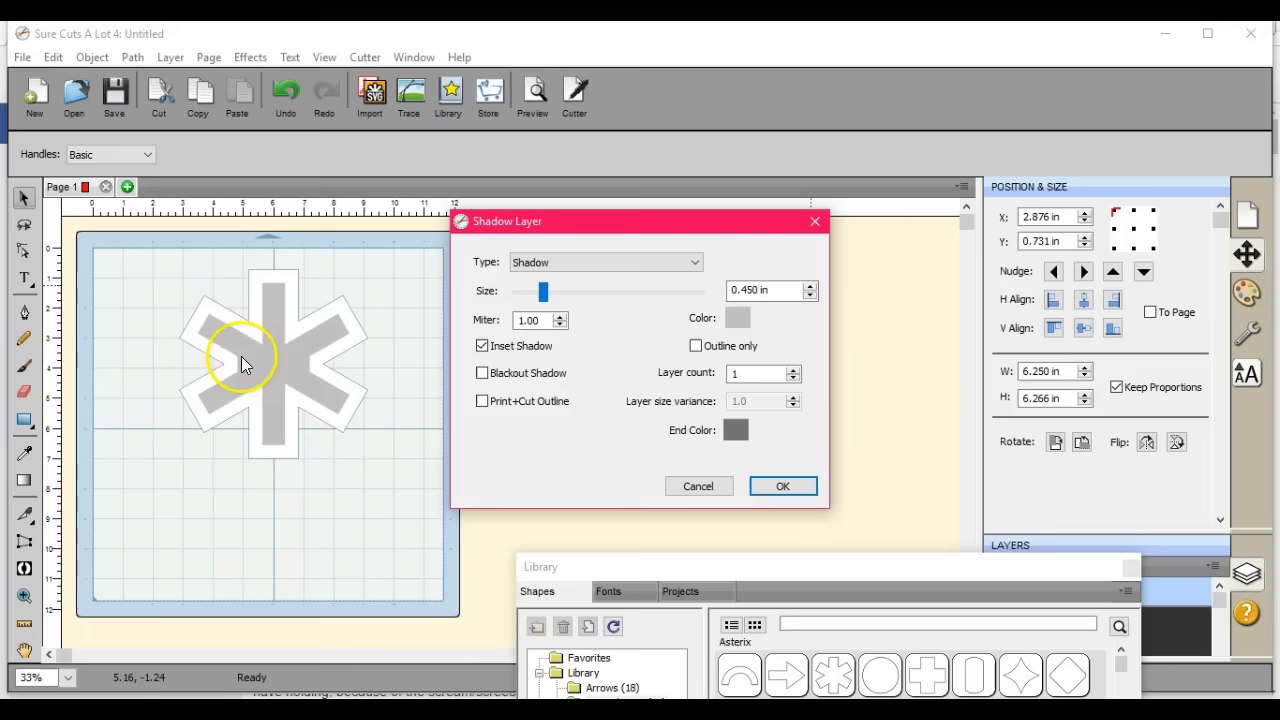
pyautogui.moveTo(696, 486)
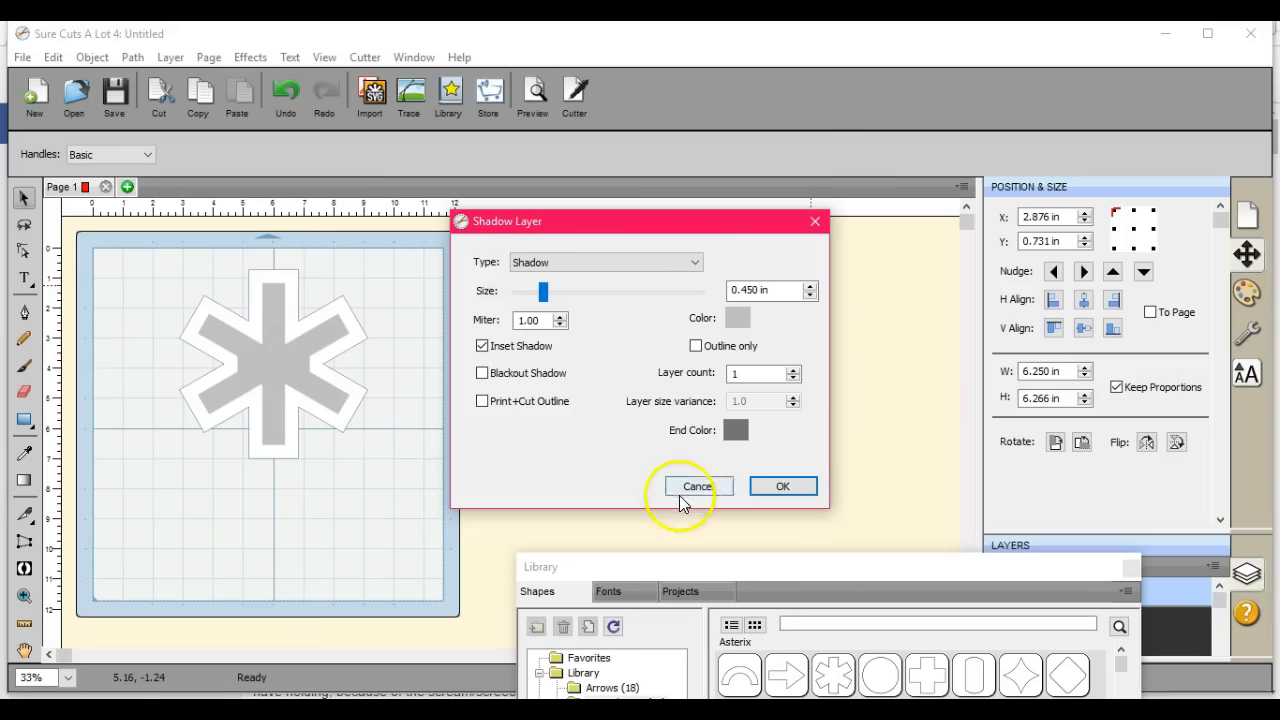
pyautogui.click(696, 486)
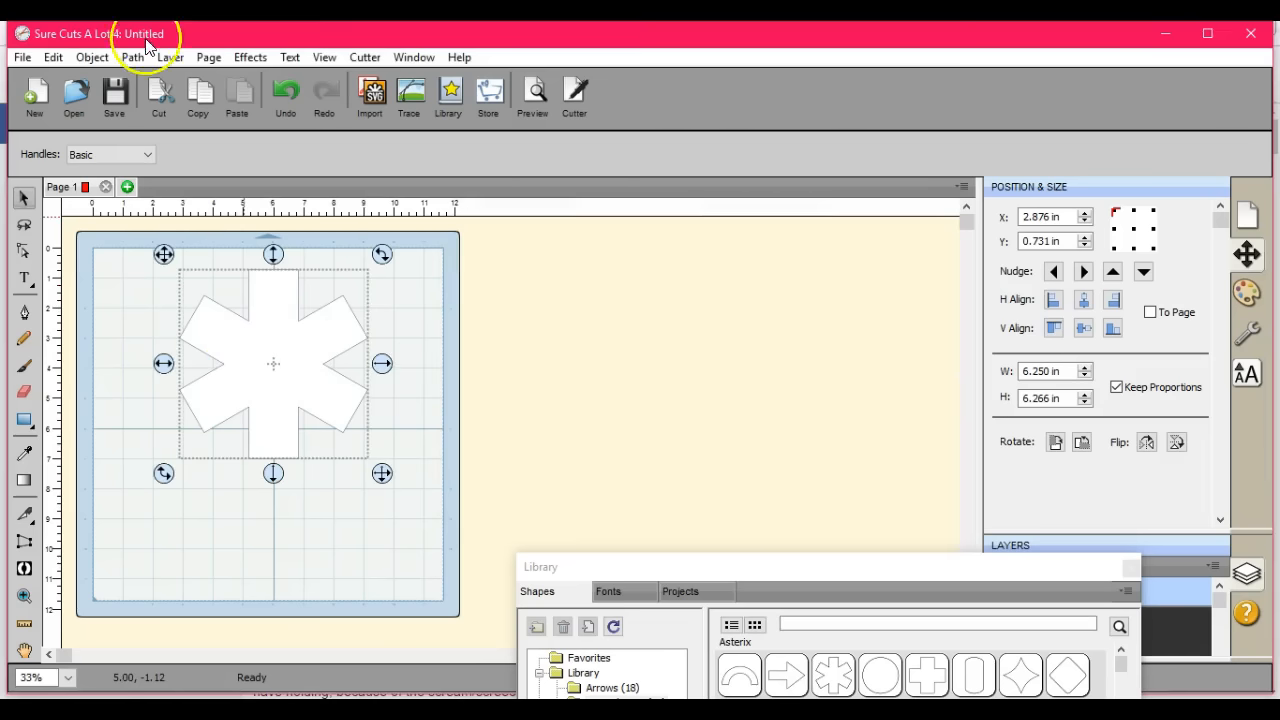
# In Path > Path Offset, preview a rounded inset offset of 0.450 in inside the asterisk
pyautogui.click(132, 56)
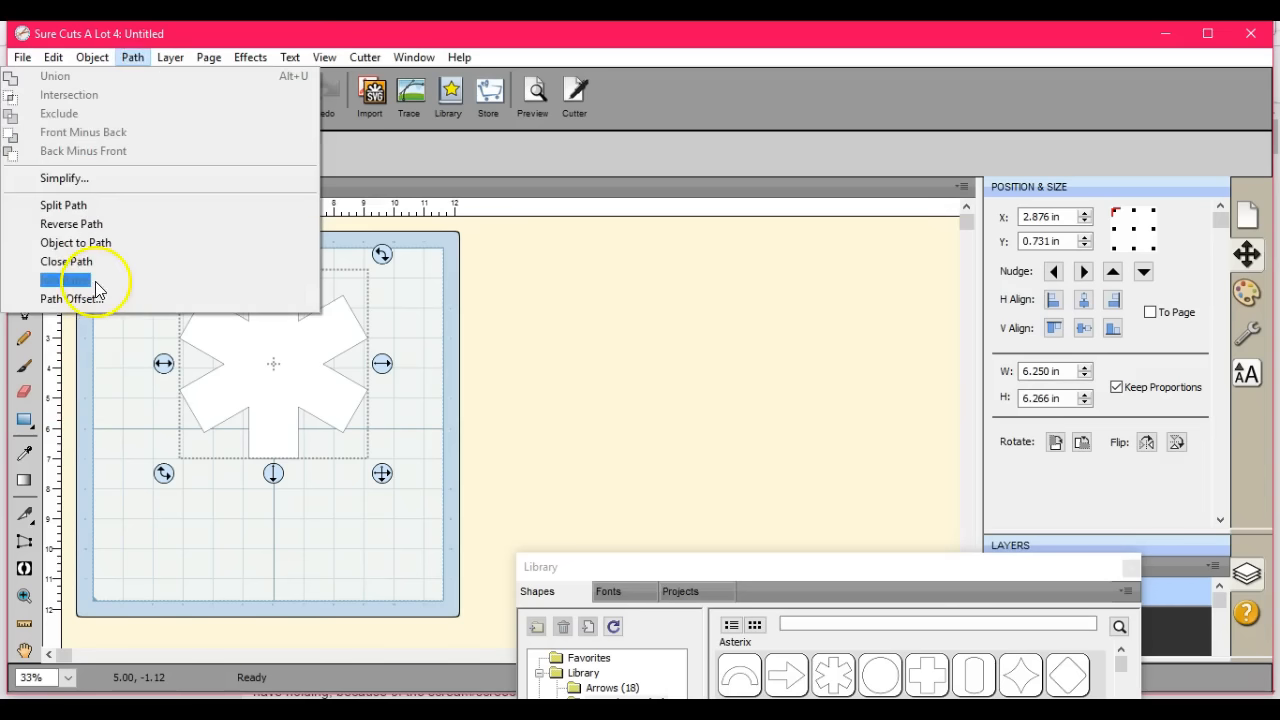
pyautogui.click(64, 298)
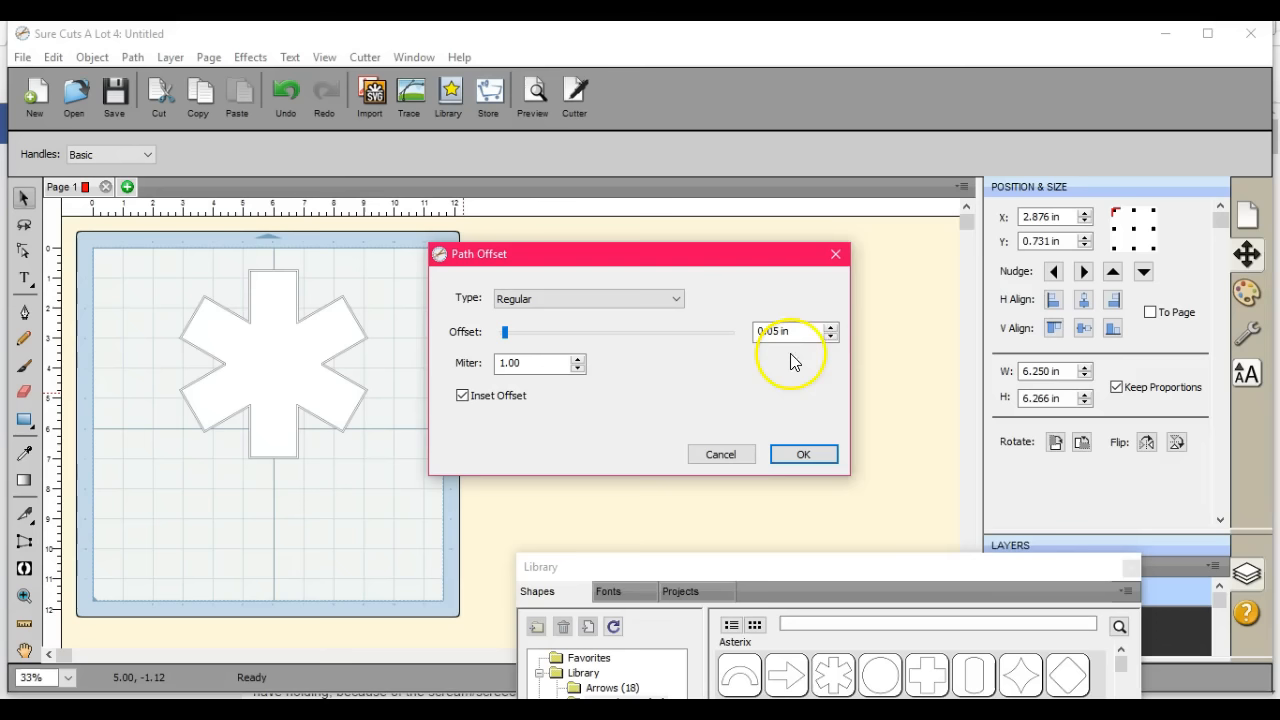
pyautogui.click(832, 326)
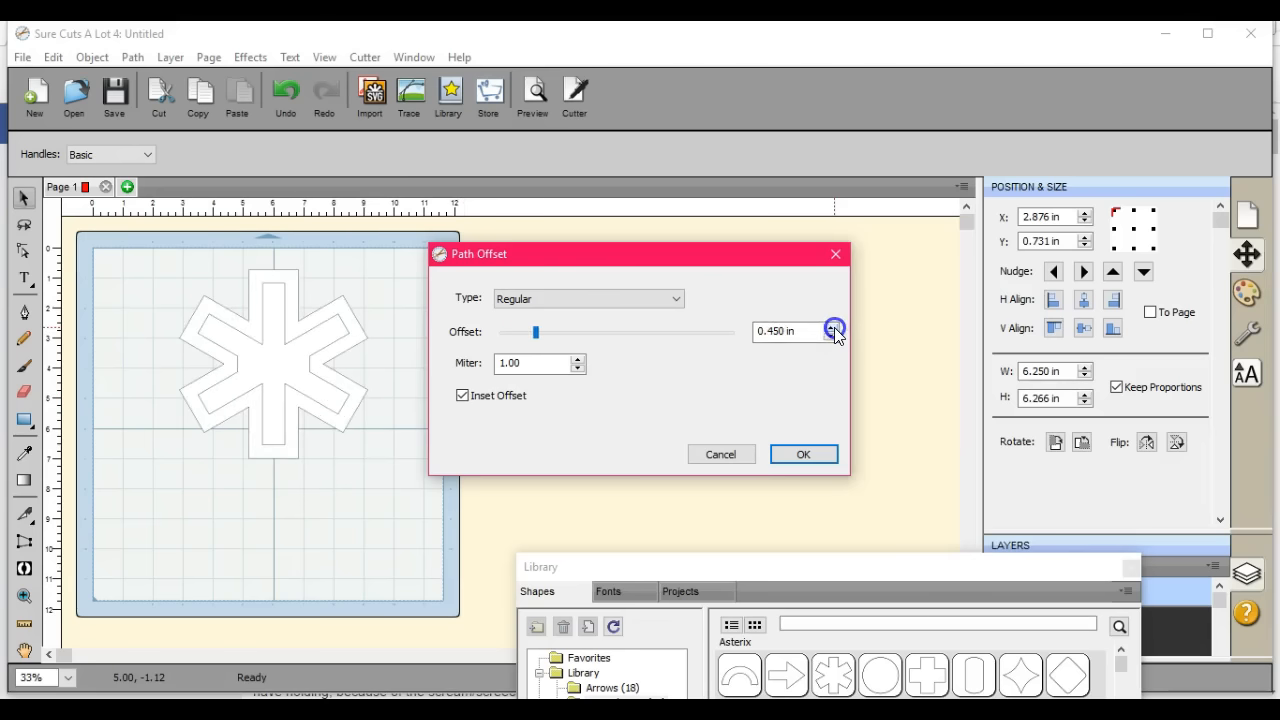
pyautogui.click(836, 328)
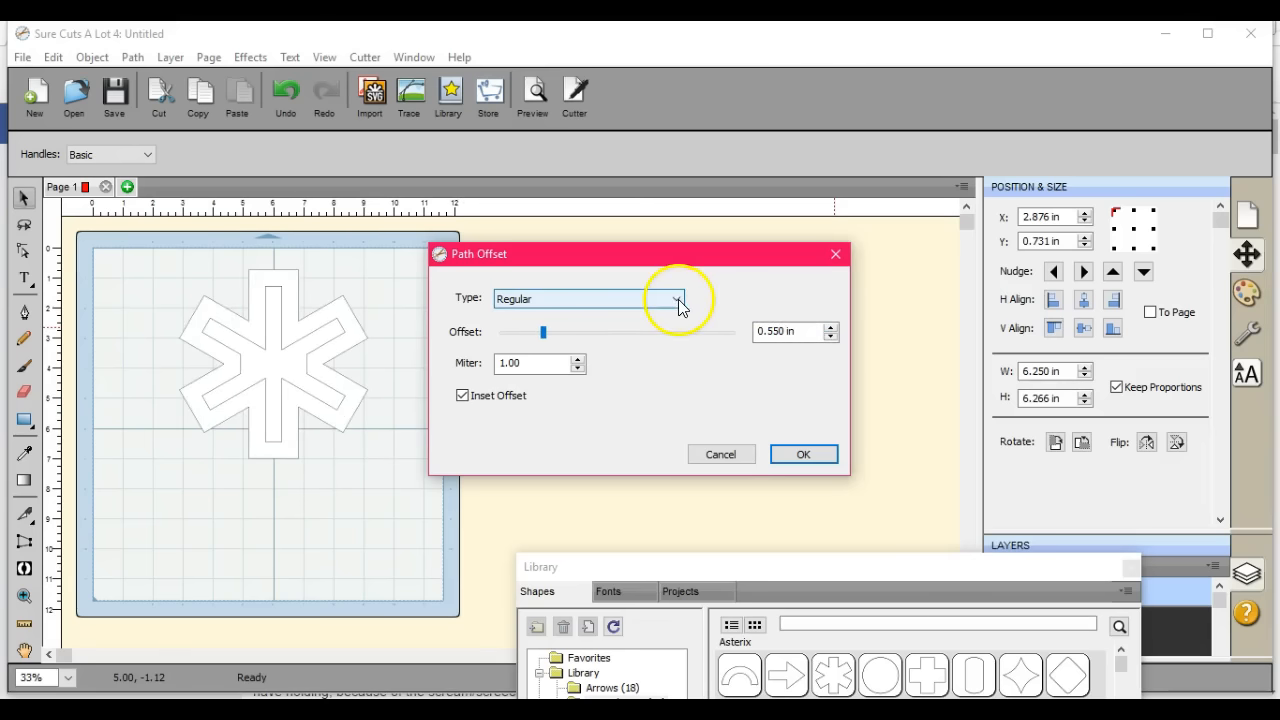
pyautogui.click(676, 298)
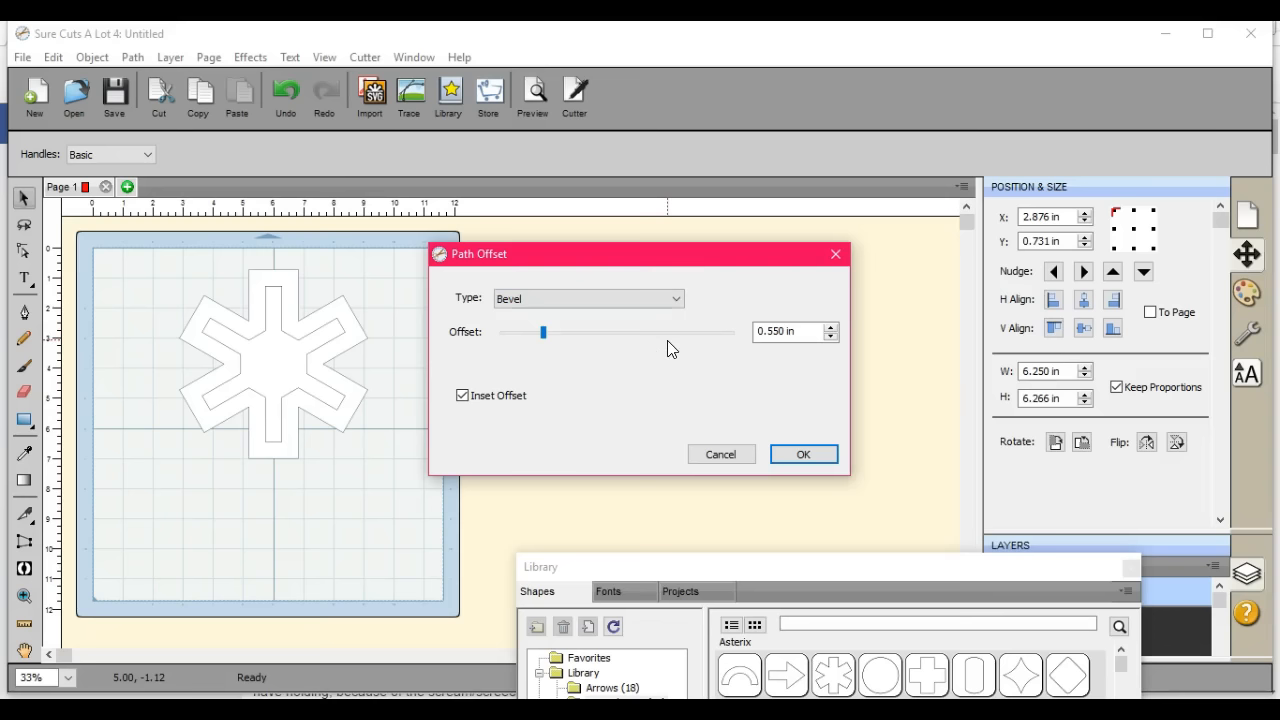
pyautogui.click(828, 328)
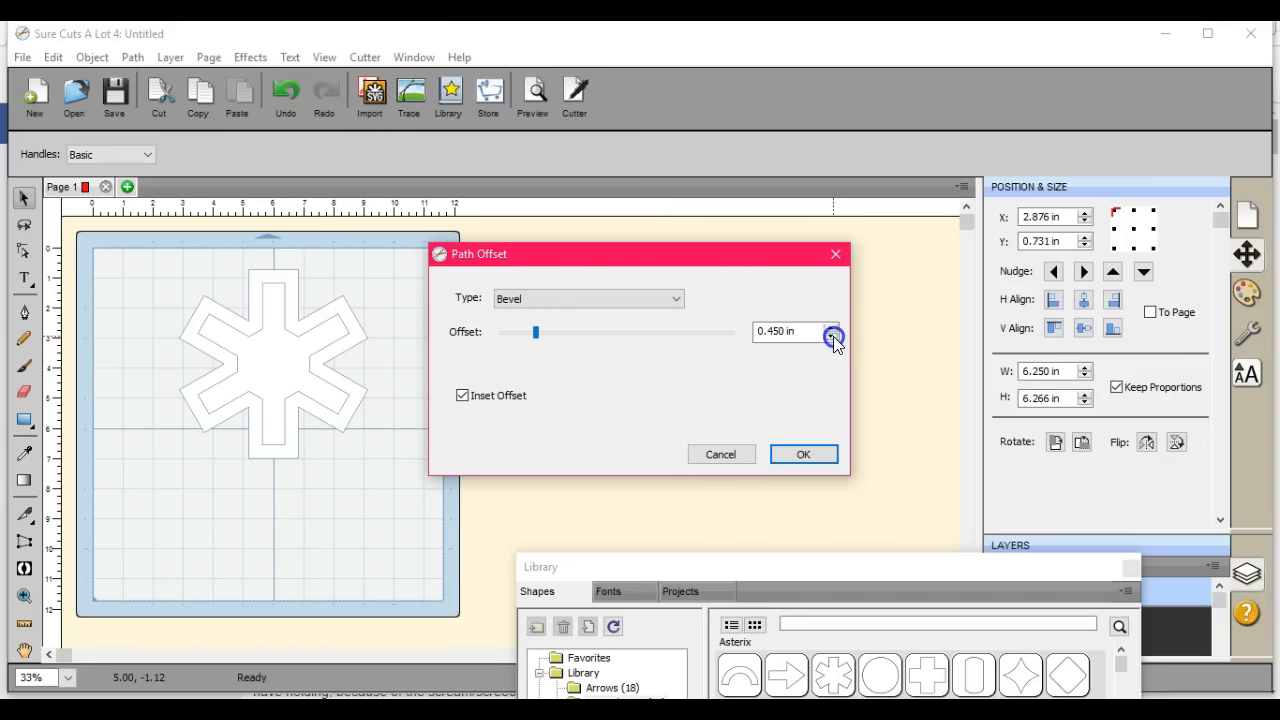
pyautogui.moveTo(836, 388)
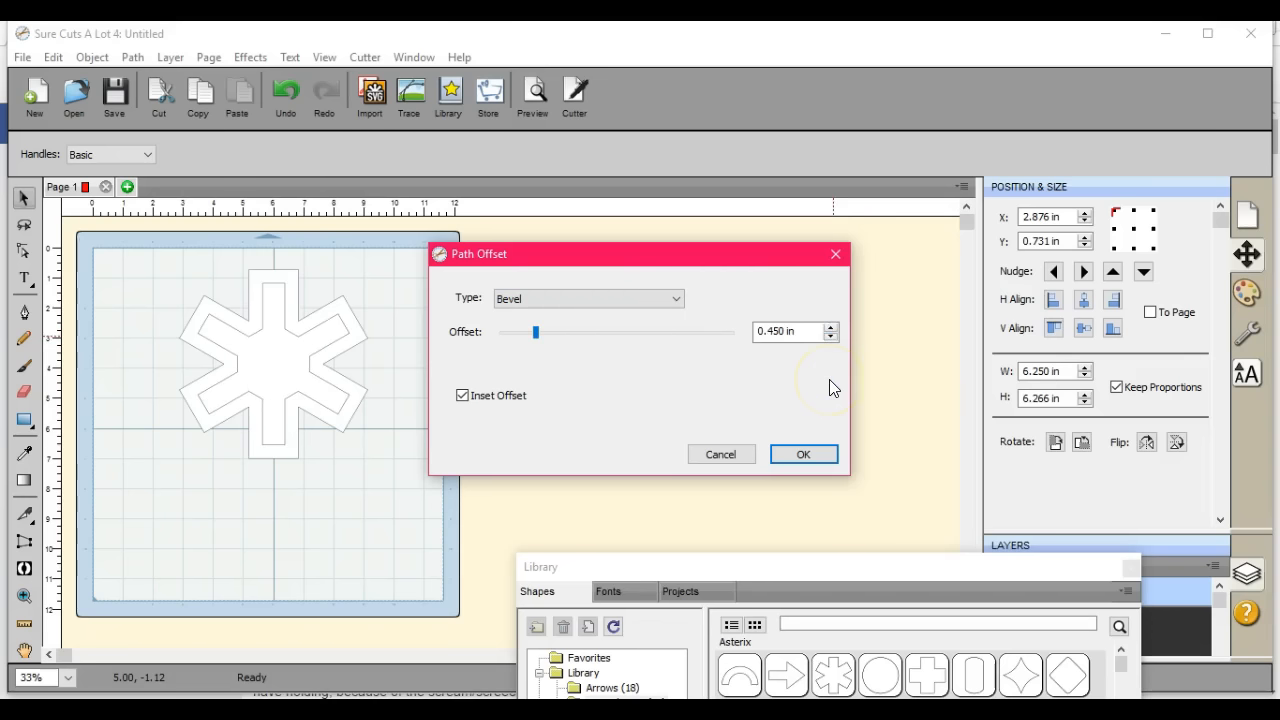
pyautogui.moveTo(656, 352)
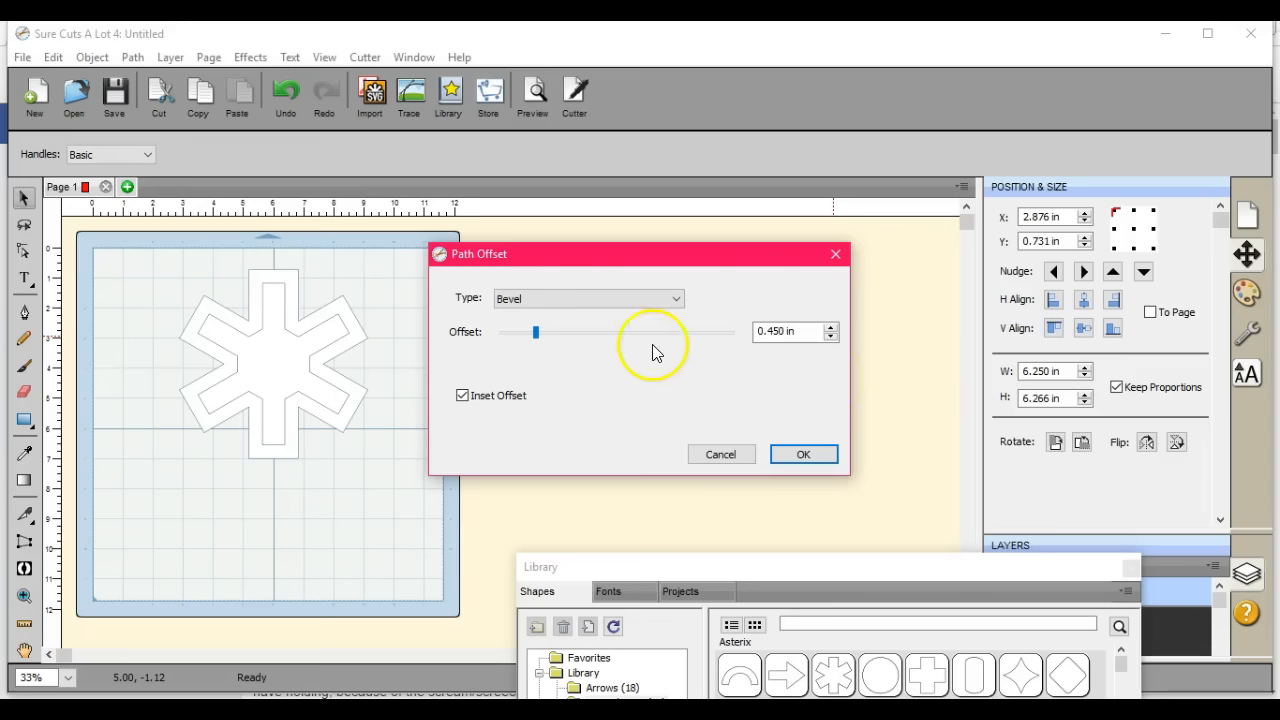
pyautogui.moveTo(650, 360)
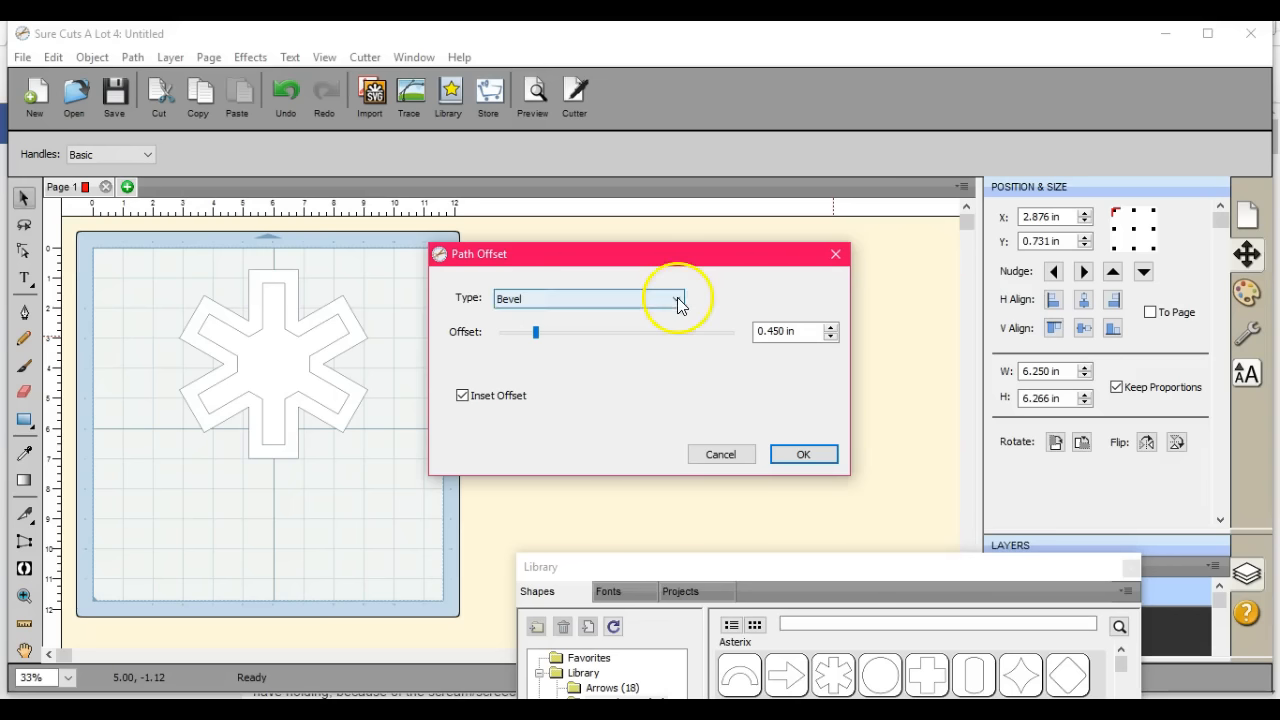
pyautogui.click(672, 300)
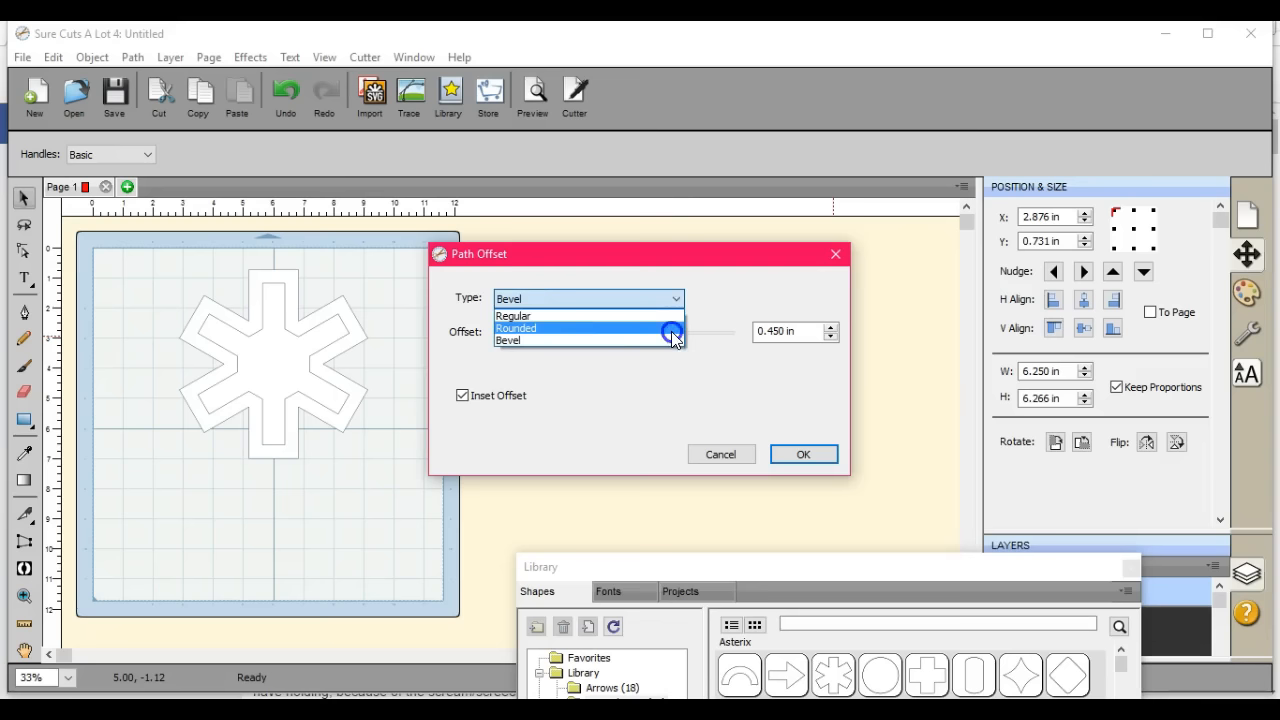
pyautogui.click(516, 328)
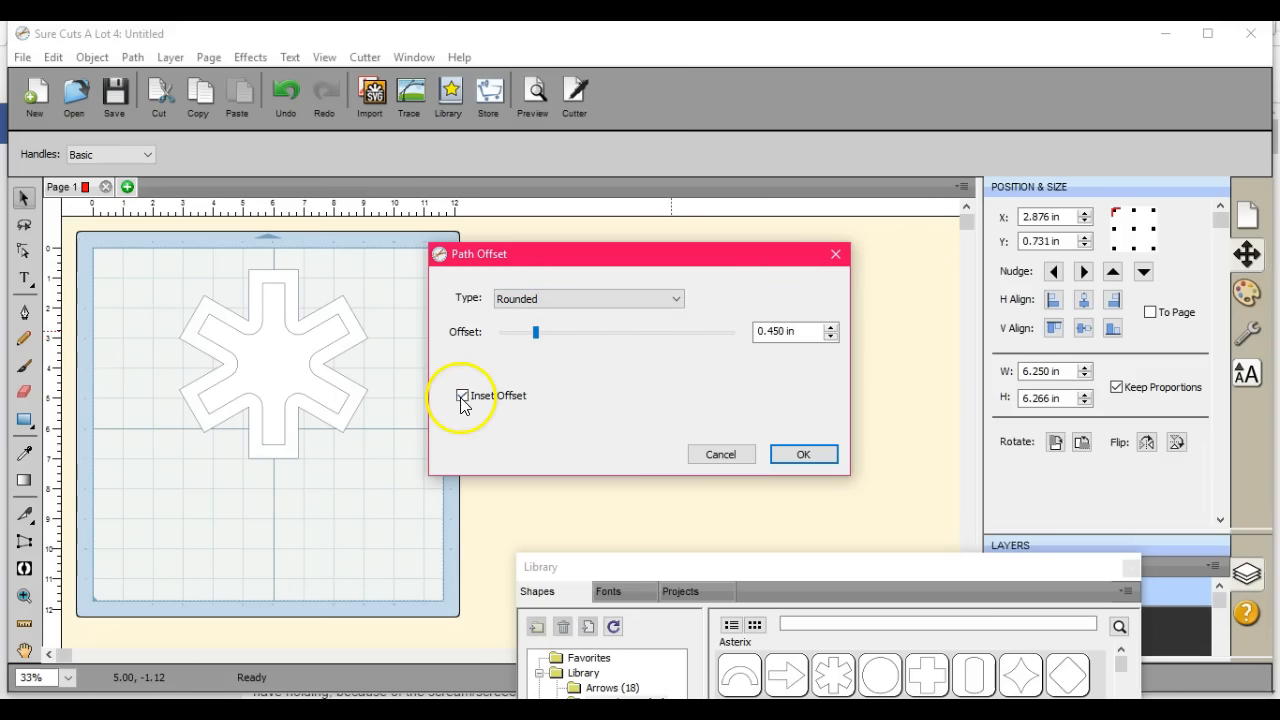
# Try outward and rounded offset variants, then return to an inset offset of 0.250 in
pyautogui.click(830, 336)
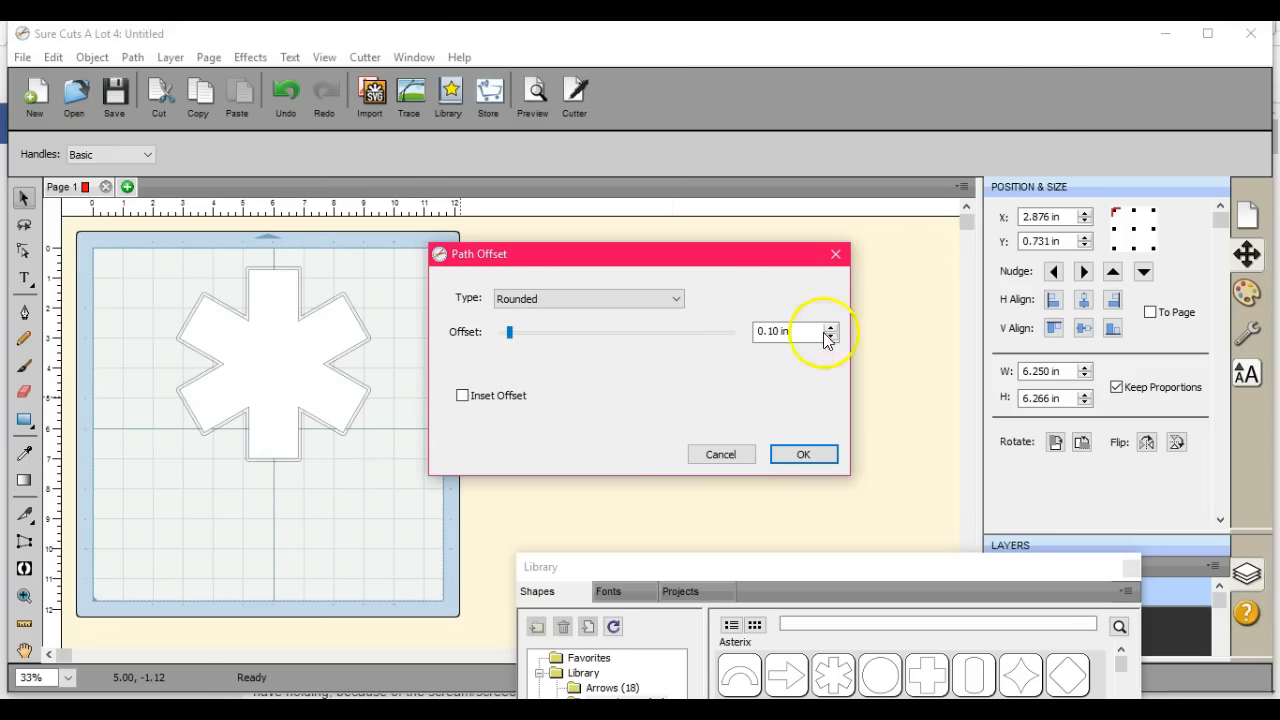
pyautogui.click(830, 328)
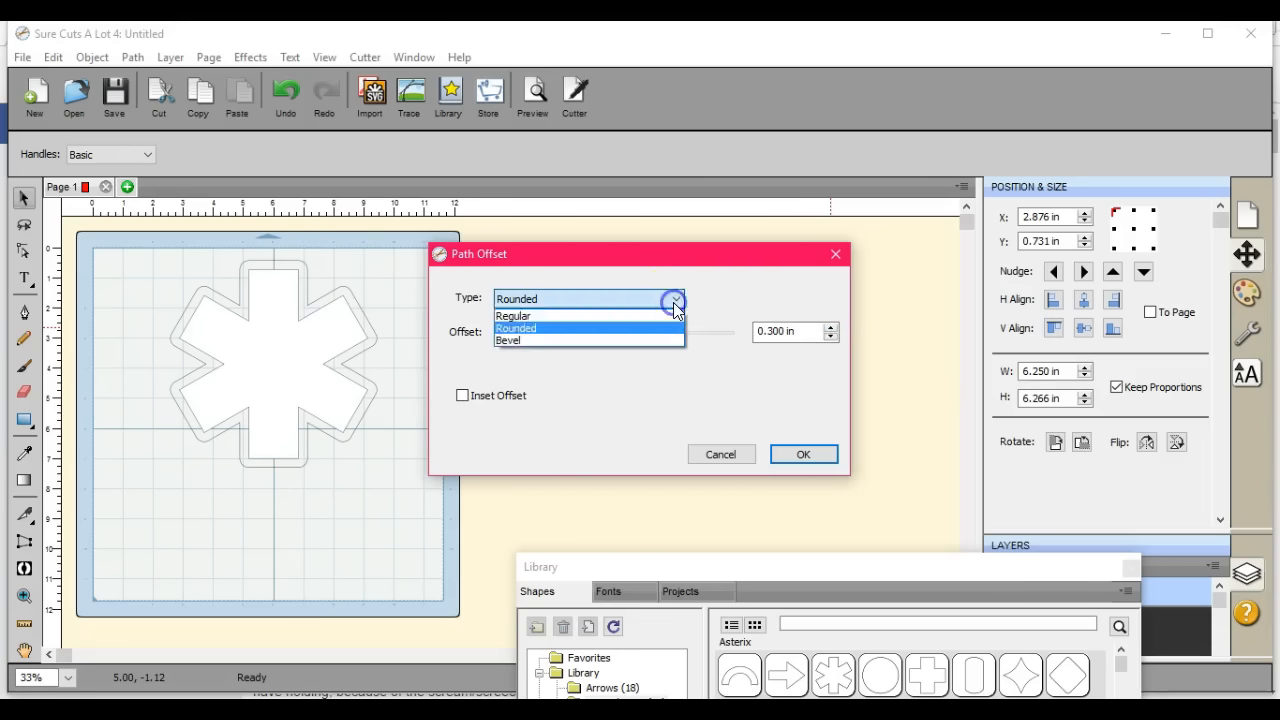
pyautogui.click(510, 340)
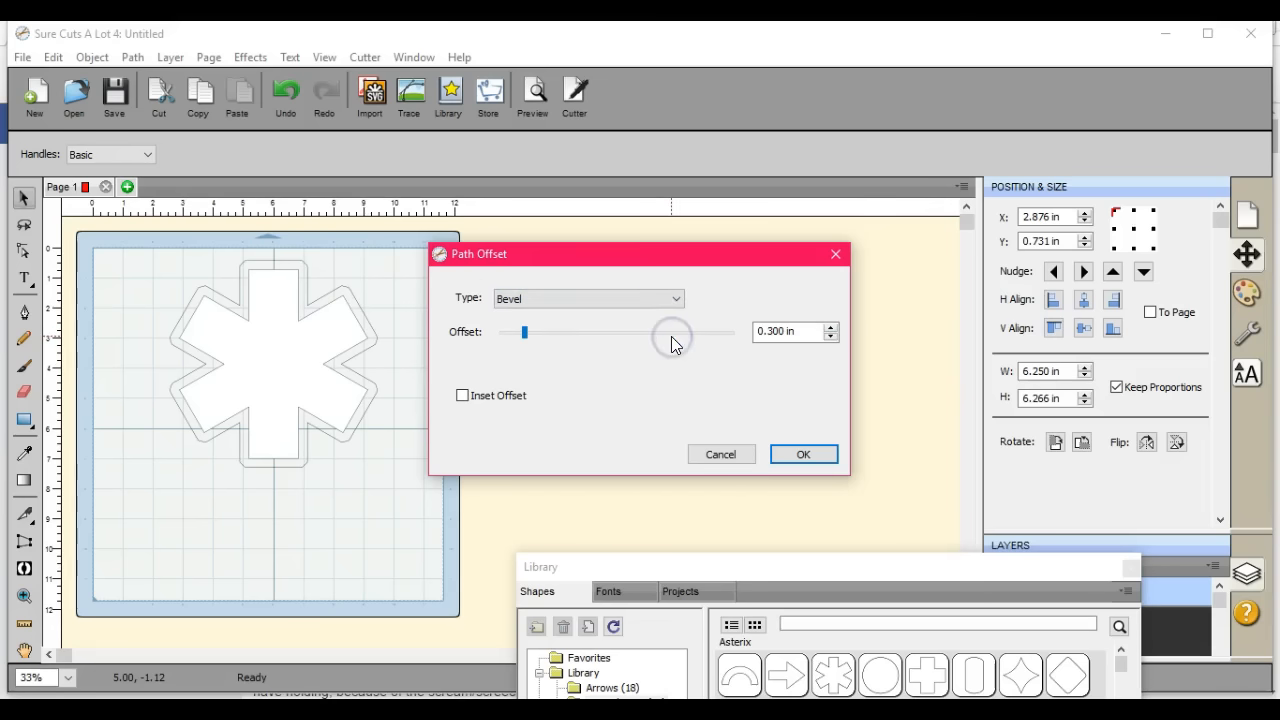
pyautogui.moveTo(344, 292)
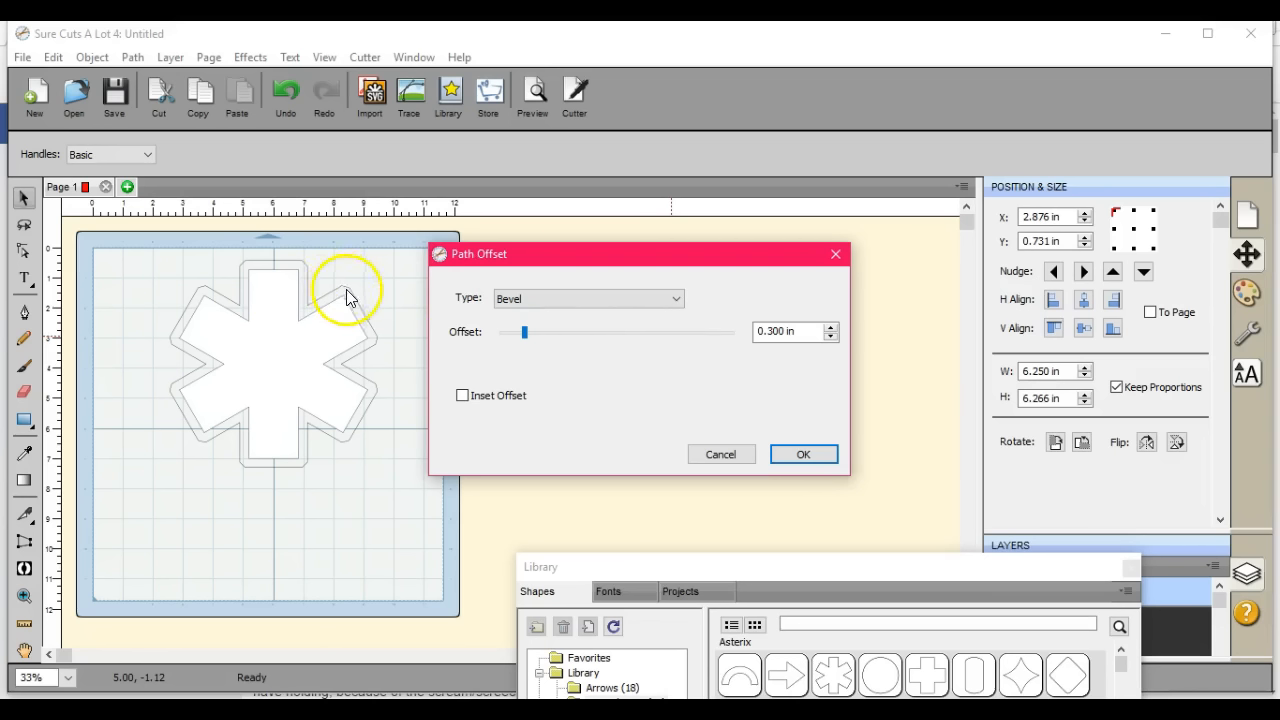
pyautogui.moveTo(384, 344)
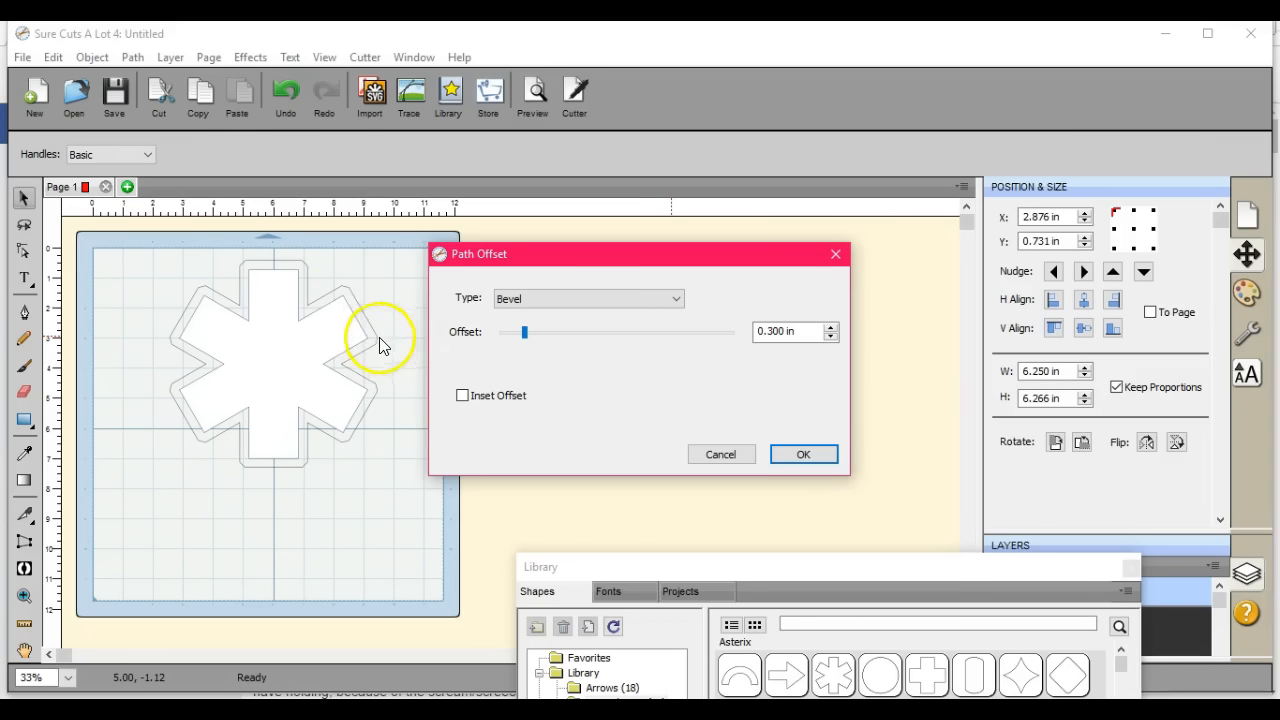
pyautogui.moveTo(344, 450)
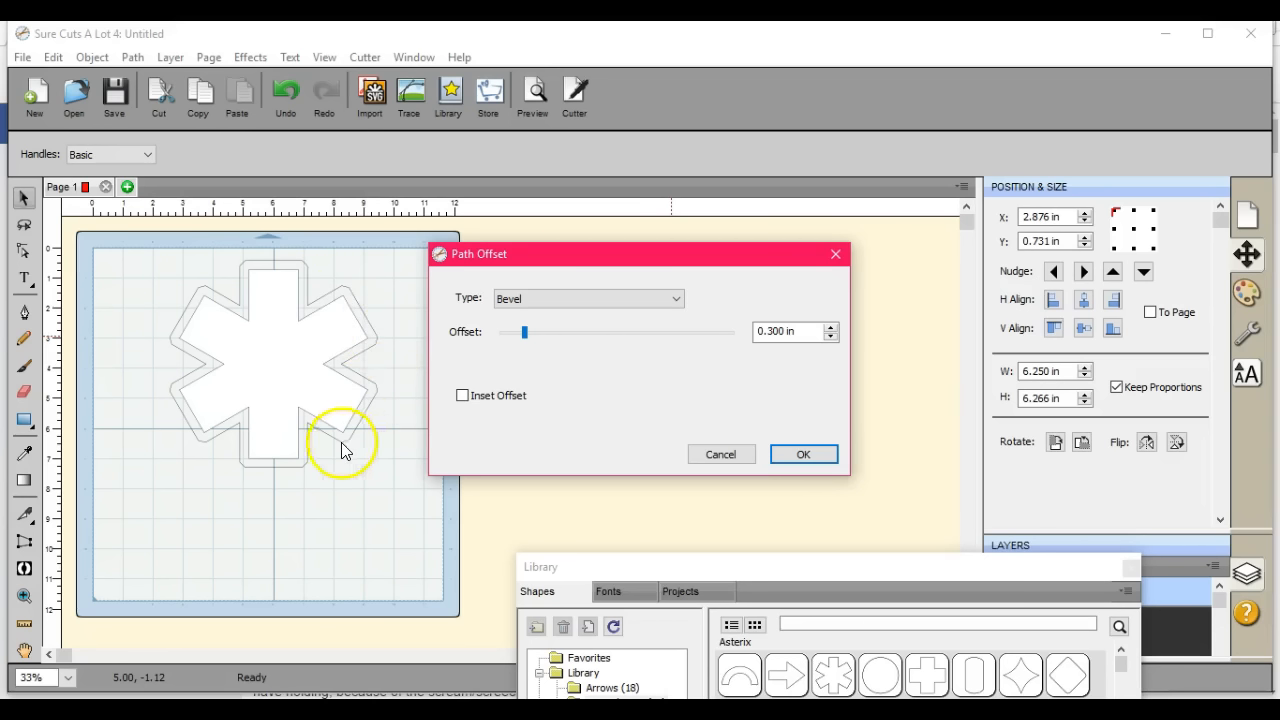
pyautogui.moveTo(588, 292)
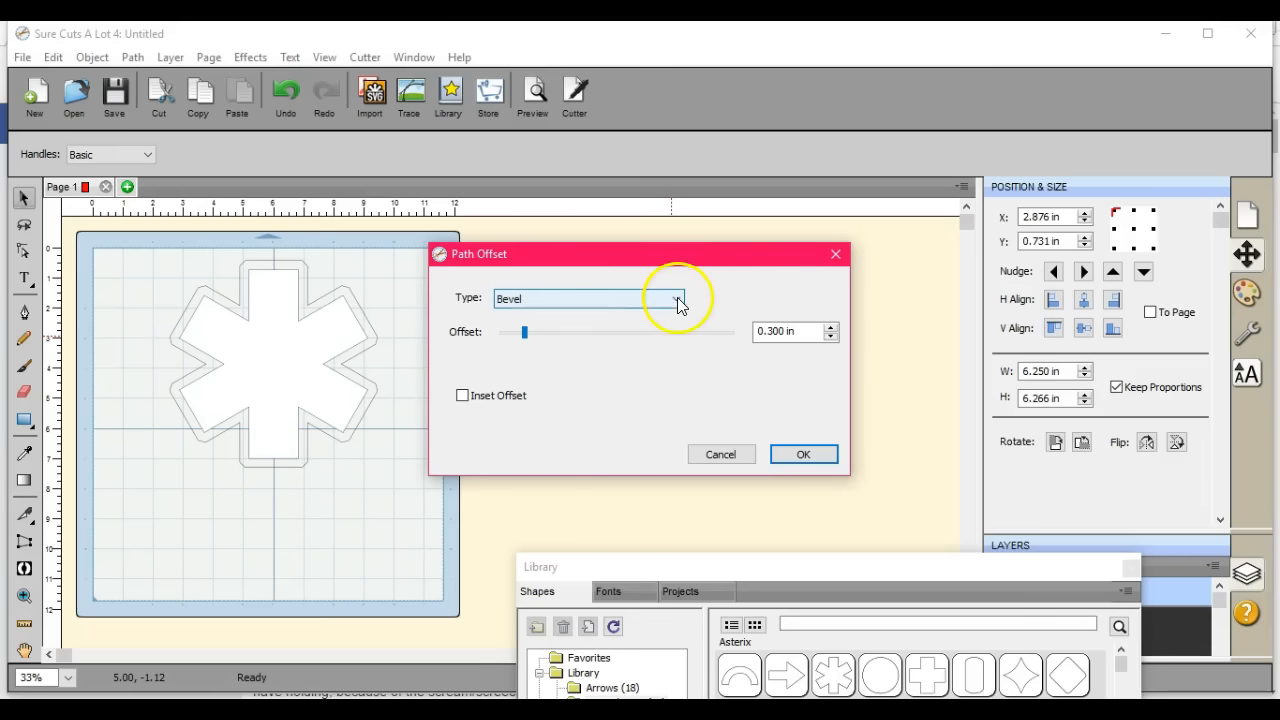
pyautogui.click(676, 298)
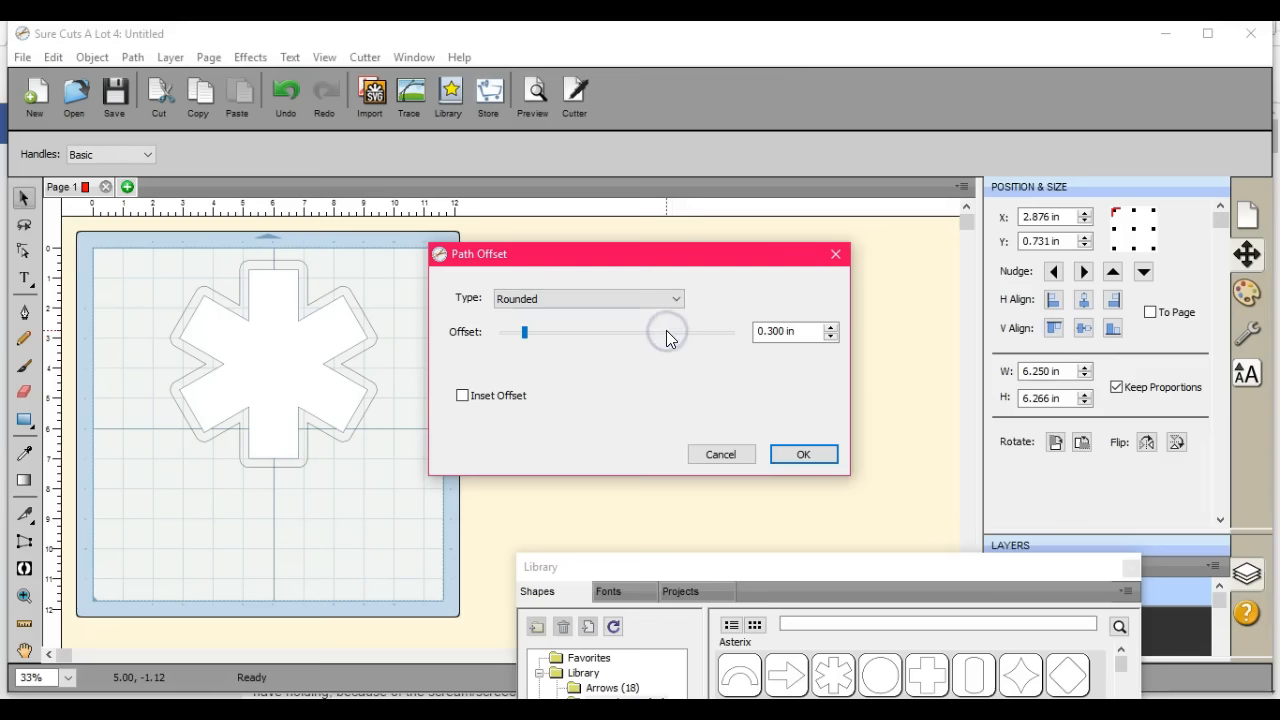
pyautogui.moveTo(668, 332)
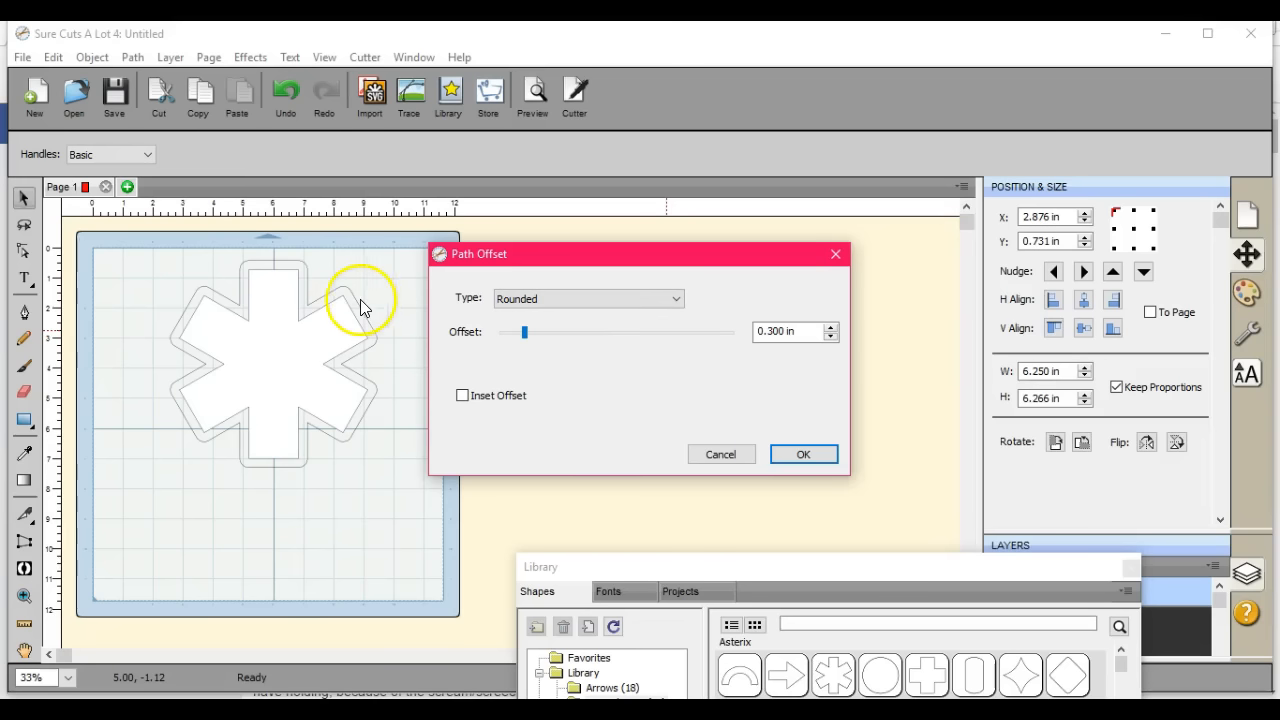
pyautogui.moveTo(364, 370)
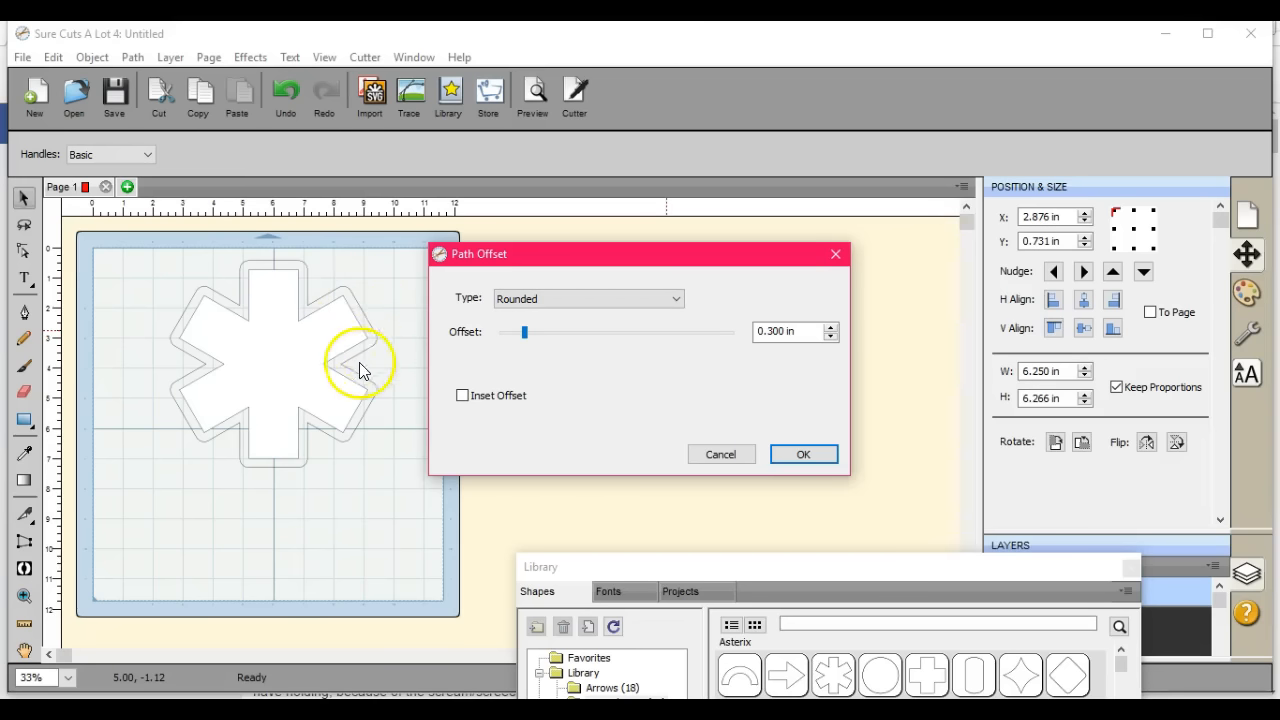
pyautogui.moveTo(330, 322)
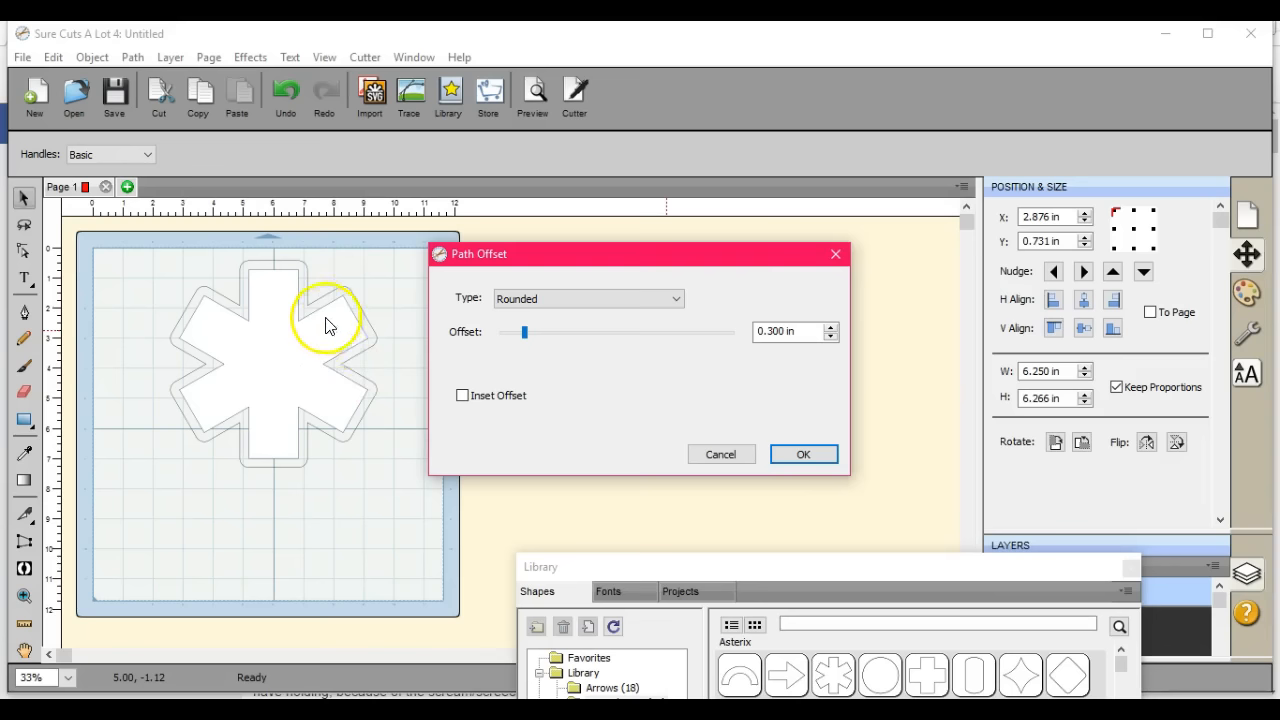
pyautogui.moveTo(264, 284)
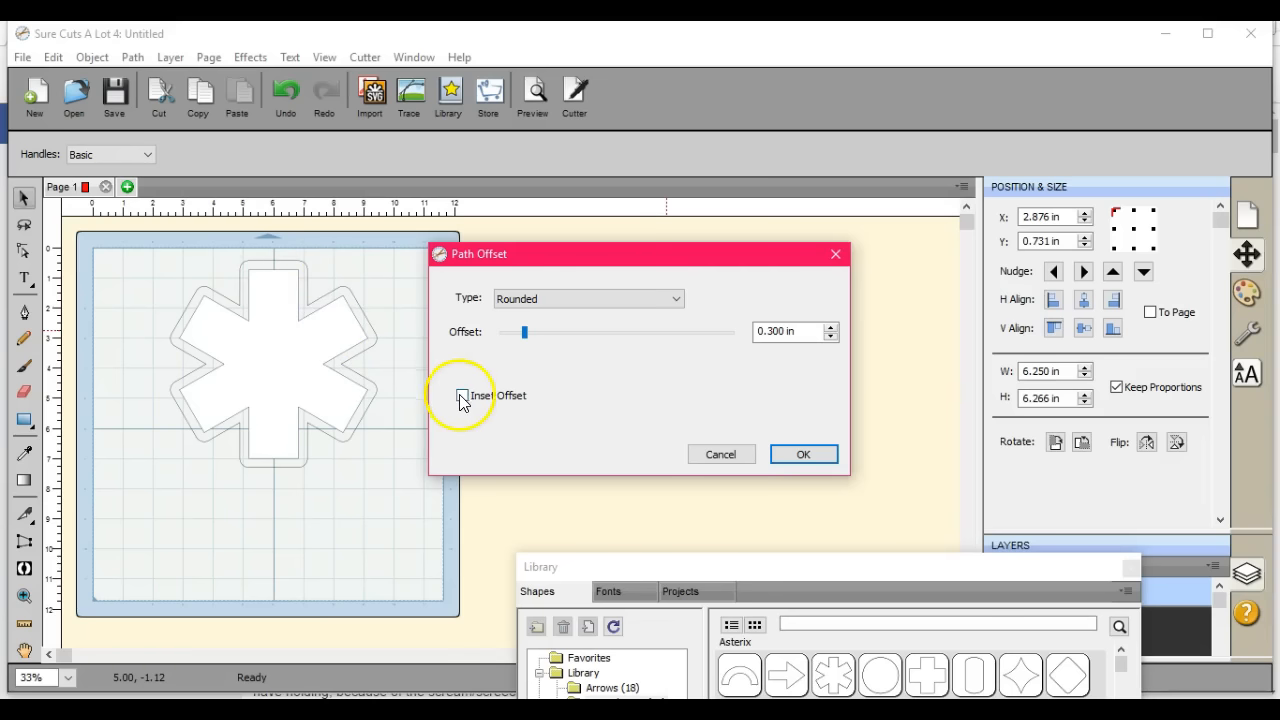
pyautogui.click(462, 396)
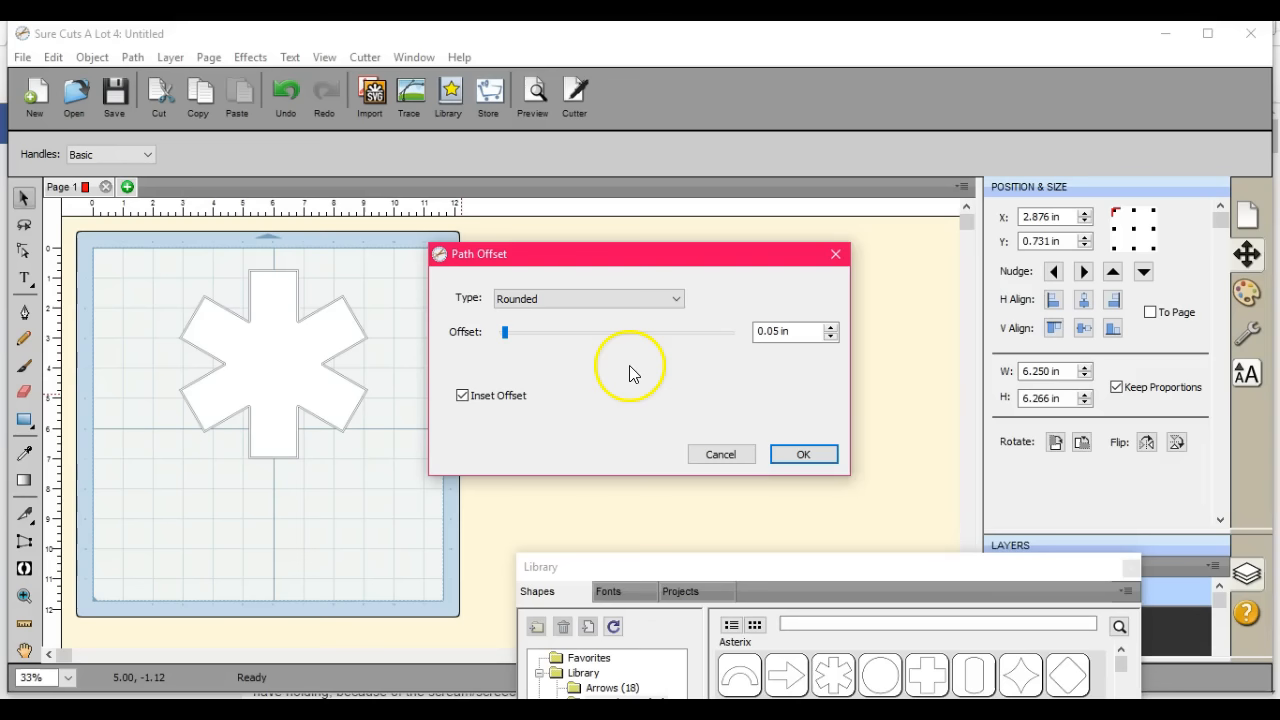
pyautogui.moveTo(830, 332)
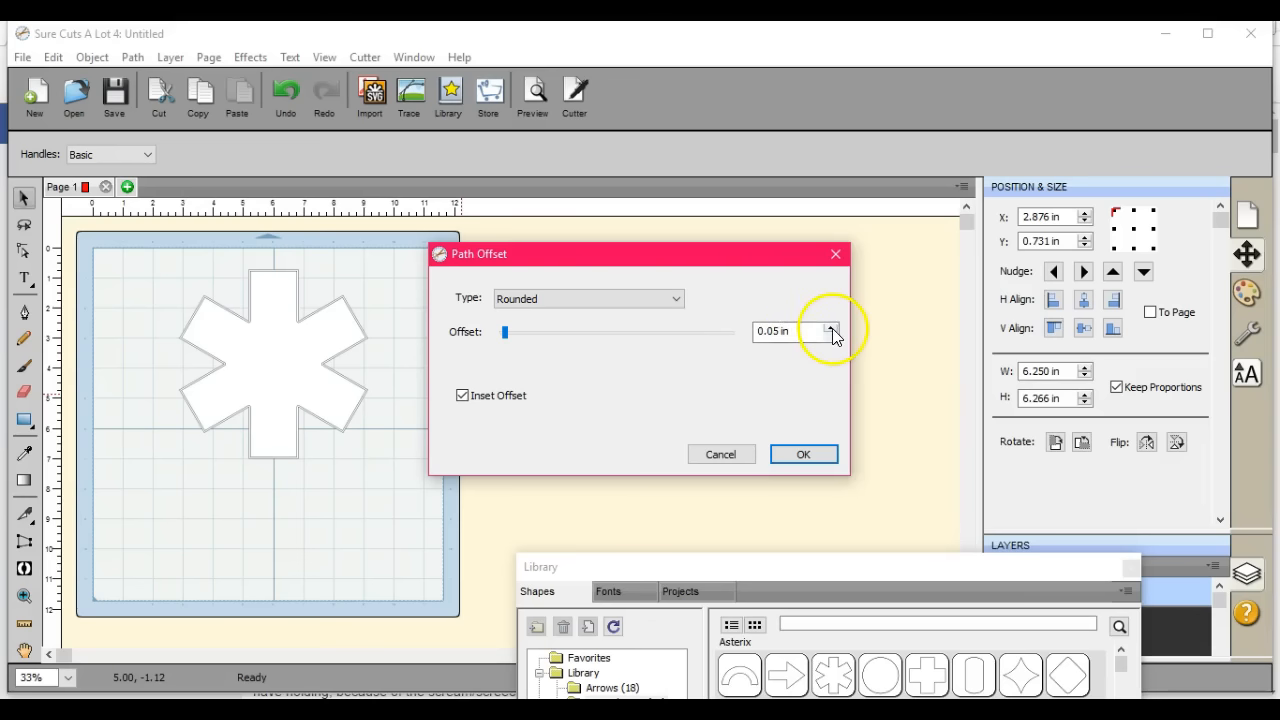
pyautogui.click(830, 326)
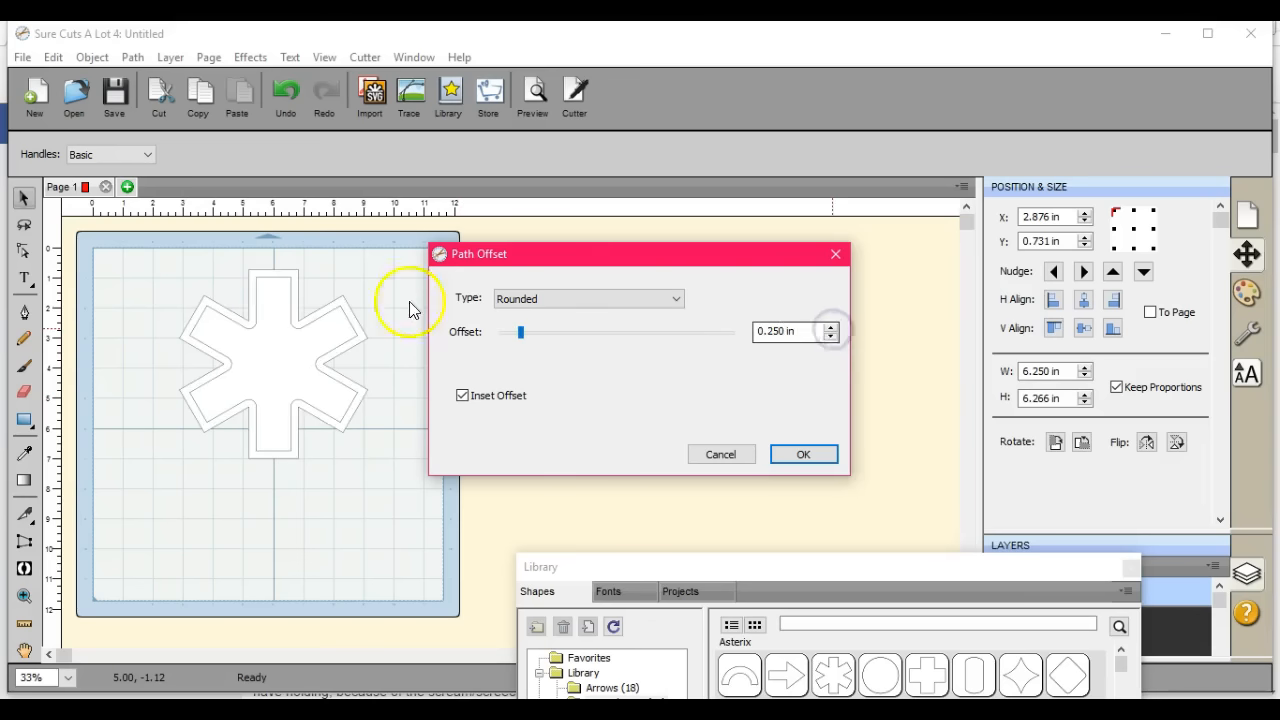
pyautogui.moveTo(300, 344)
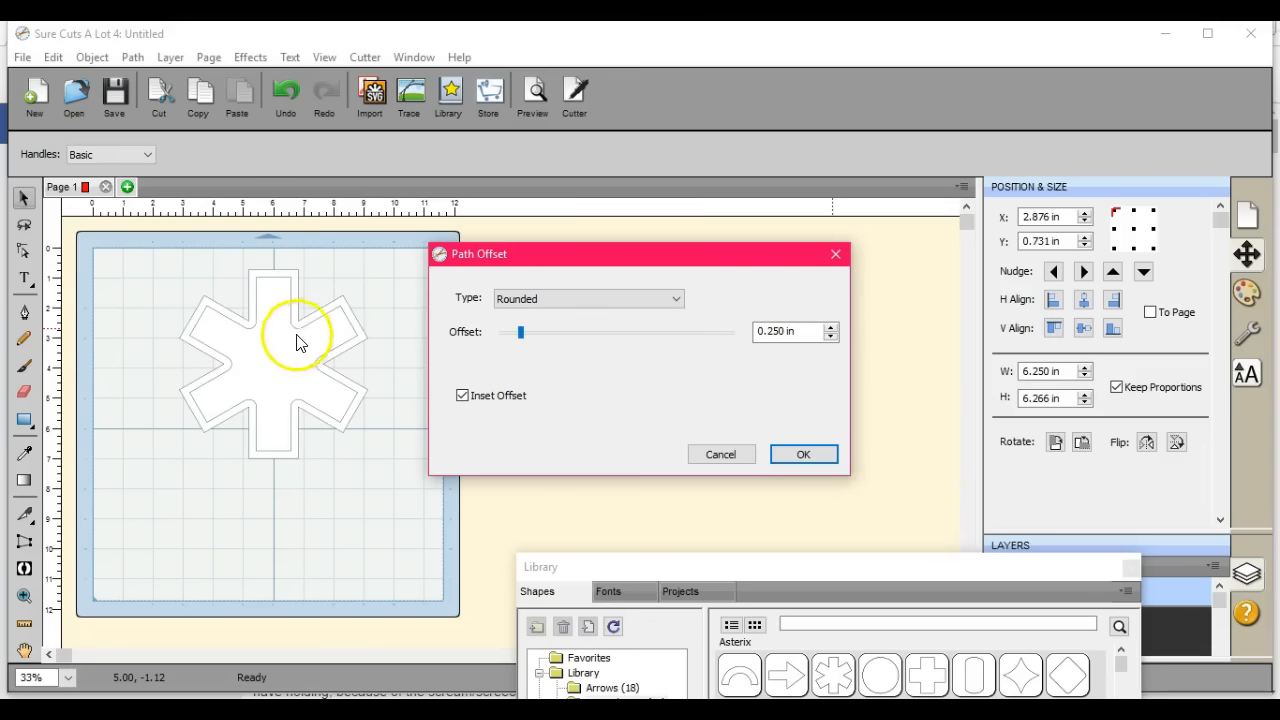
pyautogui.moveTo(344, 320)
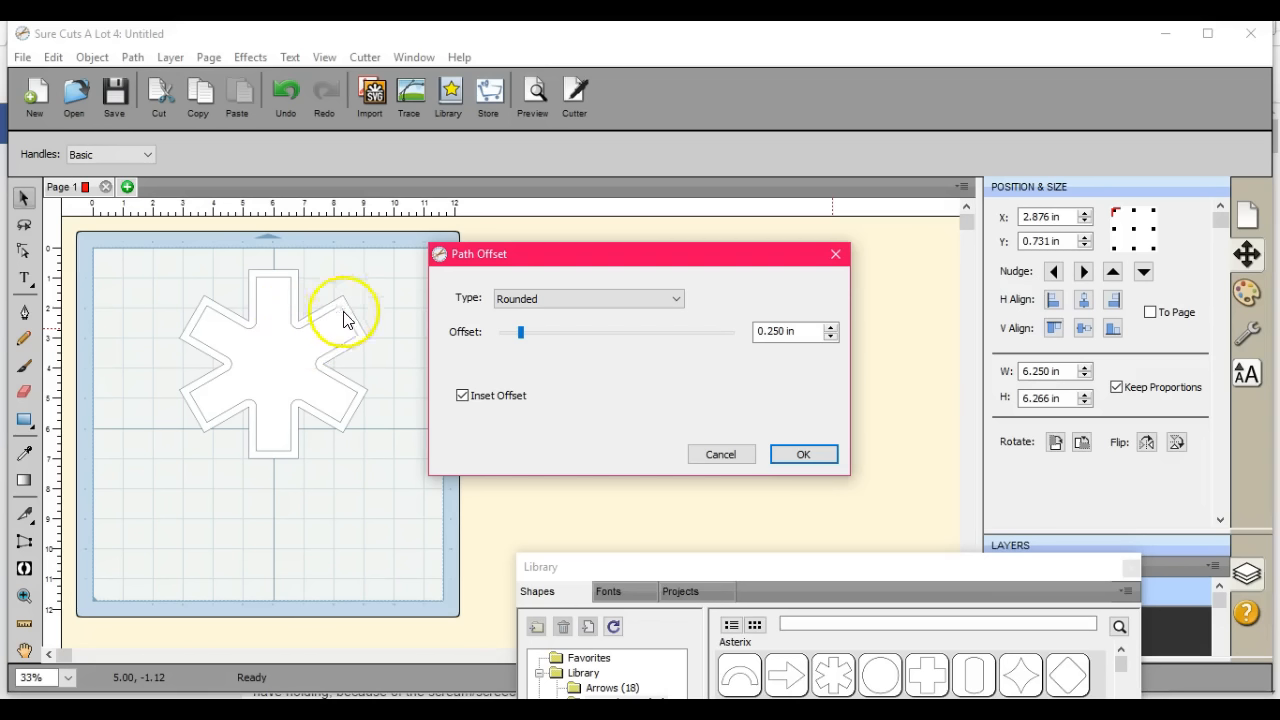
pyautogui.moveTo(290, 336)
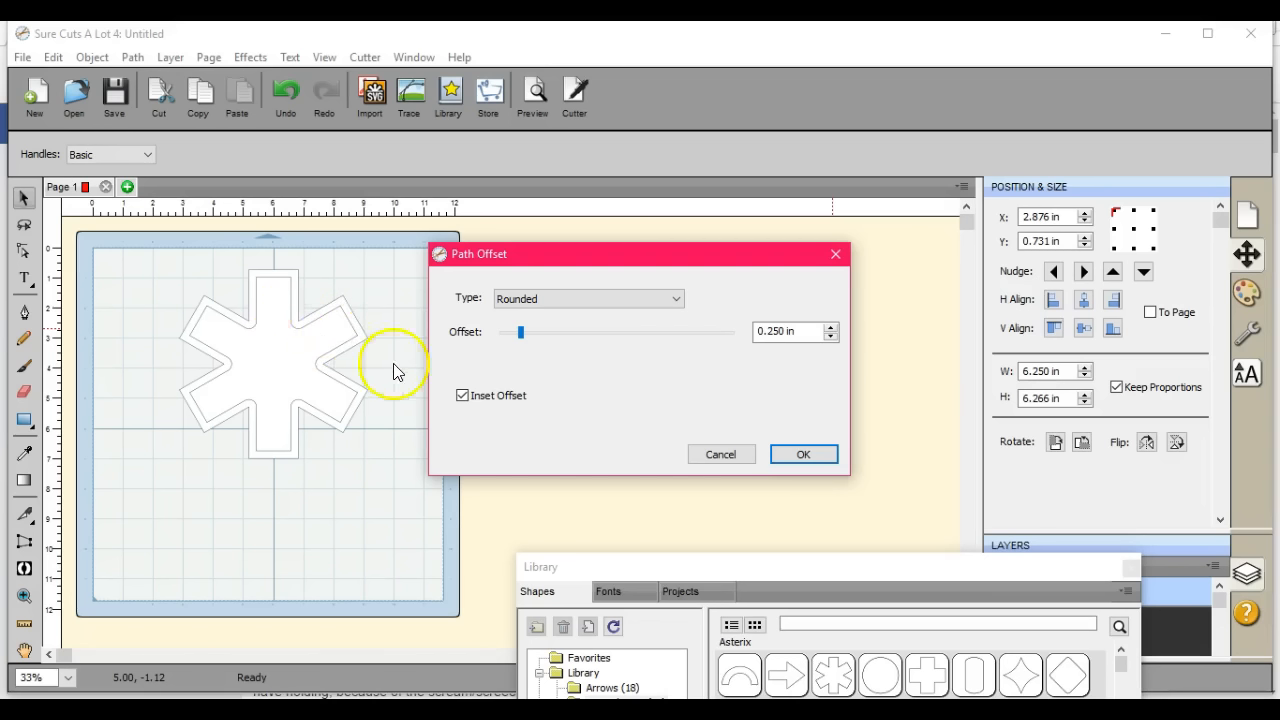
pyautogui.moveTo(336, 388)
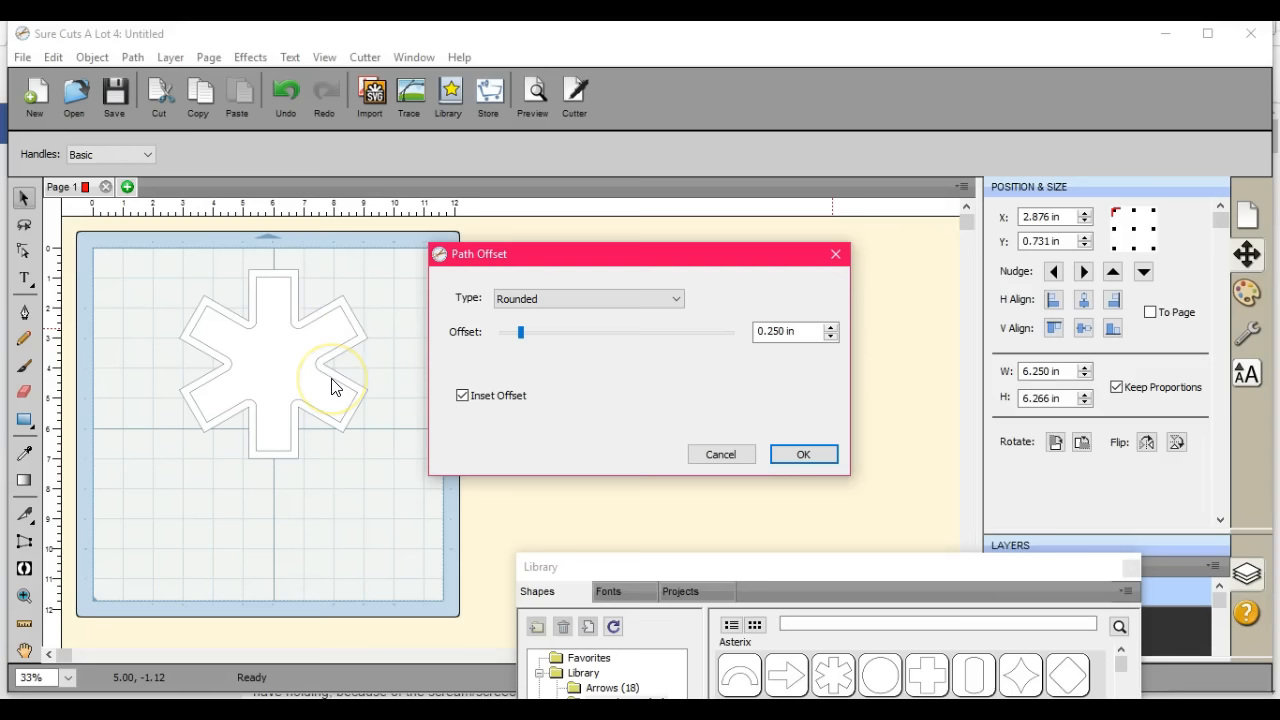
pyautogui.moveTo(336, 384)
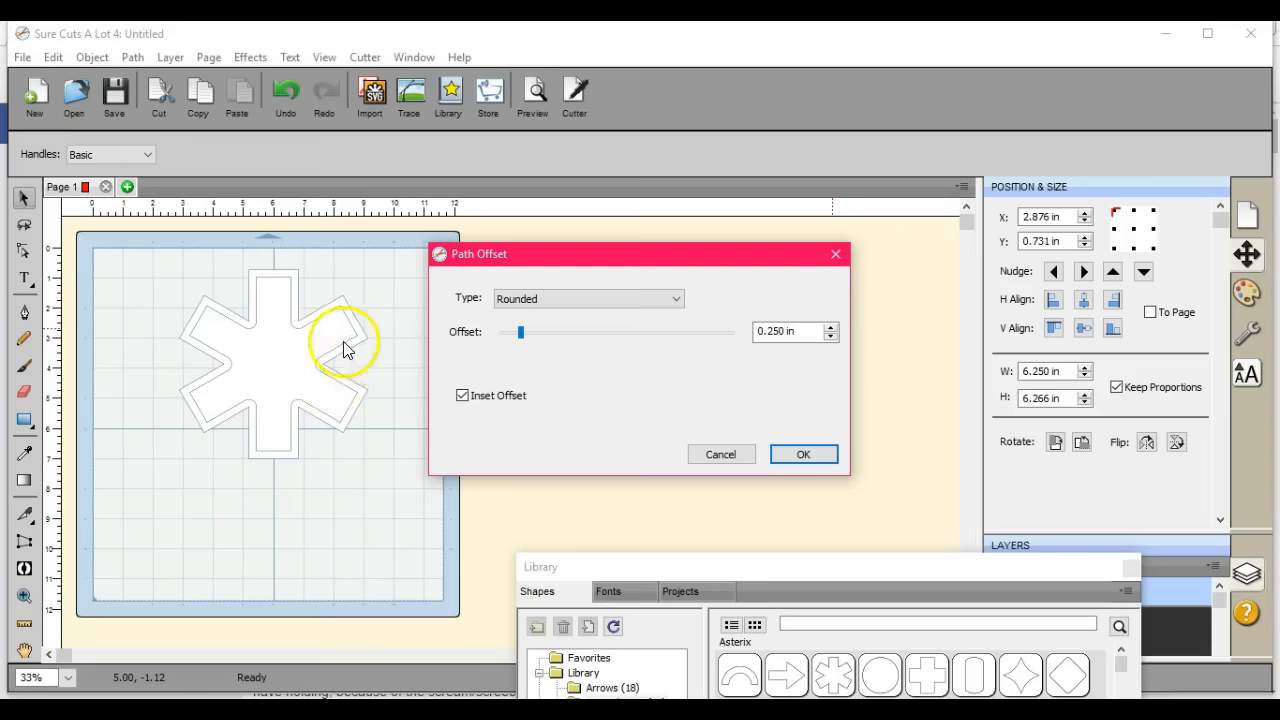
pyautogui.moveTo(380, 288)
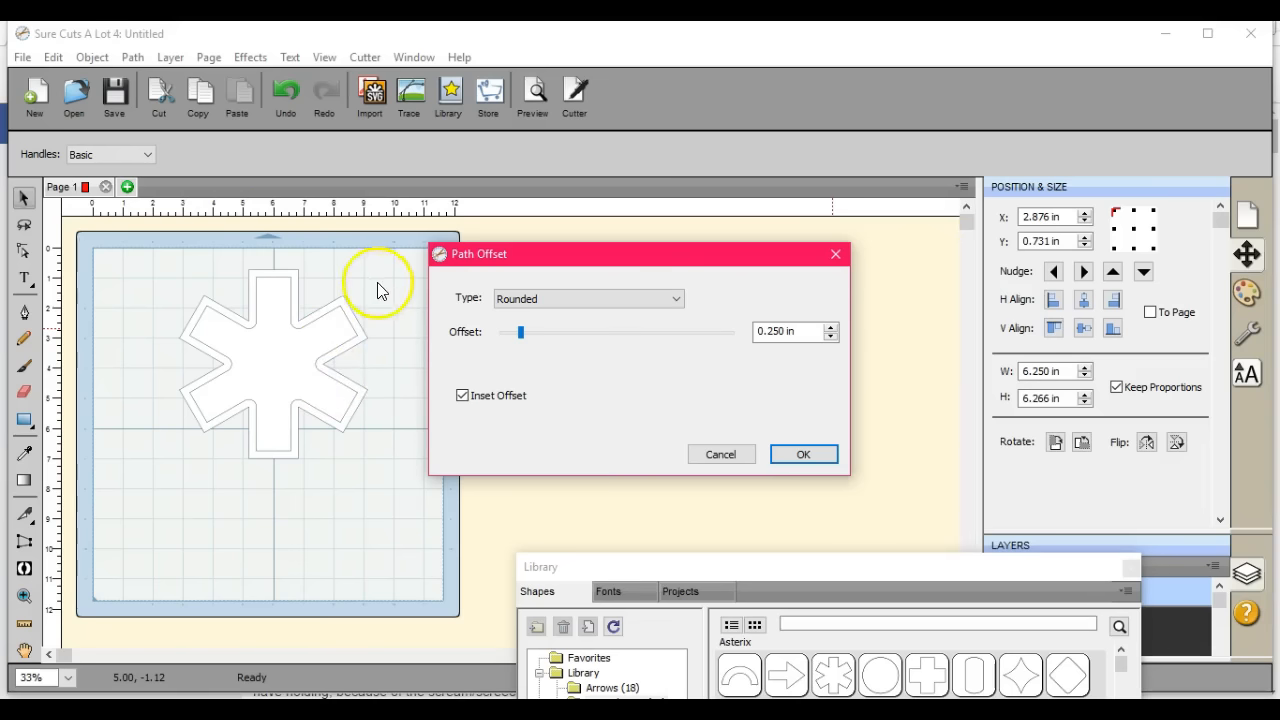
pyautogui.moveTo(710, 324)
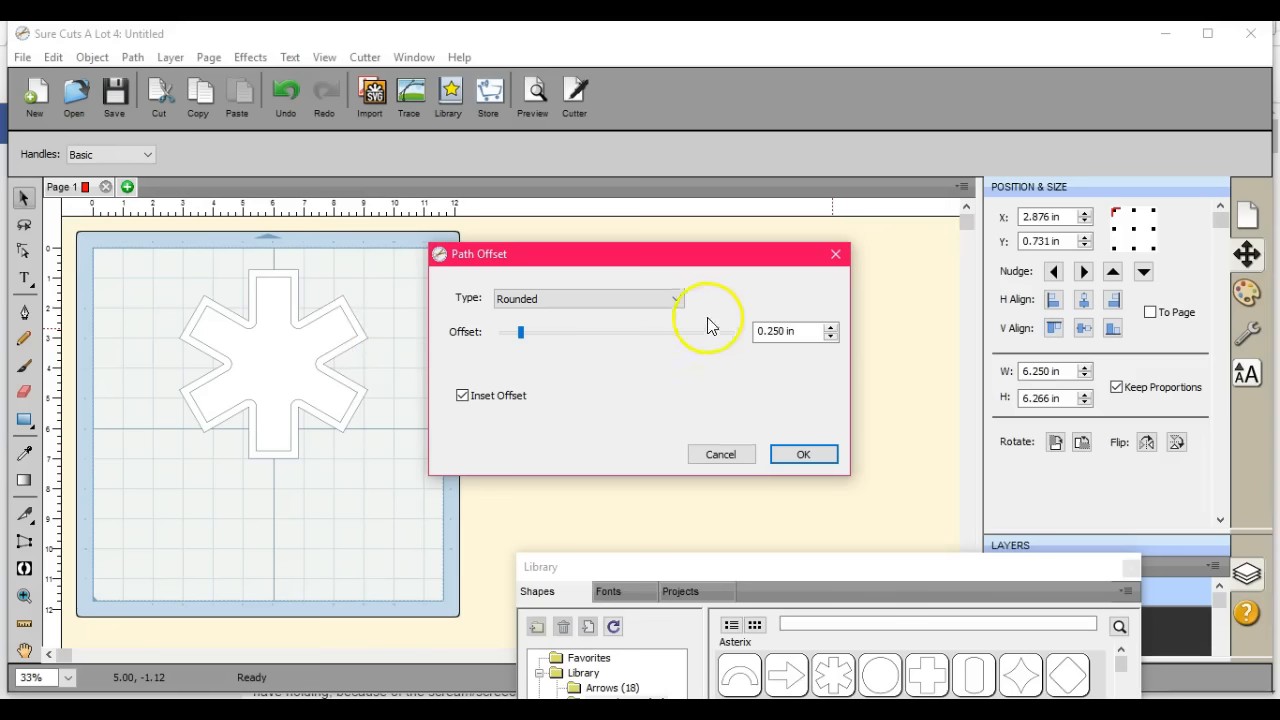
# Apply a bevel inset offset of 0.350 in to the asterisk and confirm with OK
pyautogui.click(676, 300)
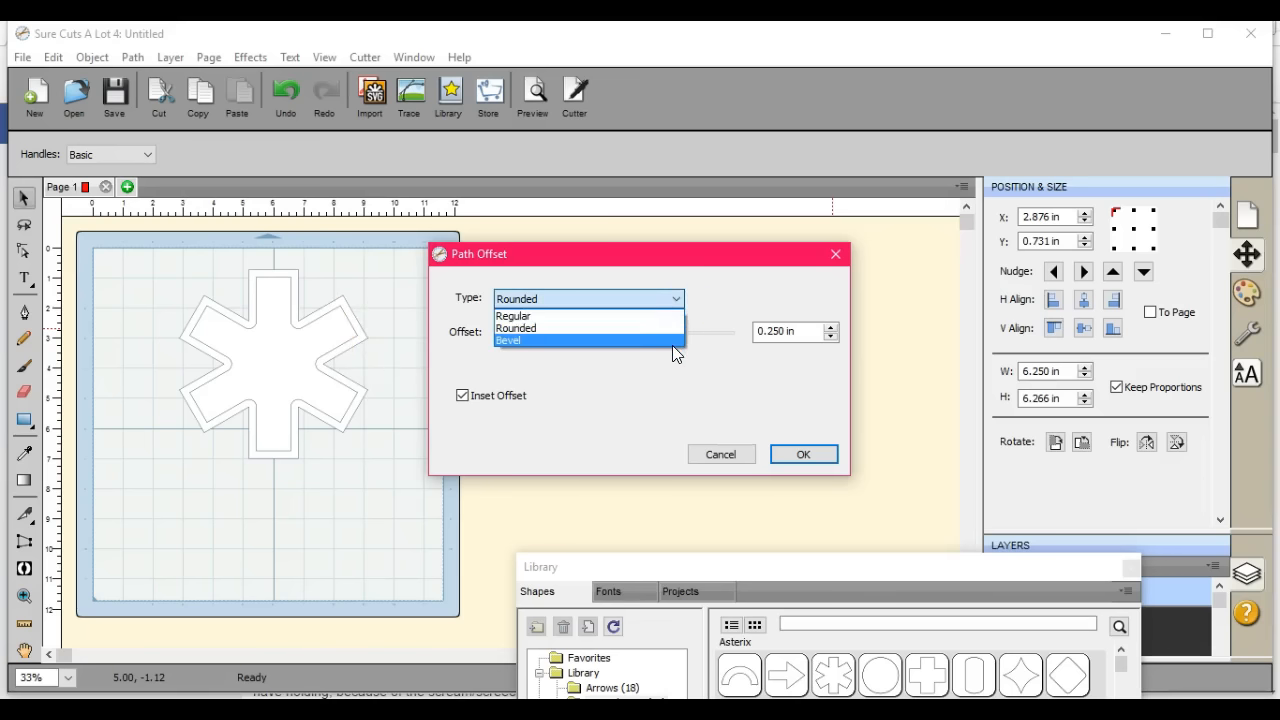
pyautogui.click(508, 340)
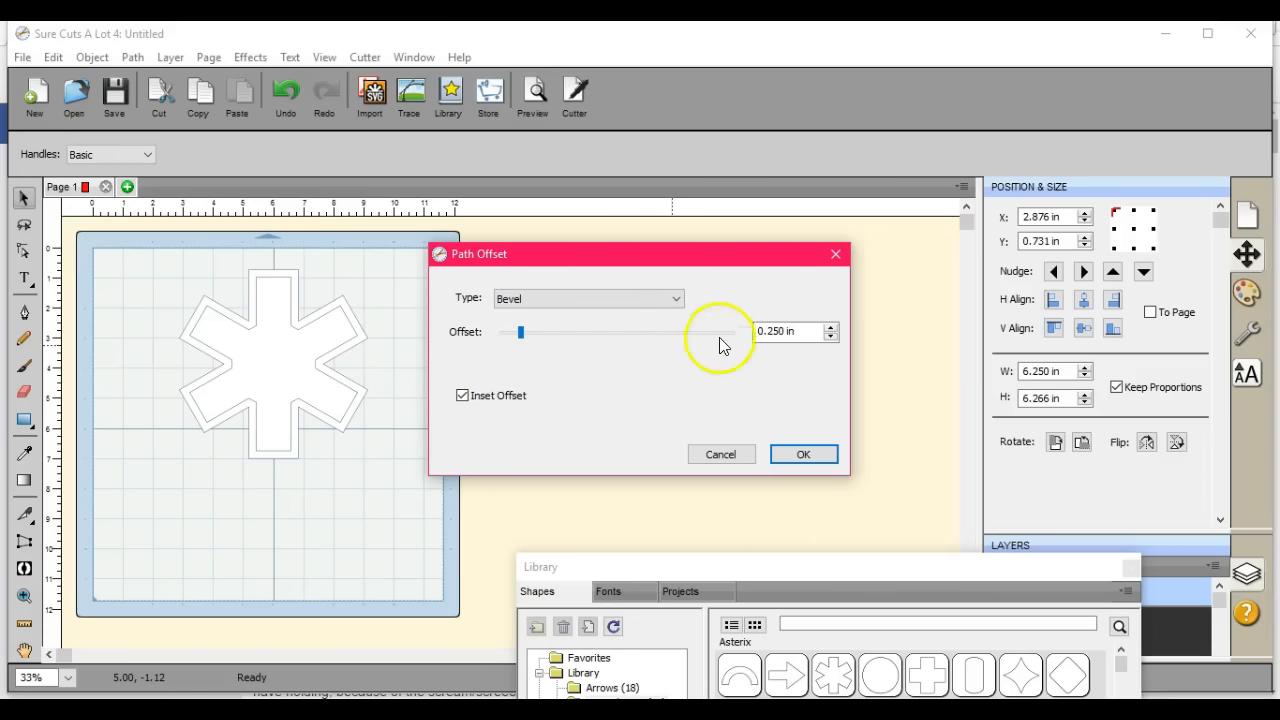
pyautogui.click(832, 326)
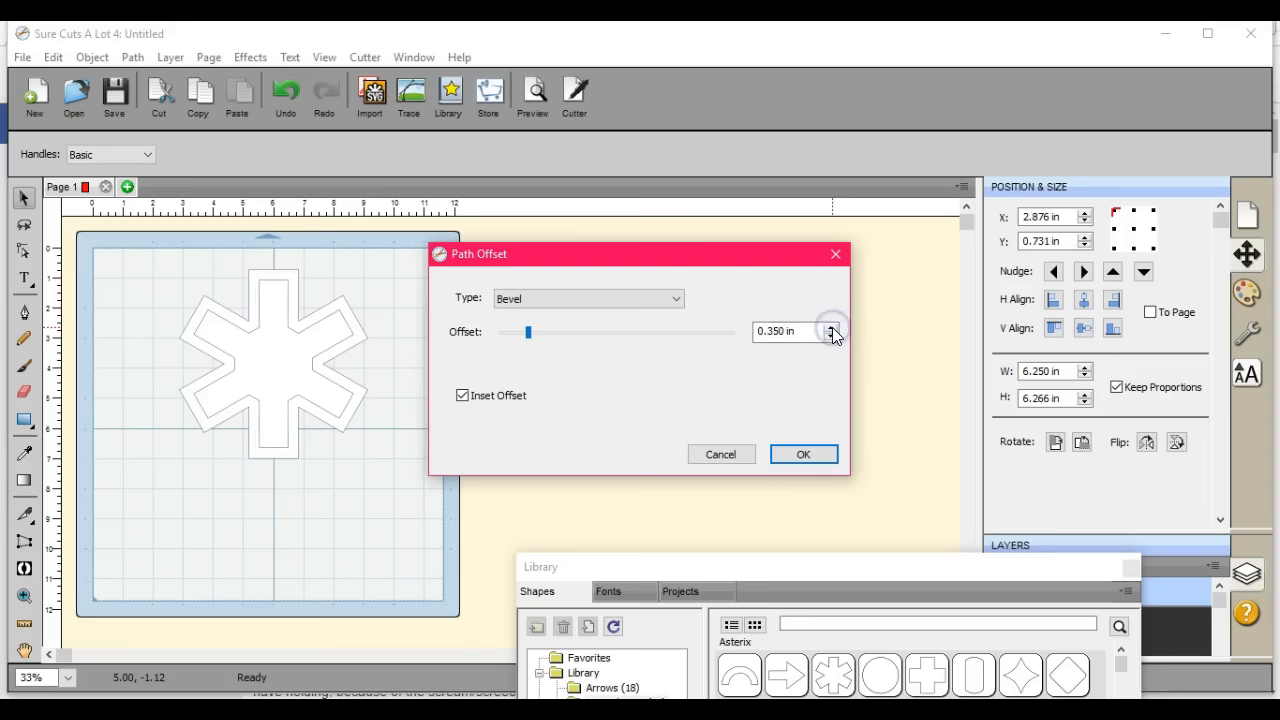
pyautogui.click(804, 454)
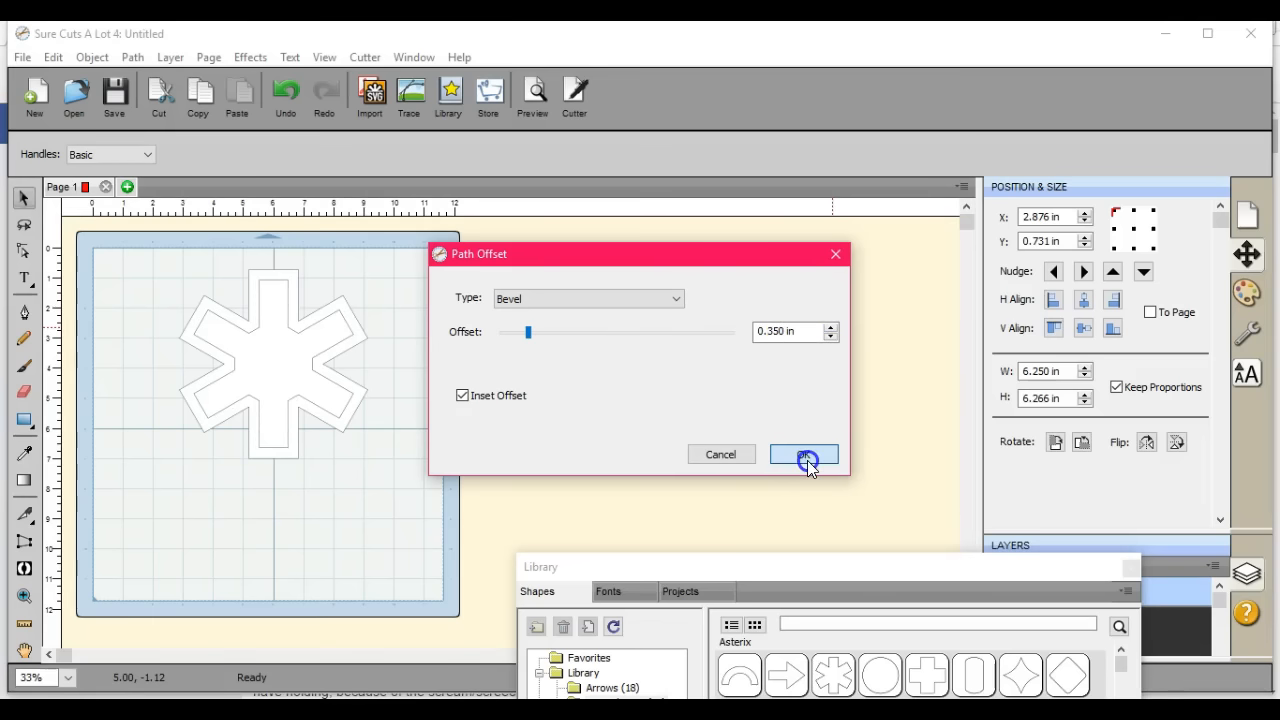
pyautogui.click(804, 456)
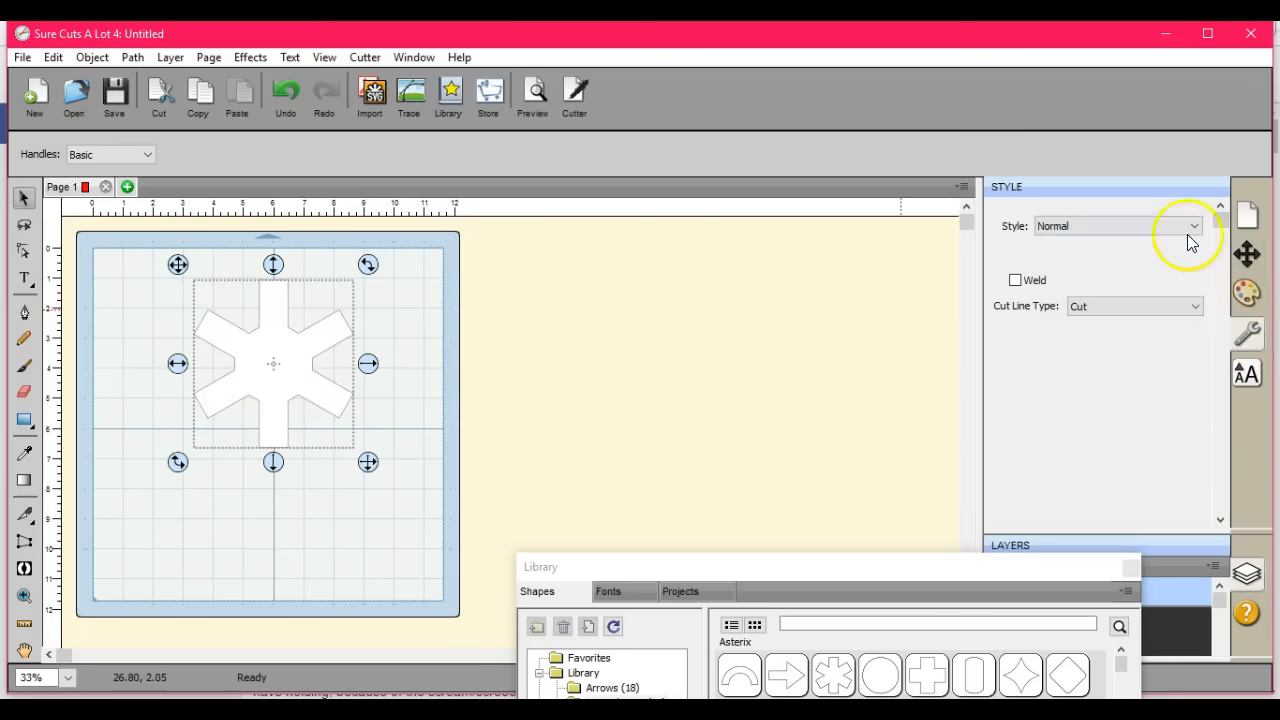
# Change the asterisk's style from Normal to Shadow (Rounded) with size 0.00 in, then reselect it
pyautogui.click(1192, 224)
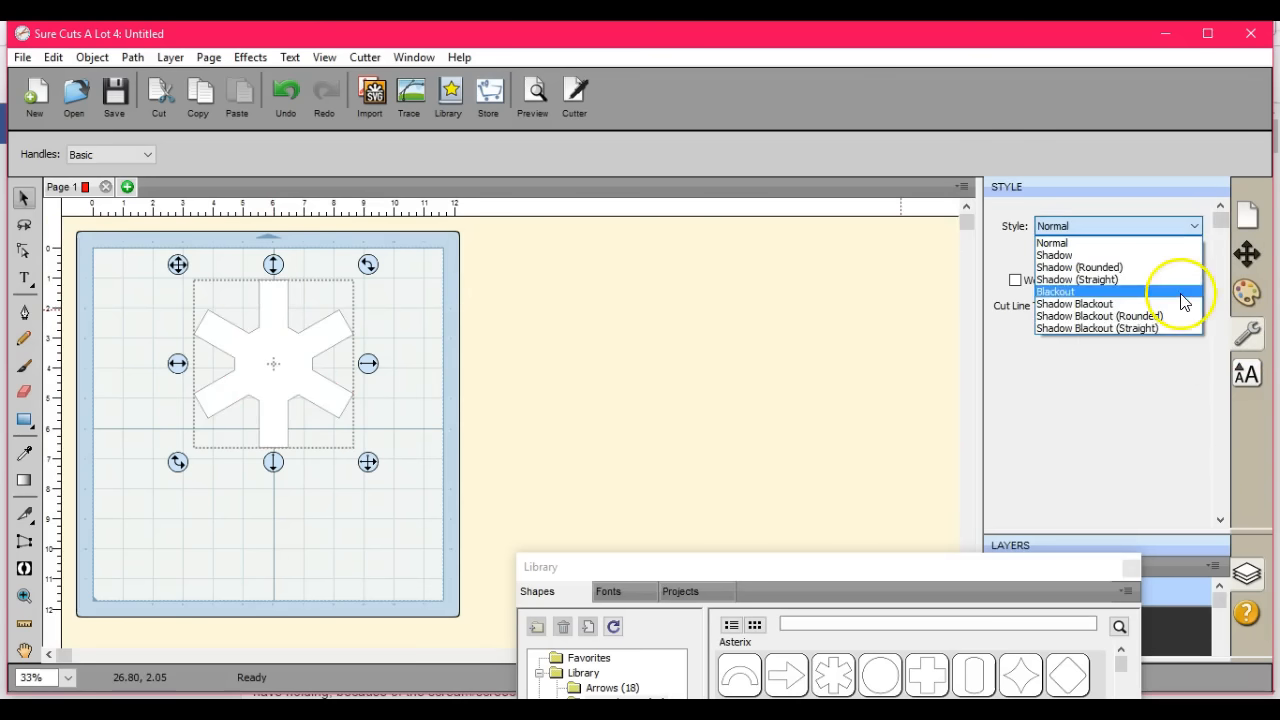
pyautogui.moveTo(1120, 328)
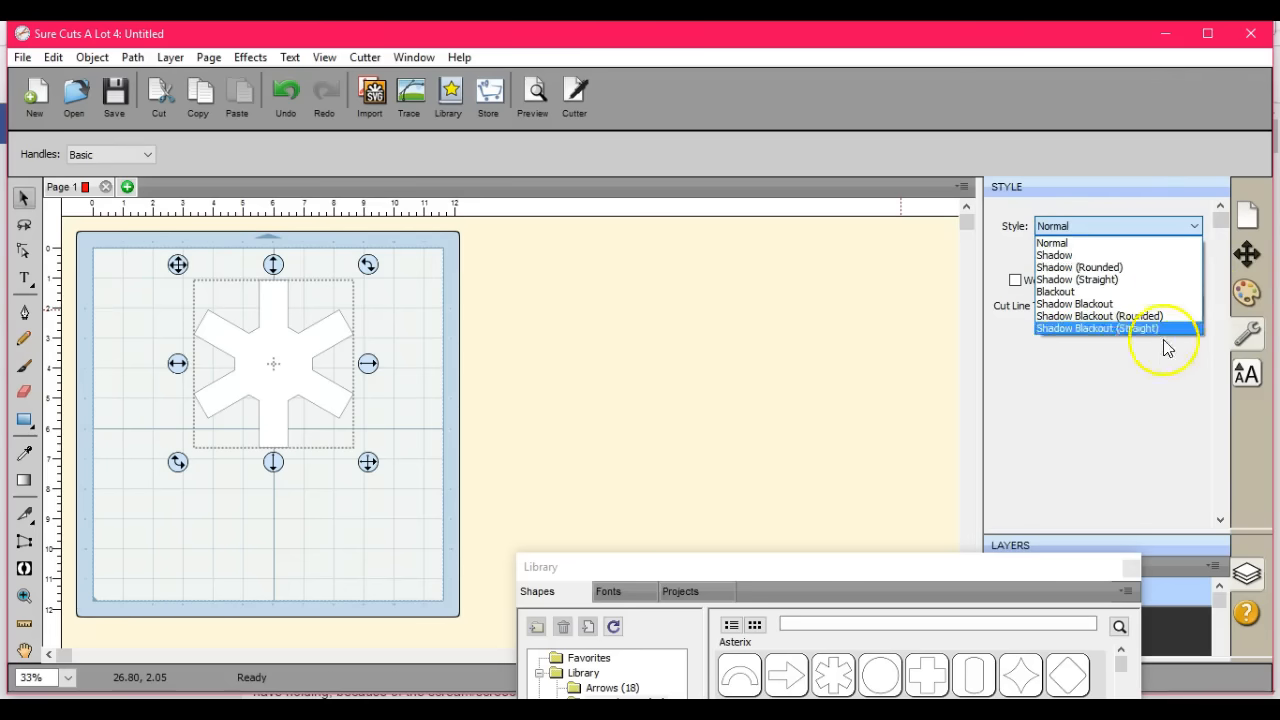
pyautogui.moveTo(1092, 330)
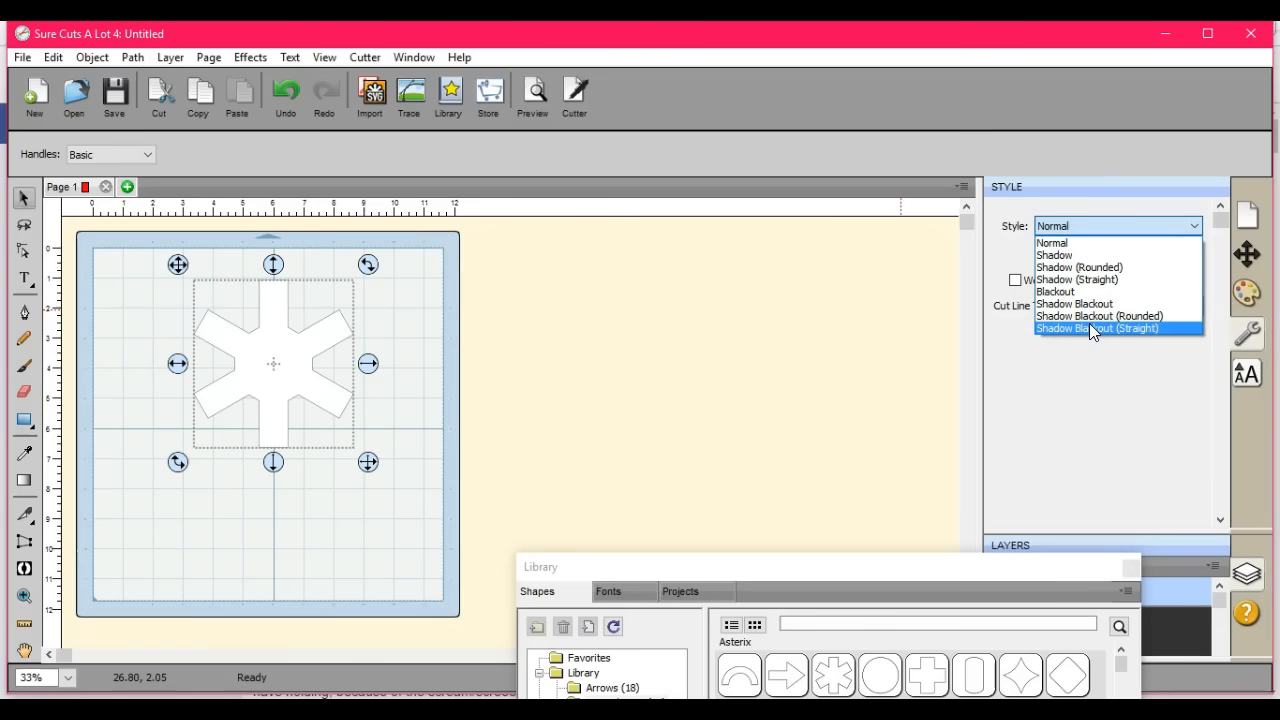
pyautogui.moveTo(1128, 280)
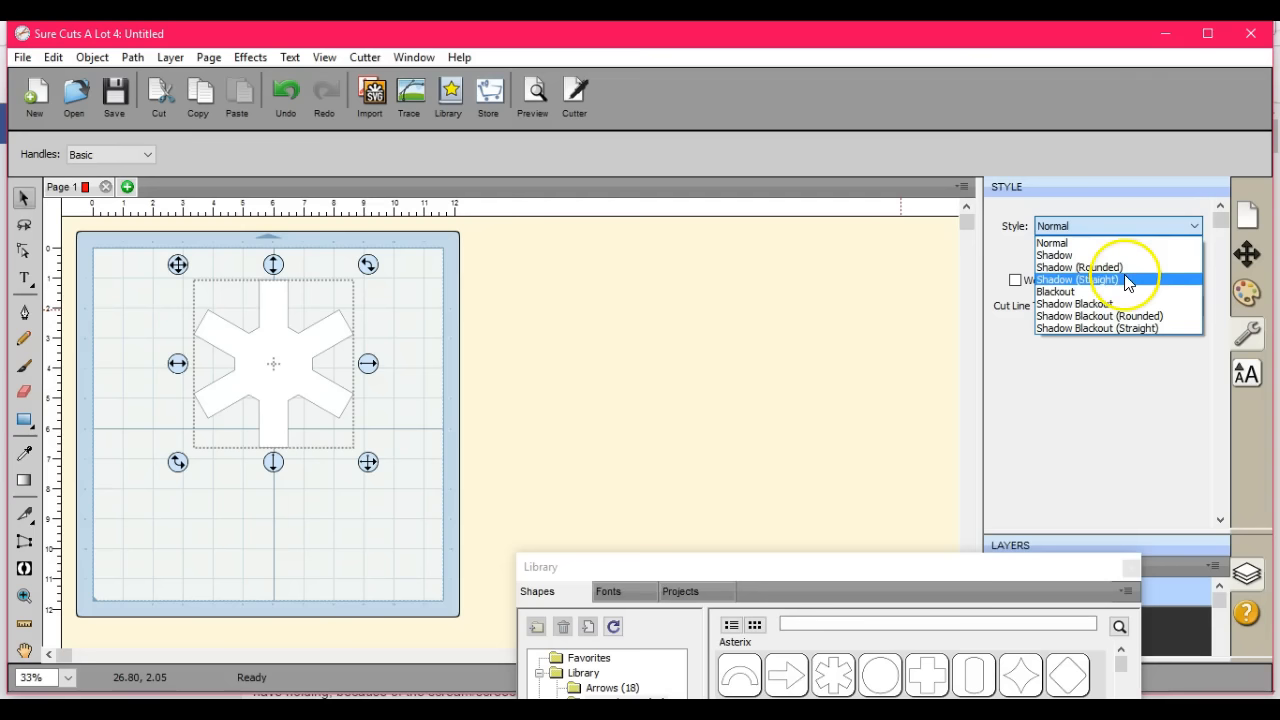
pyautogui.moveTo(984, 298)
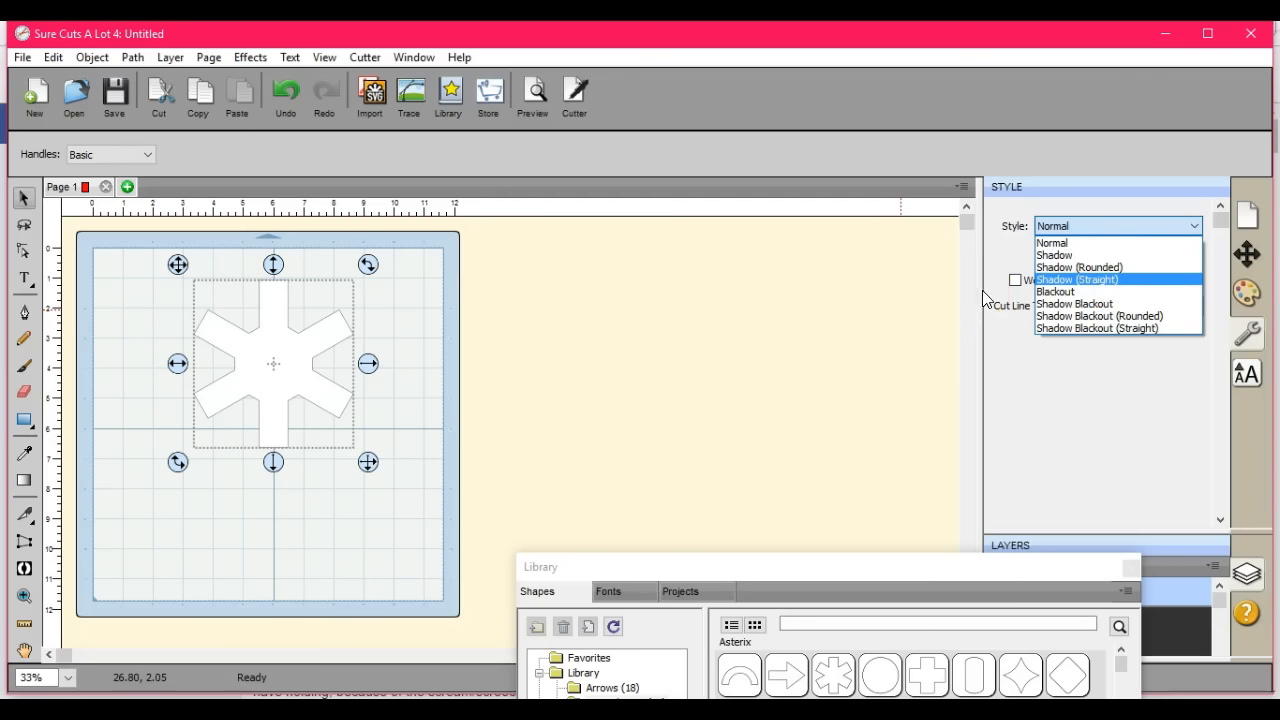
pyautogui.moveTo(1128, 284)
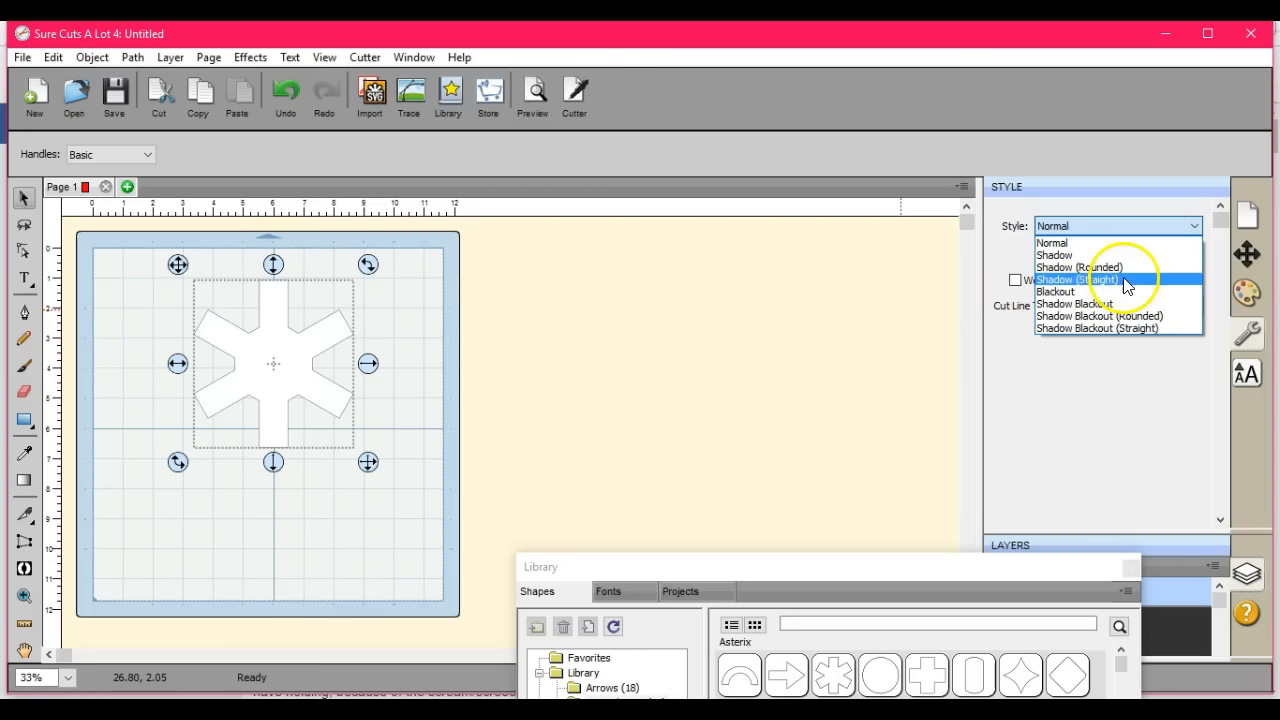
pyautogui.moveTo(1056, 284)
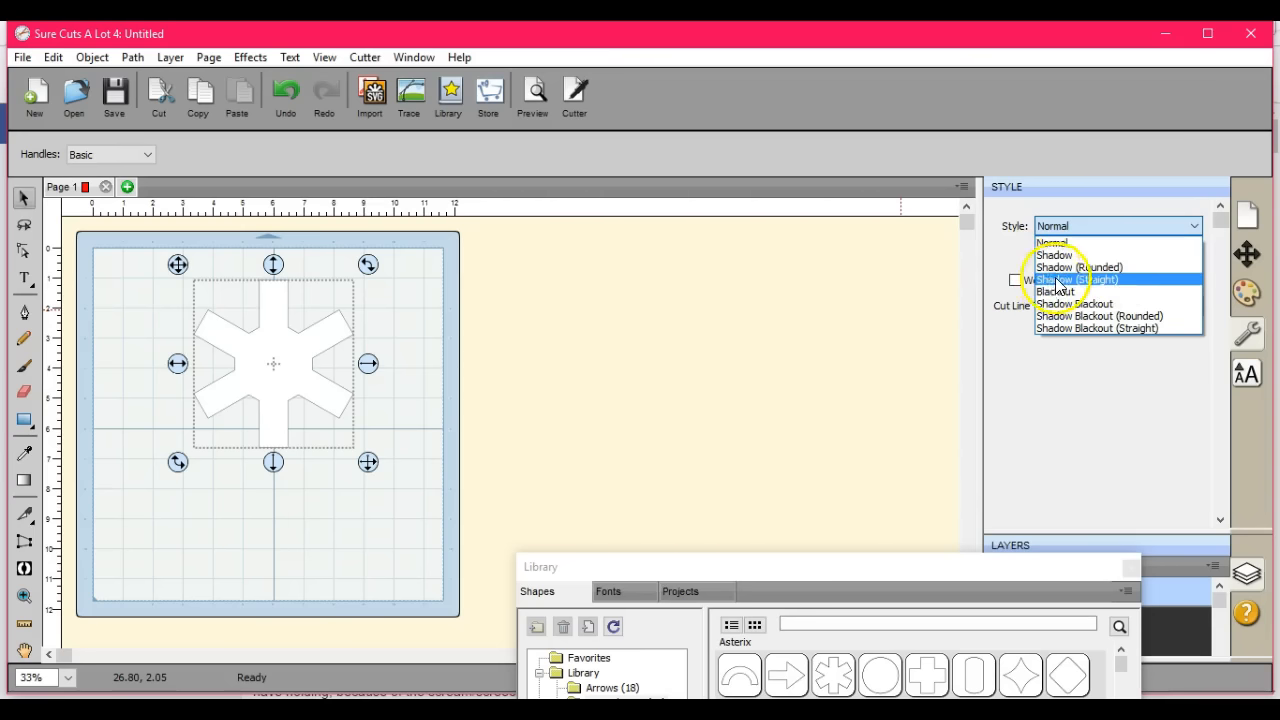
pyautogui.moveTo(1080, 268)
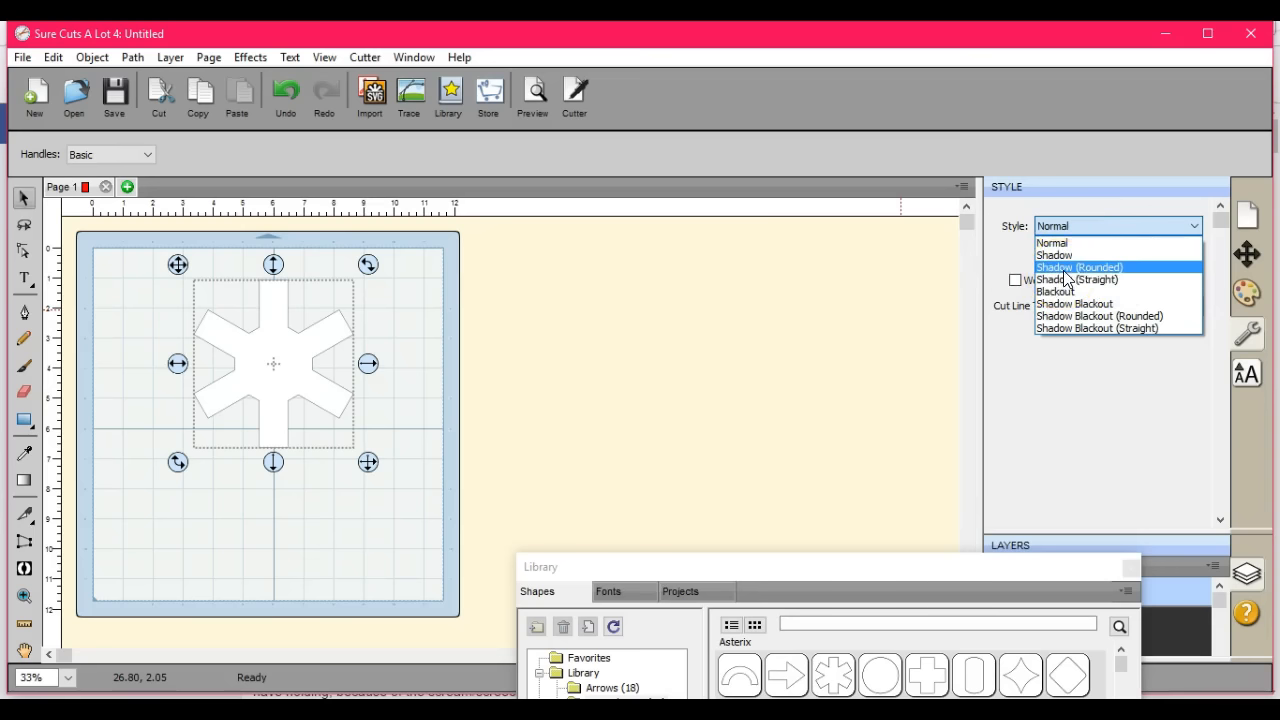
pyautogui.click(1078, 268)
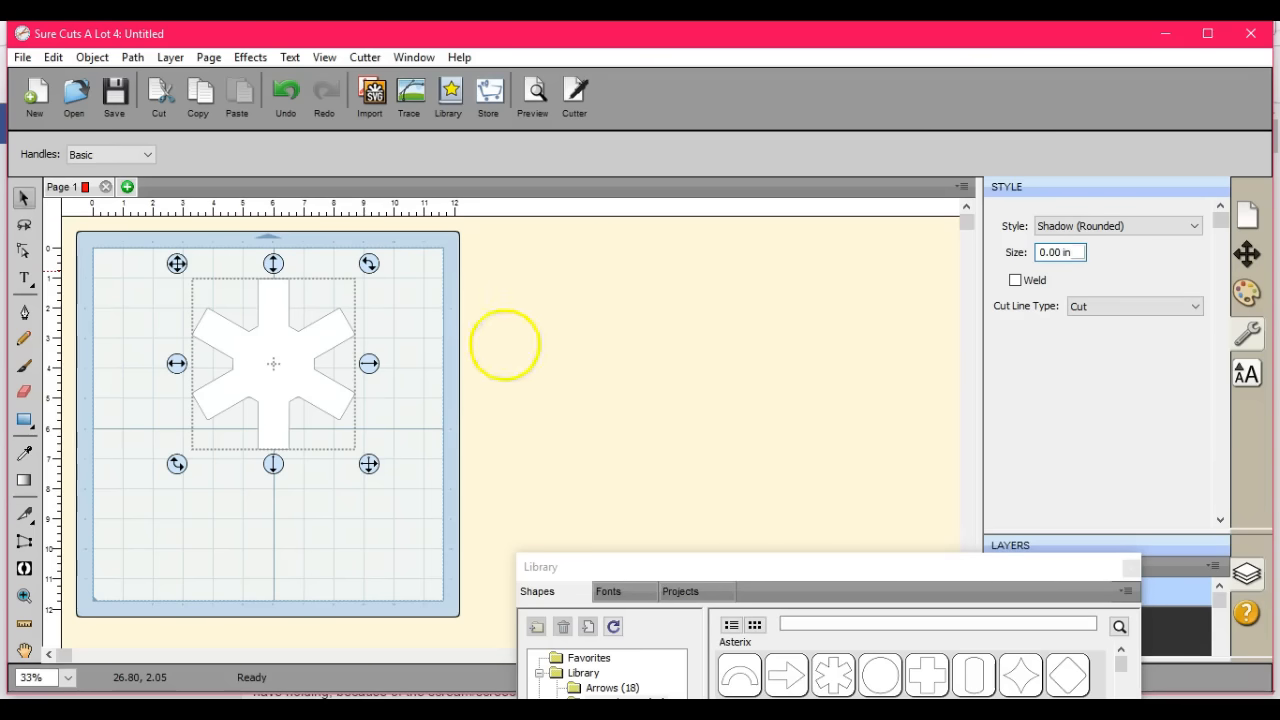
pyautogui.click(396, 396)
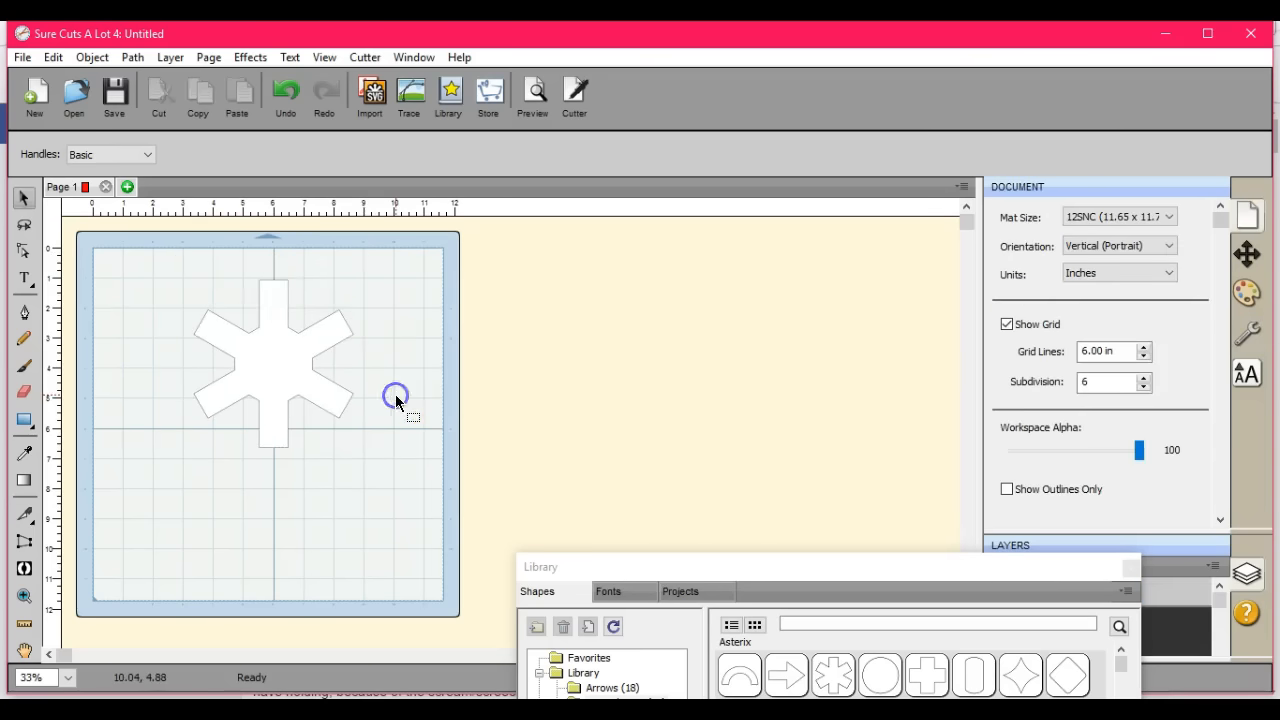
pyautogui.click(272, 360)
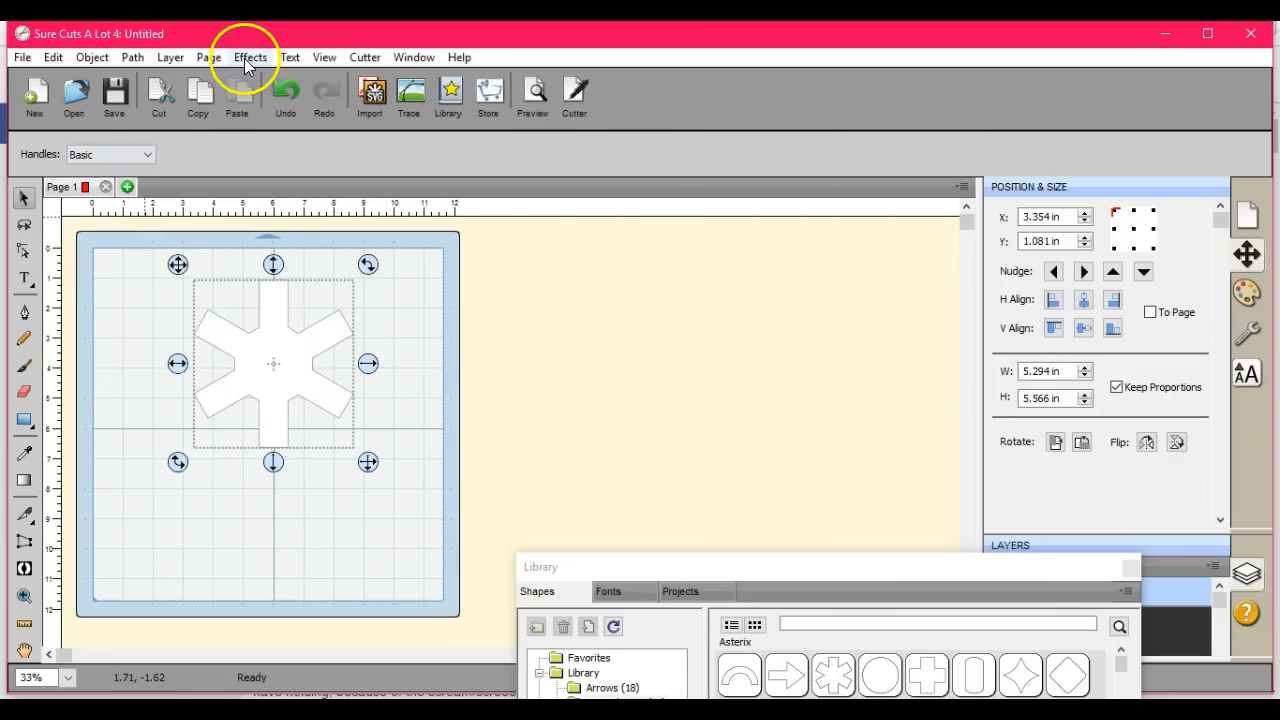
pyautogui.click(248, 56)
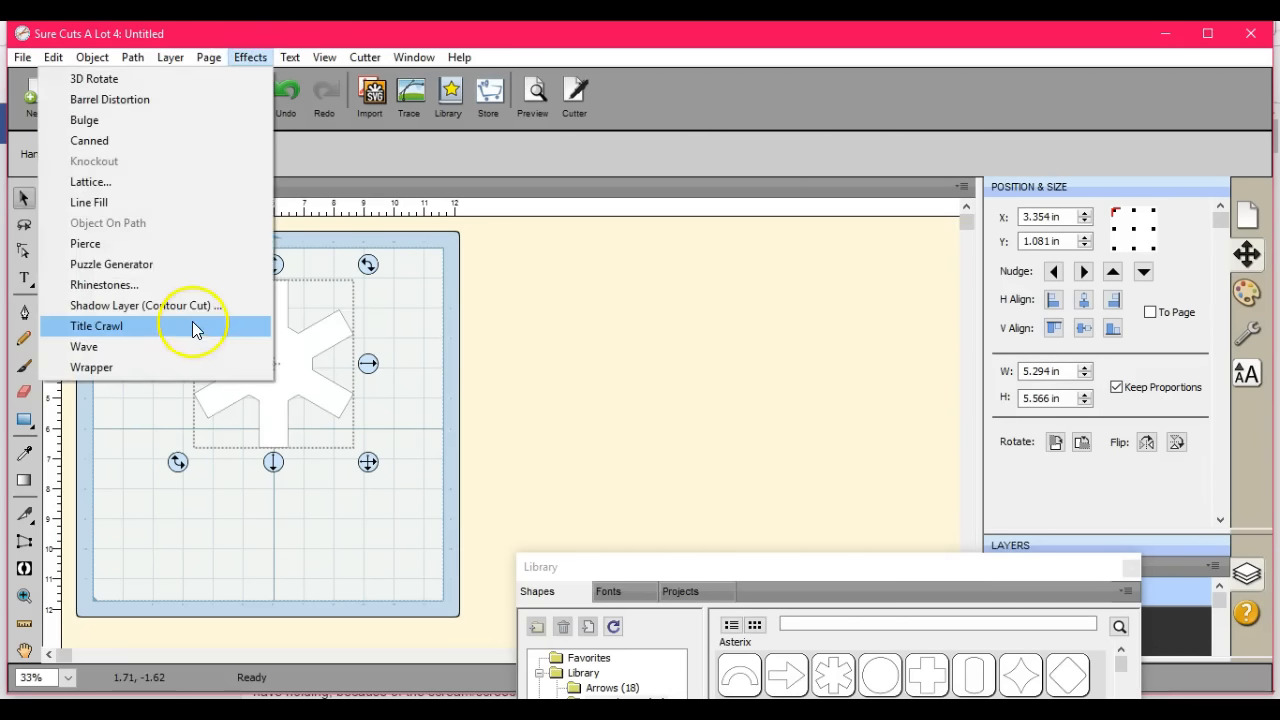
pyautogui.click(144, 304)
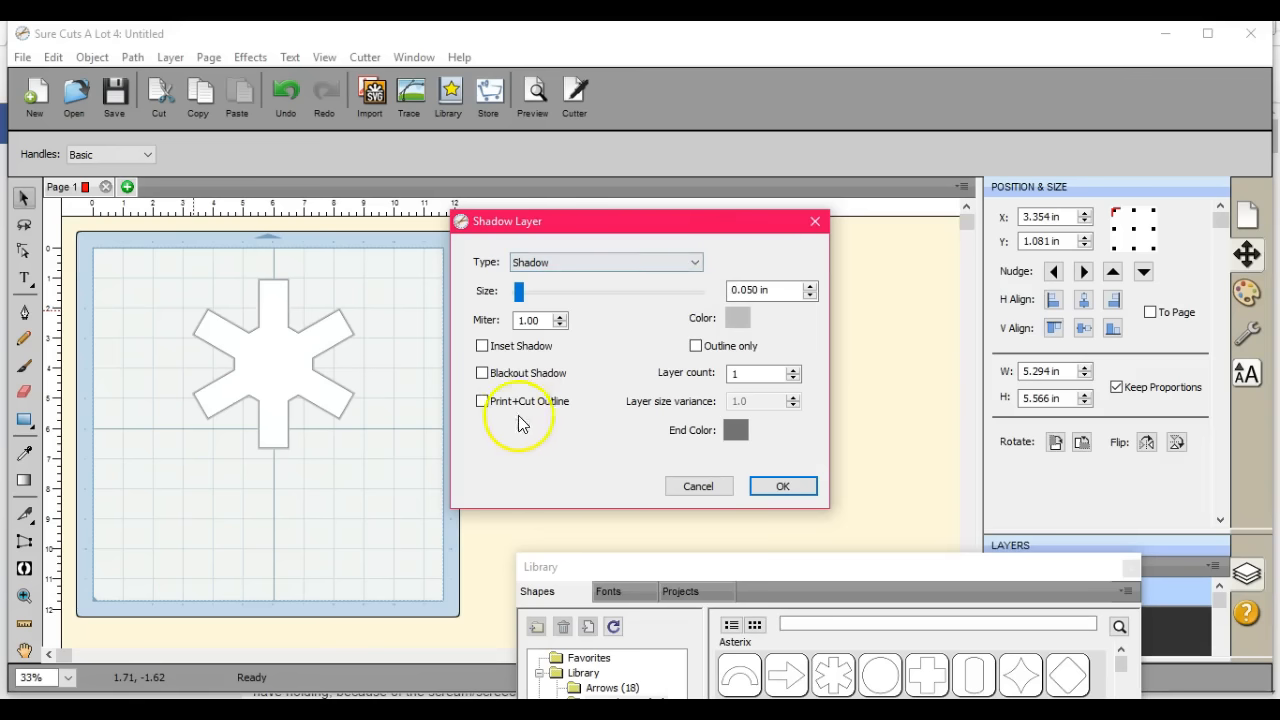
pyautogui.moveTo(708, 356)
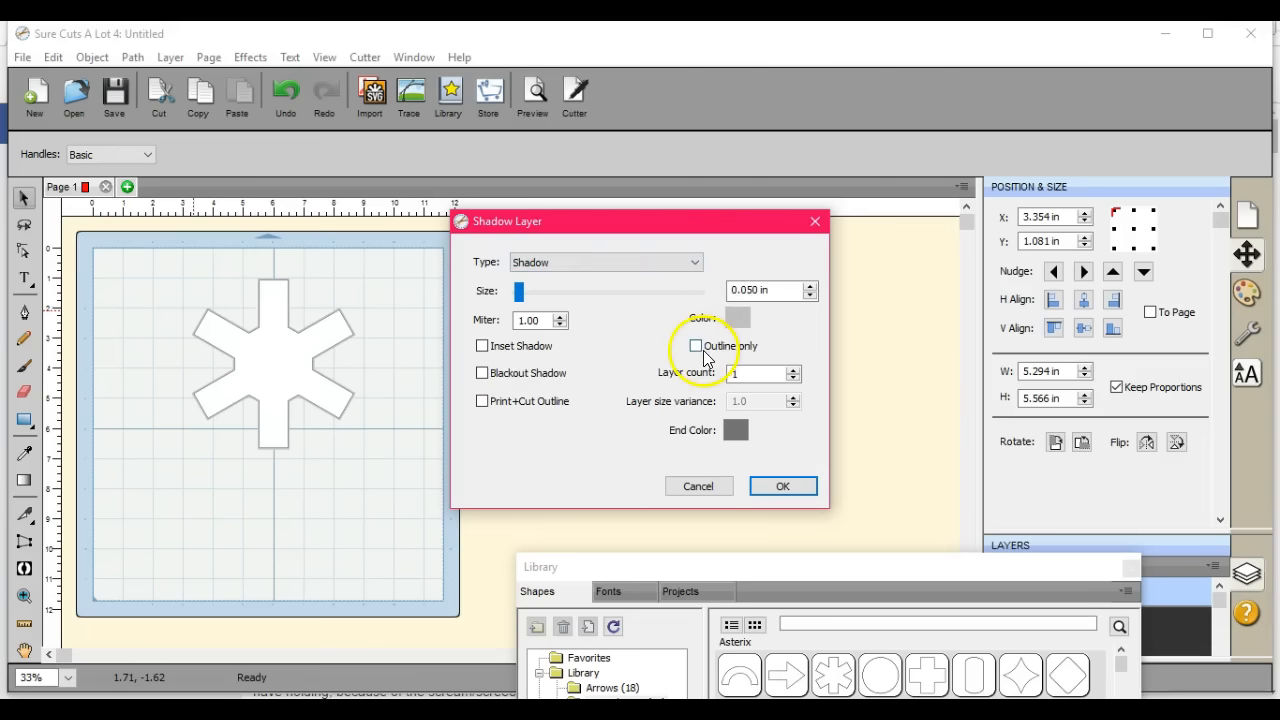
pyautogui.moveTo(628, 412)
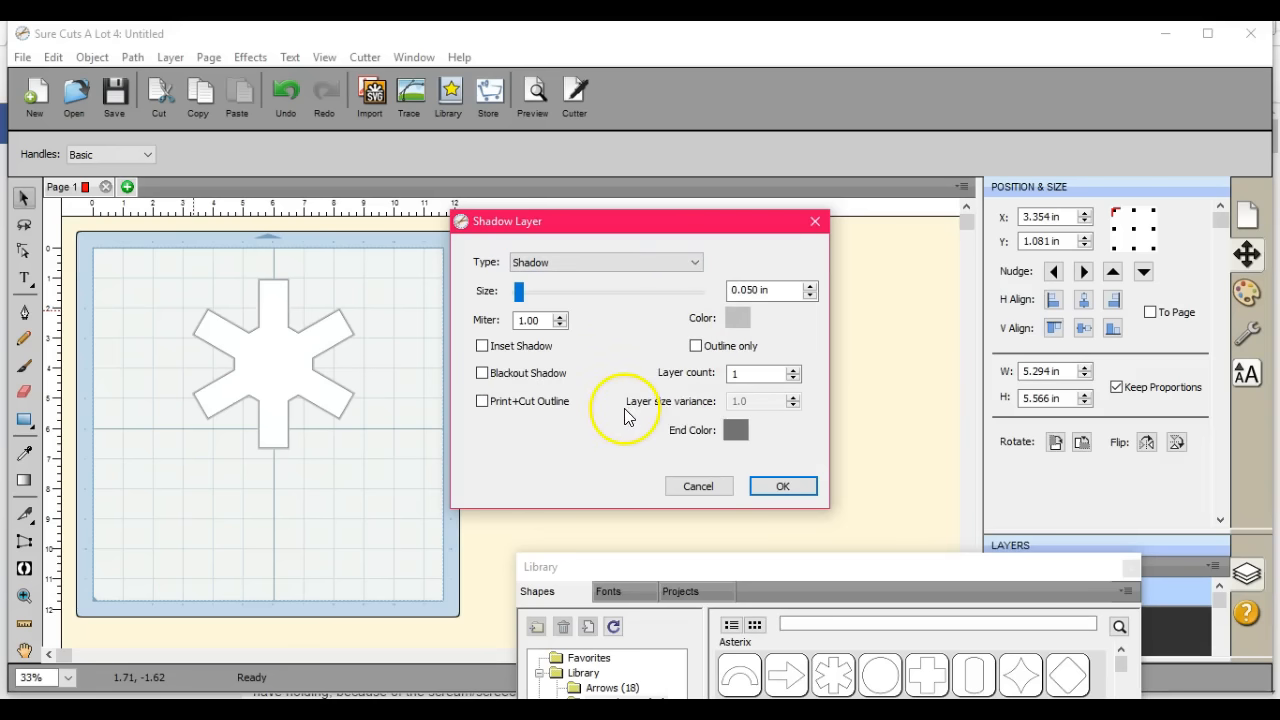
pyautogui.moveTo(482, 346)
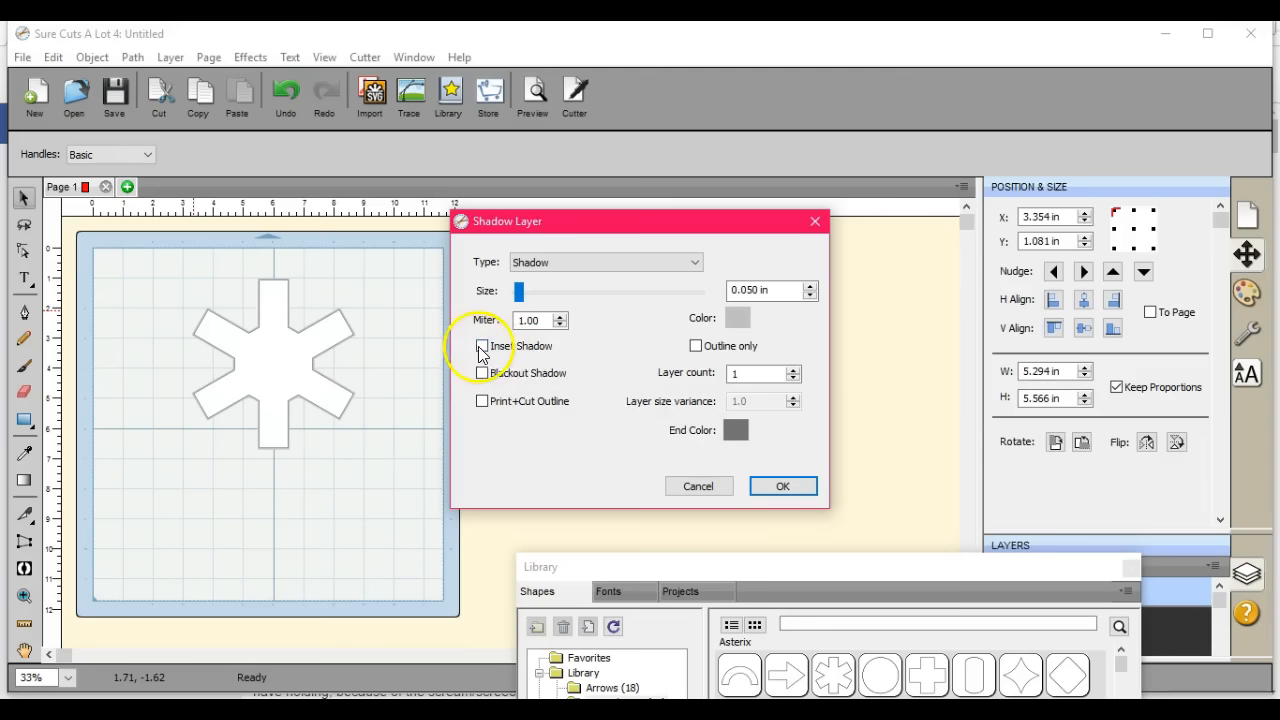
pyautogui.click(482, 346)
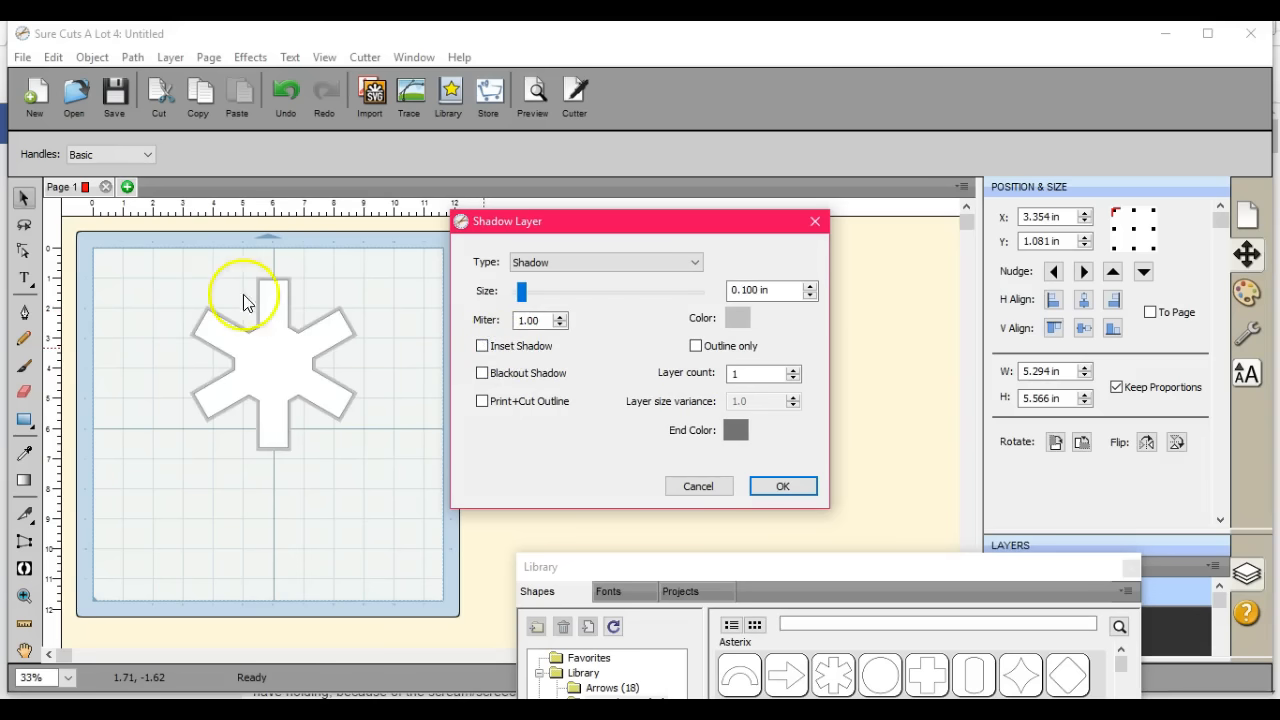
pyautogui.moveTo(364, 404)
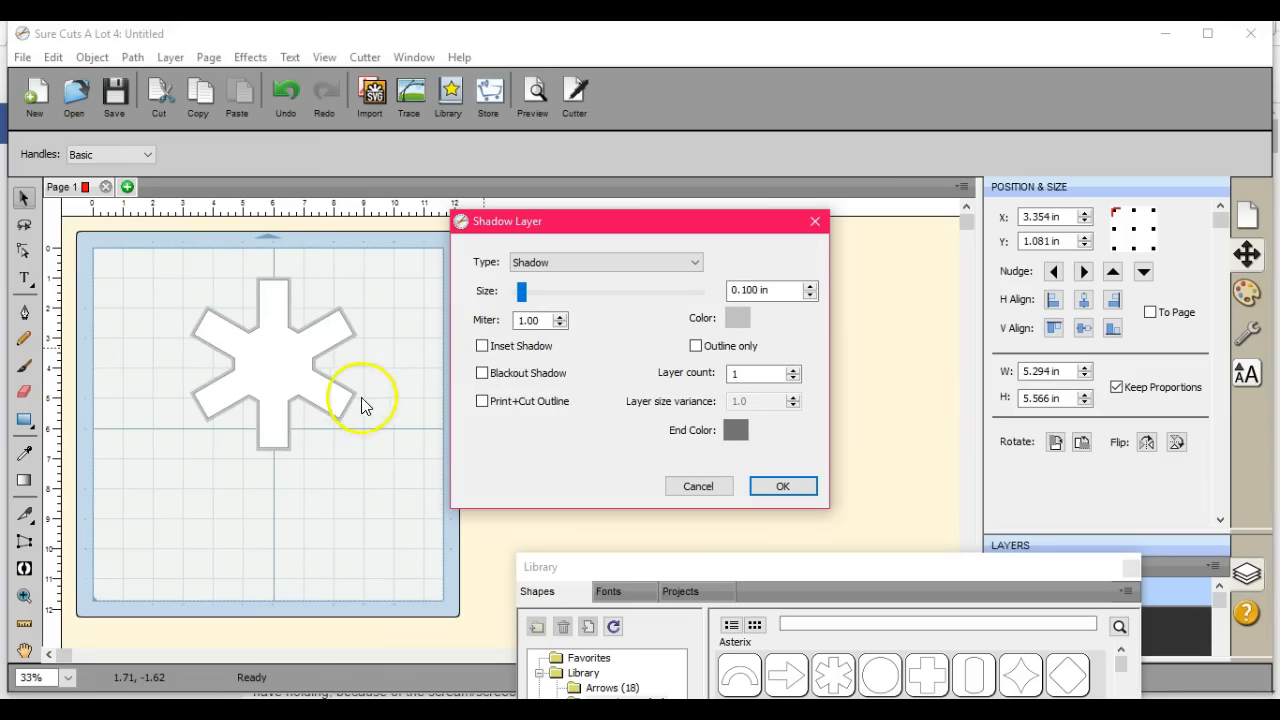
pyautogui.moveTo(1200, 360)
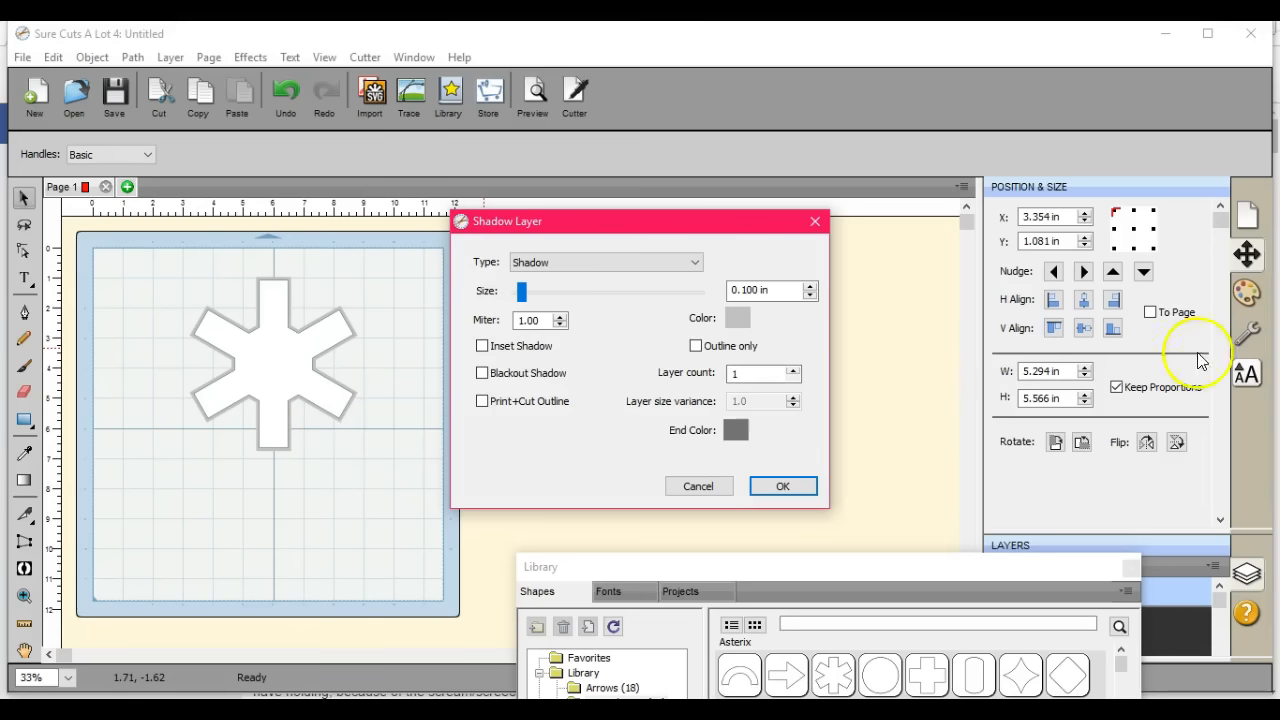
pyautogui.moveTo(878, 396)
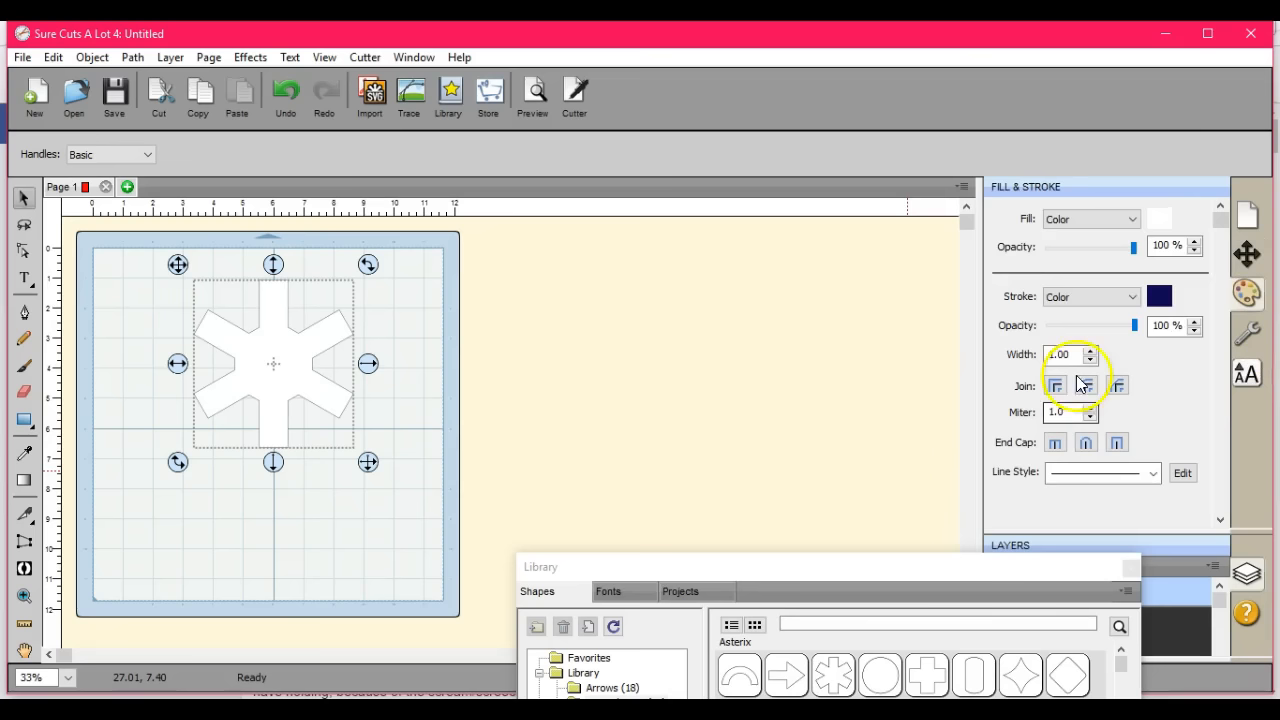
pyautogui.moveTo(1116, 442)
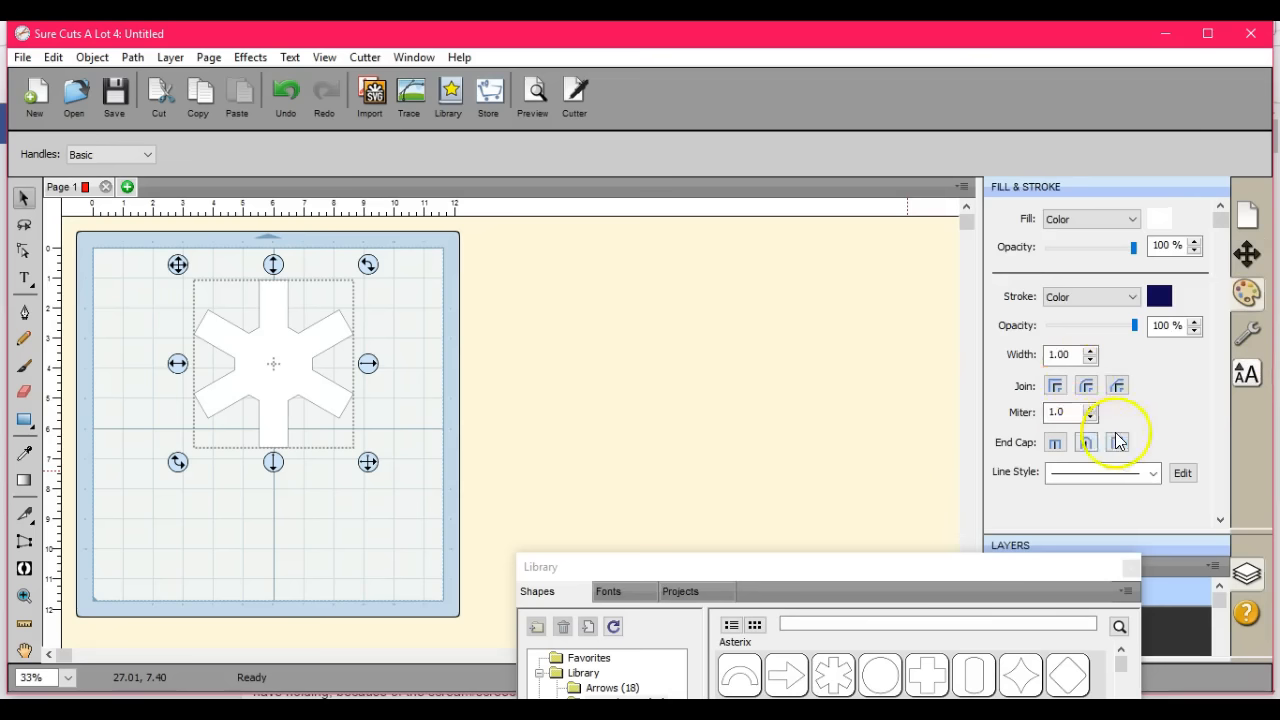
pyautogui.click(1116, 442)
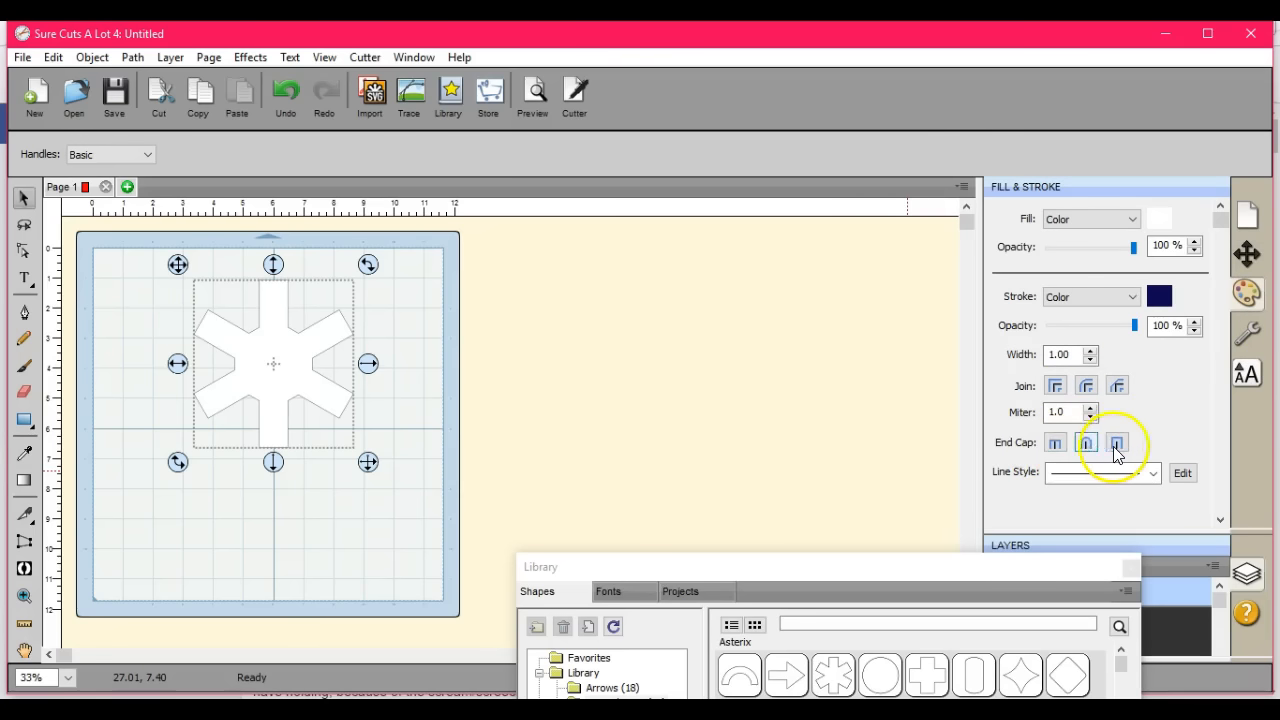
pyautogui.moveTo(1116, 388)
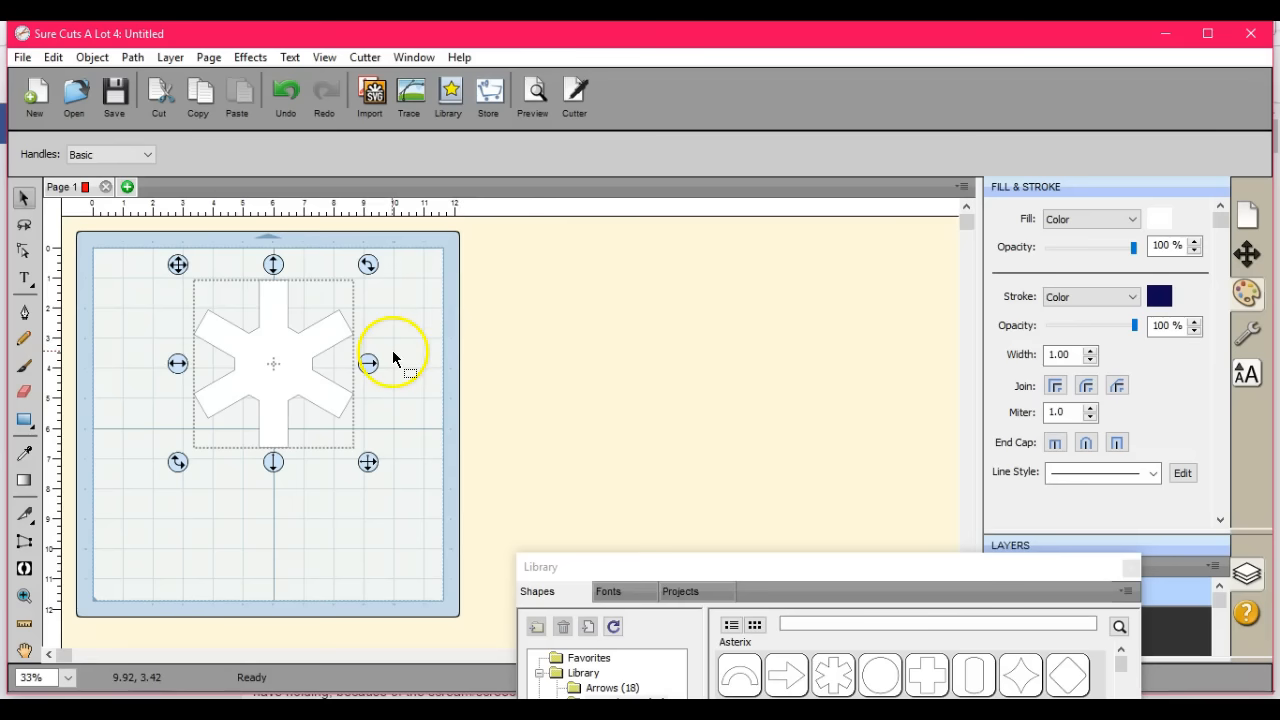
pyautogui.click(270, 348)
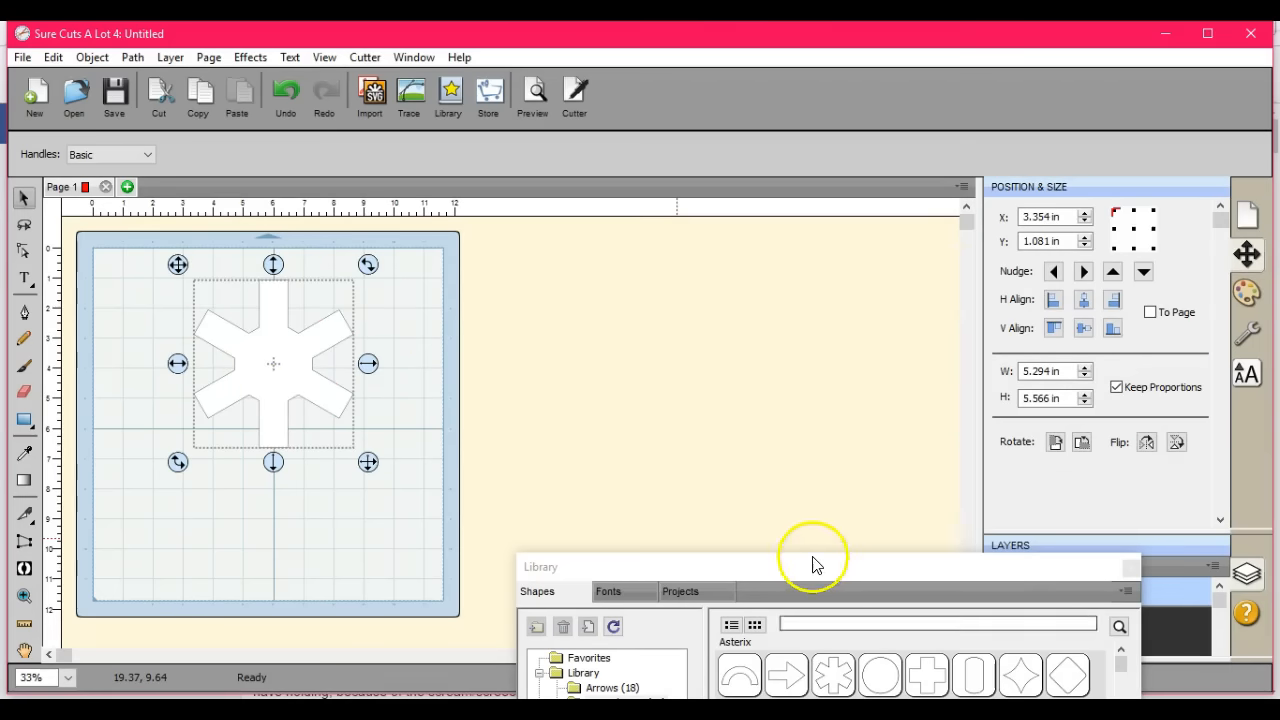
# Float the library as its own window, show the My Designs folder with its COG shape, and start an SVG export
pyautogui.moveTo(820, 566); pyautogui.dragTo(882, 196)
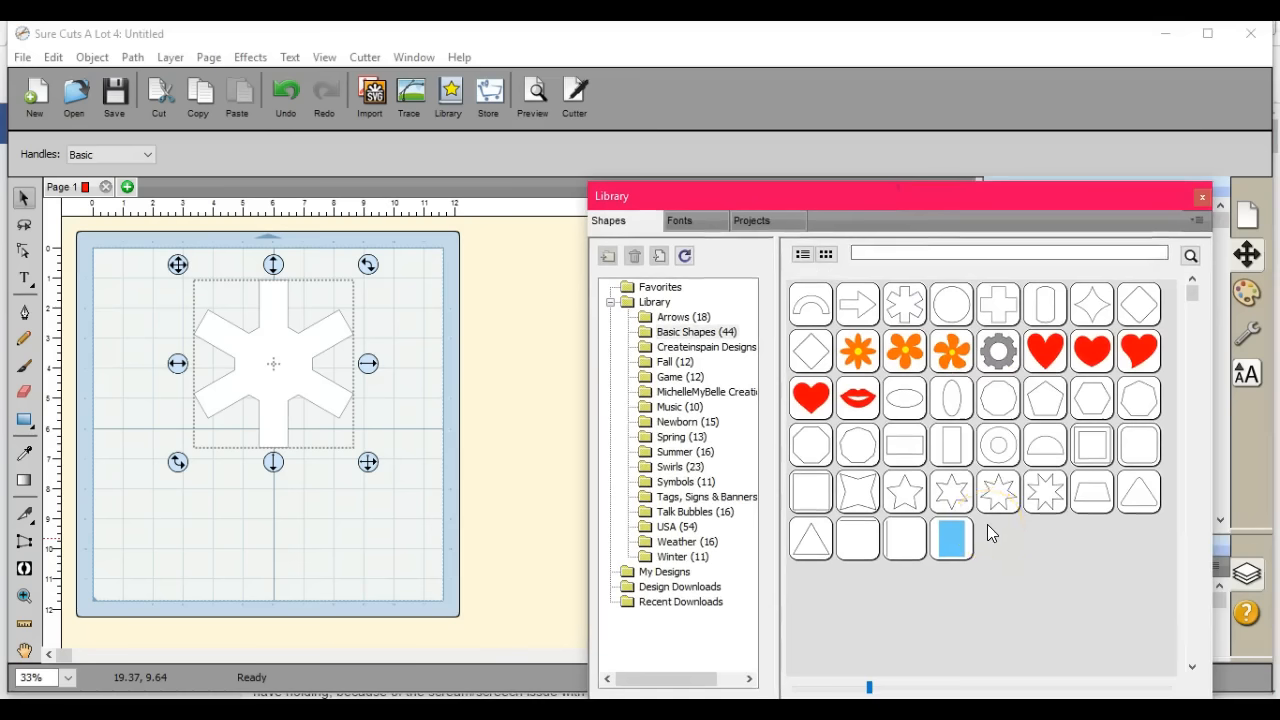
pyautogui.moveTo(1044, 490)
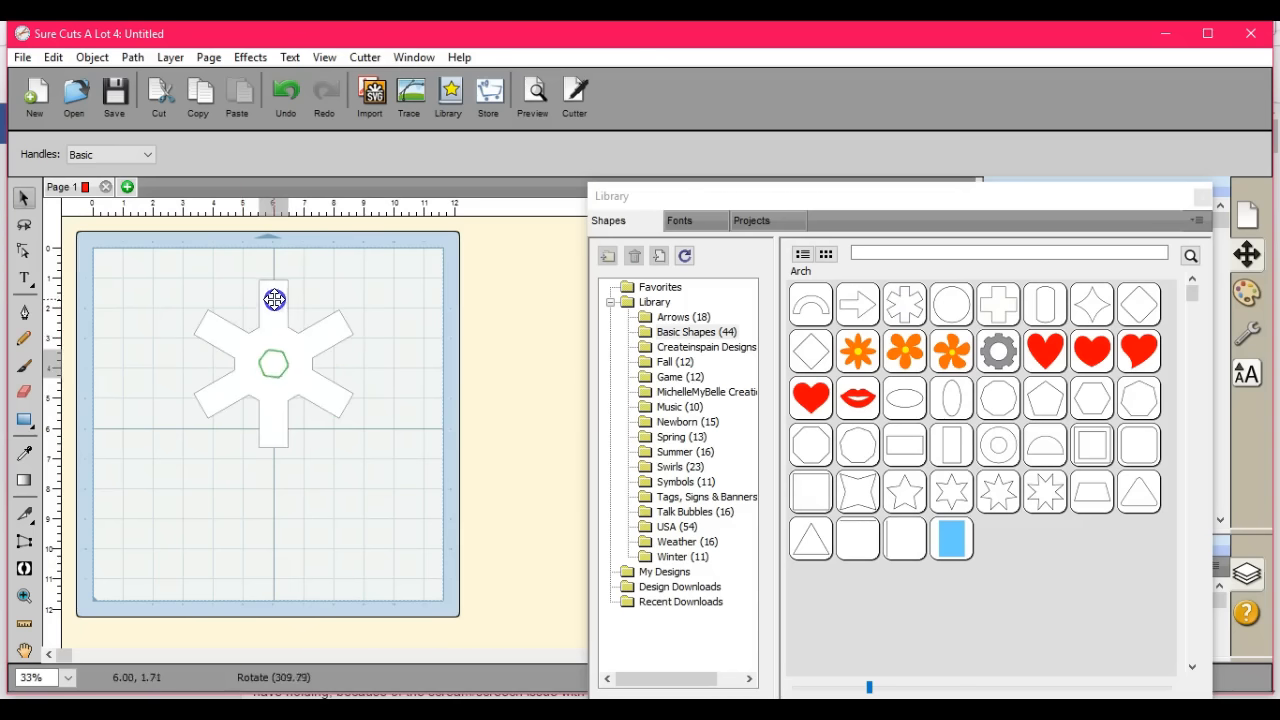
pyautogui.moveTo(274, 300); pyautogui.dragTo(224, 308)
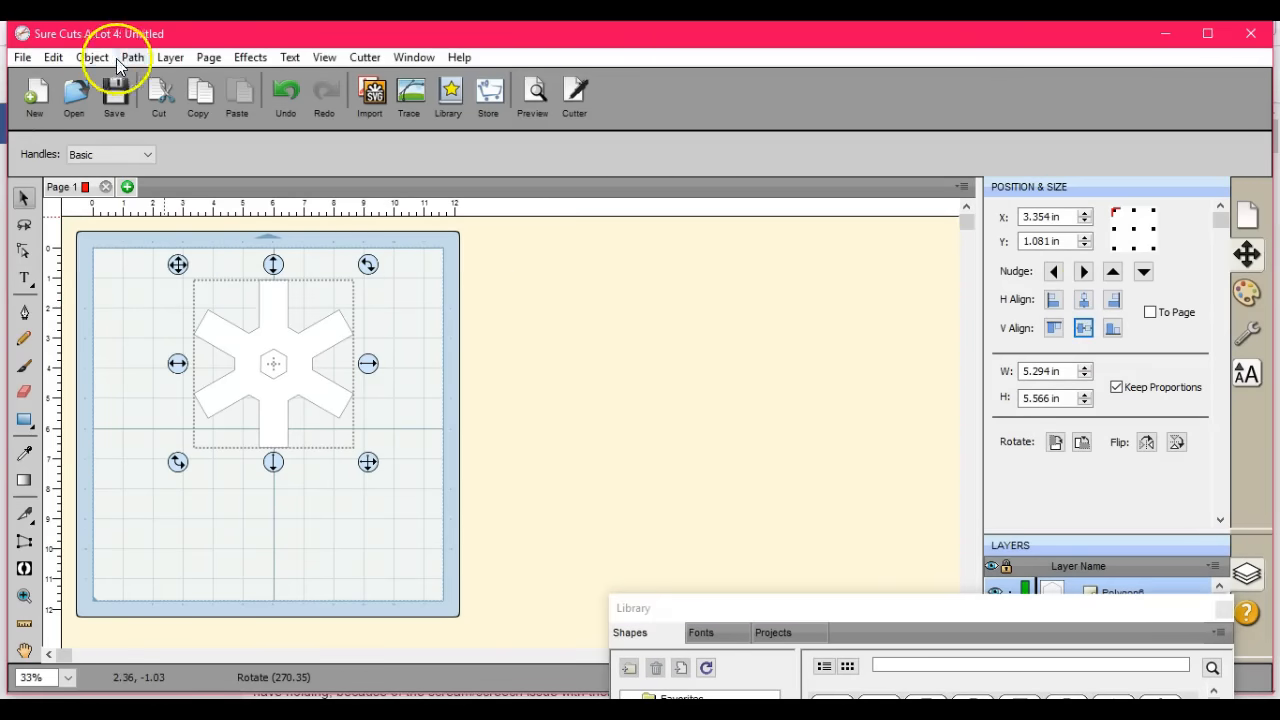
pyautogui.click(132, 56)
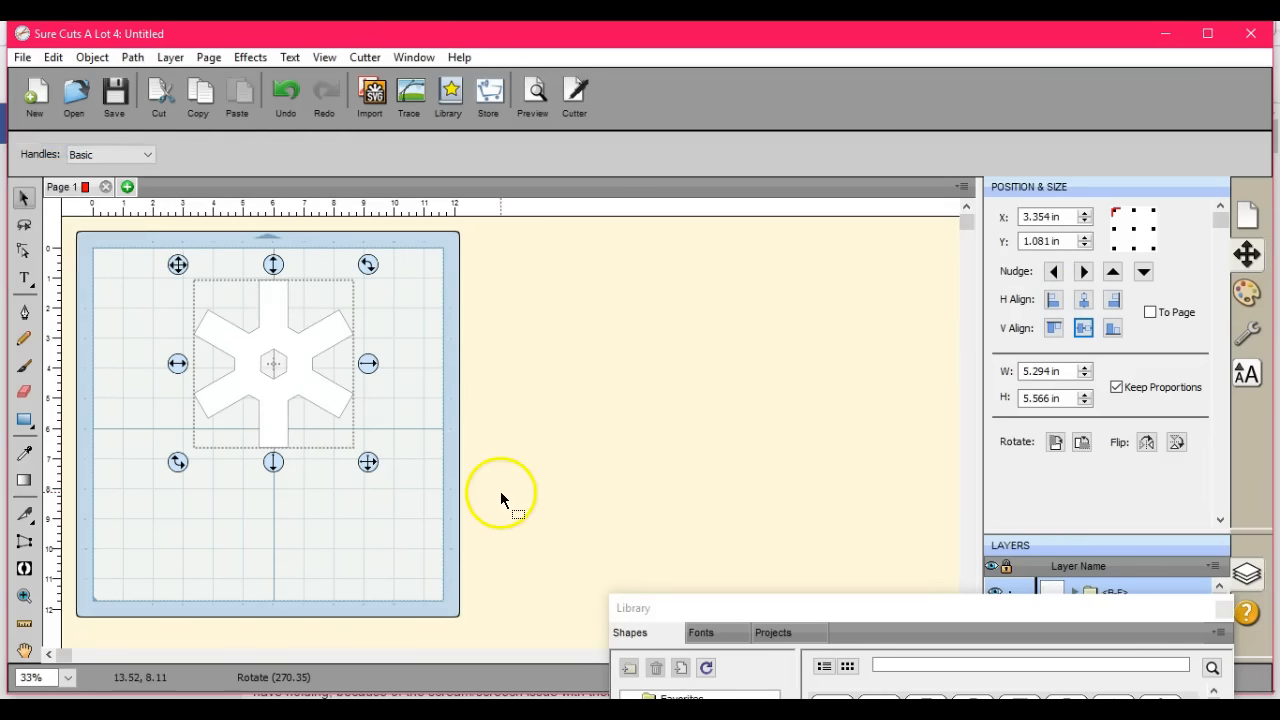
pyautogui.moveTo(964, 608)
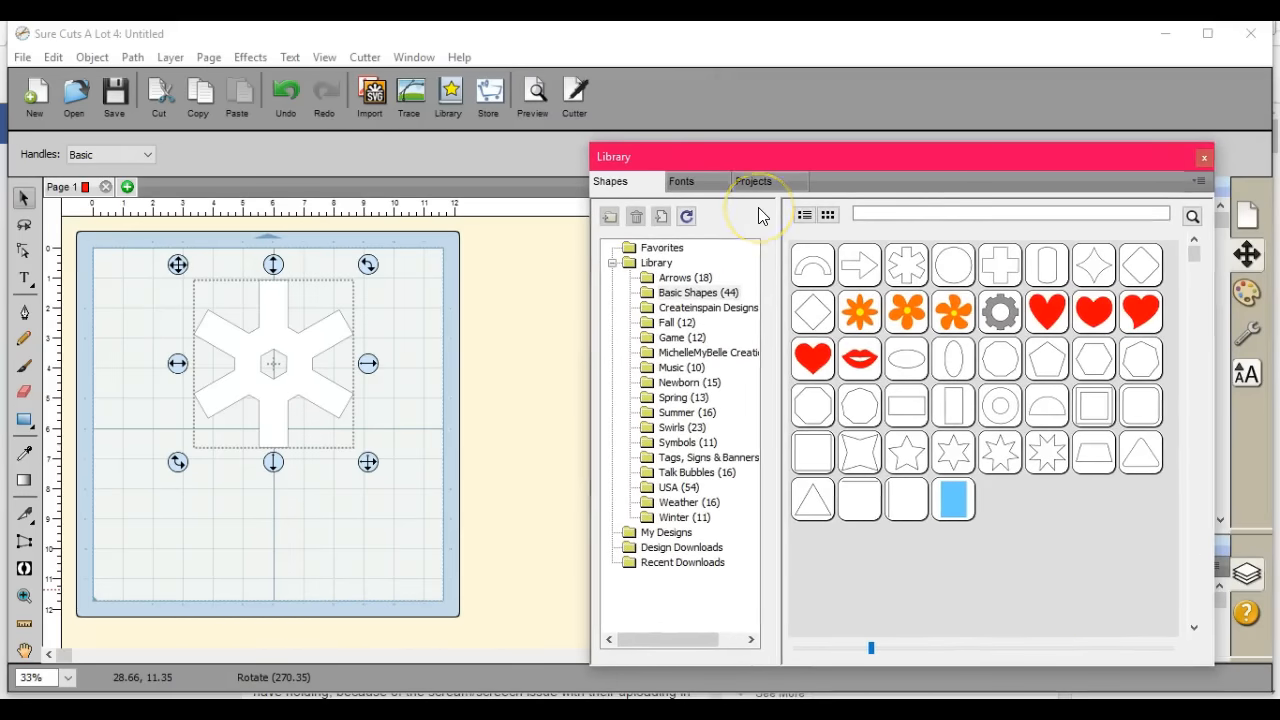
pyautogui.moveTo(624, 548)
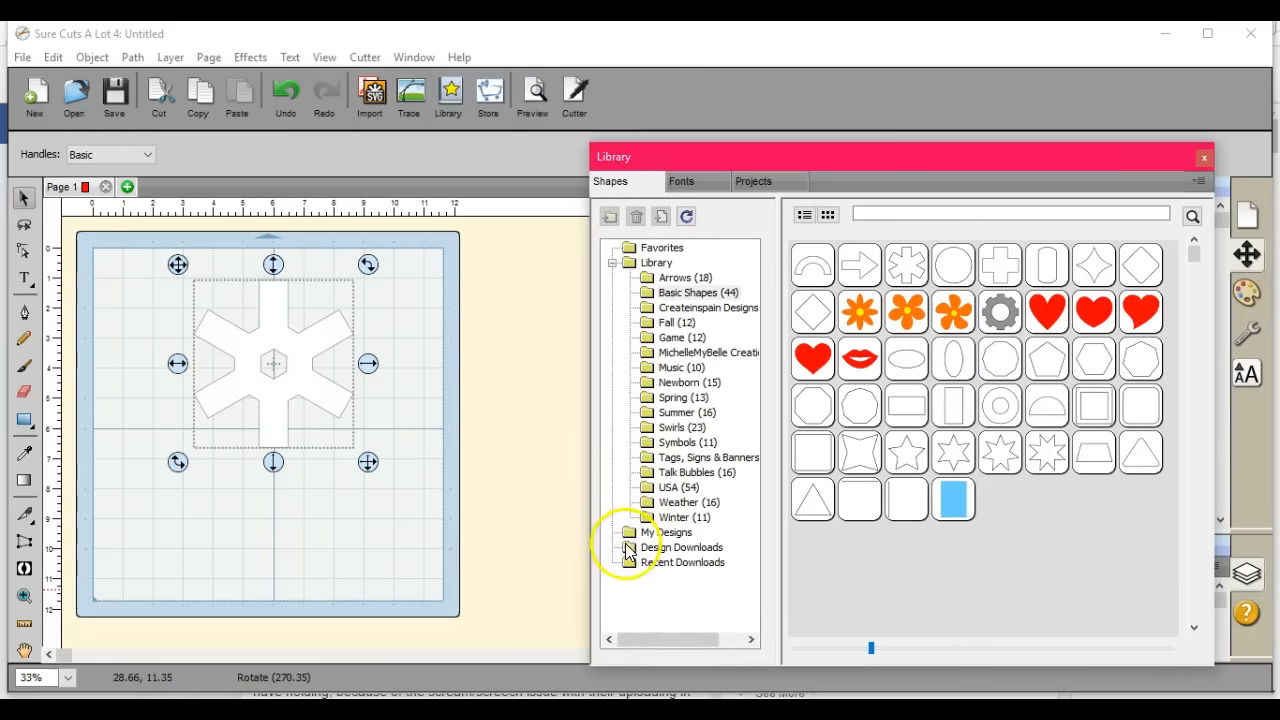
pyautogui.click(678, 532)
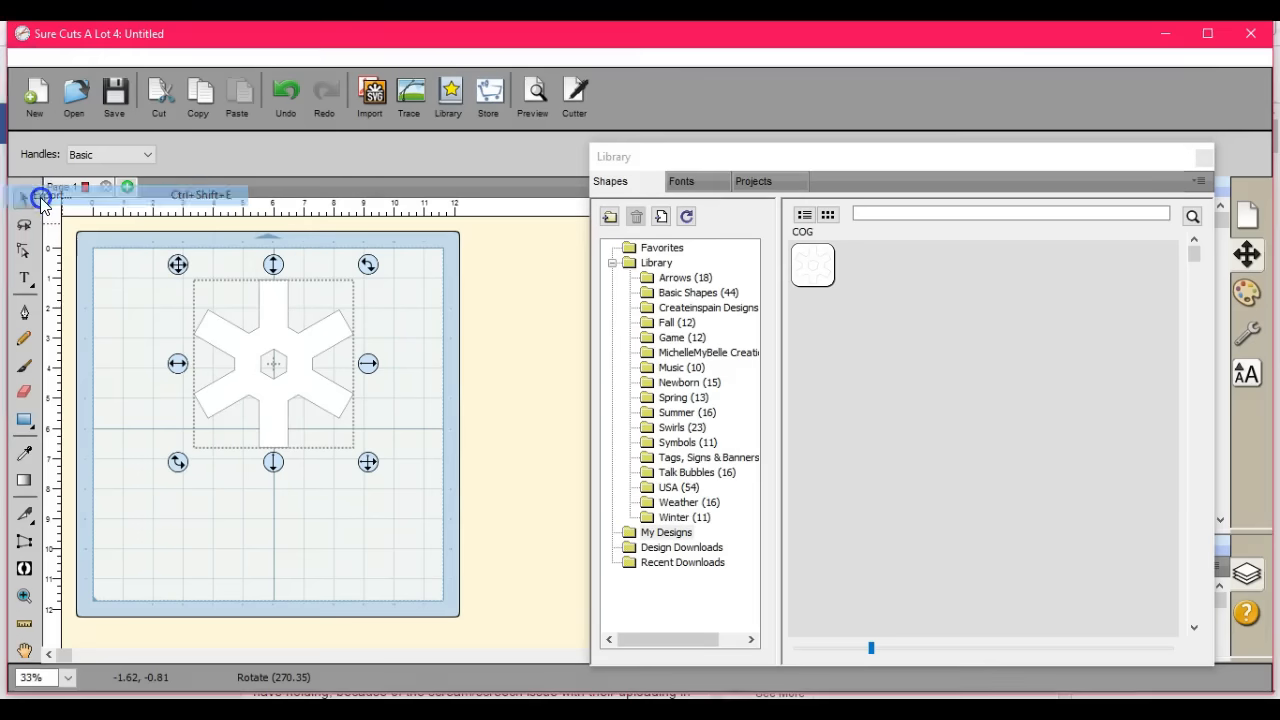
pyautogui.click(112, 96)
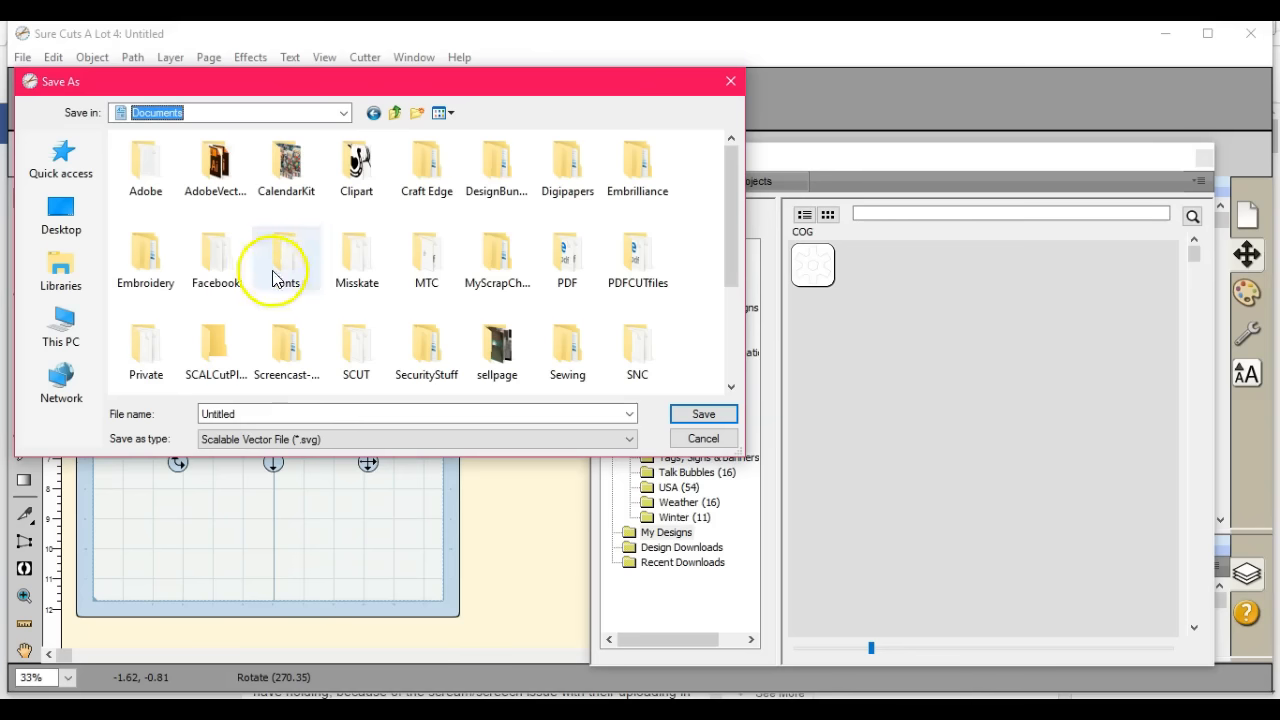
pyautogui.moveTo(404, 388)
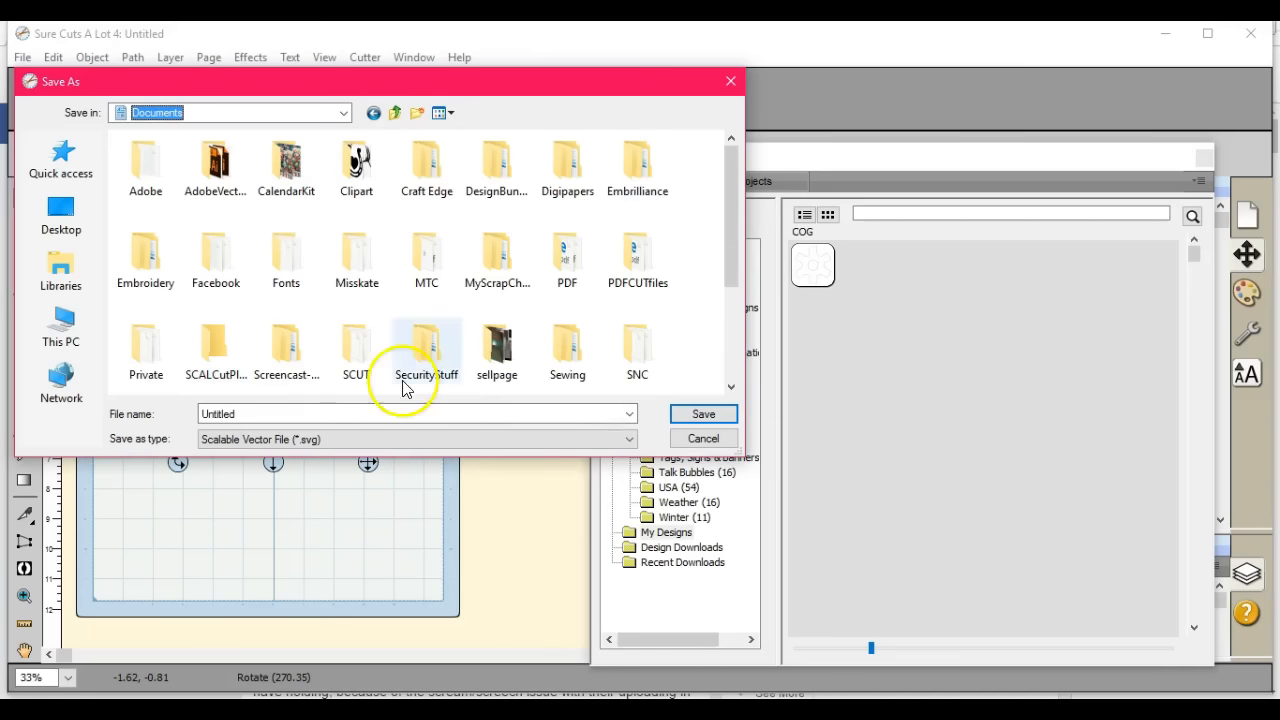
pyautogui.moveTo(450, 150)
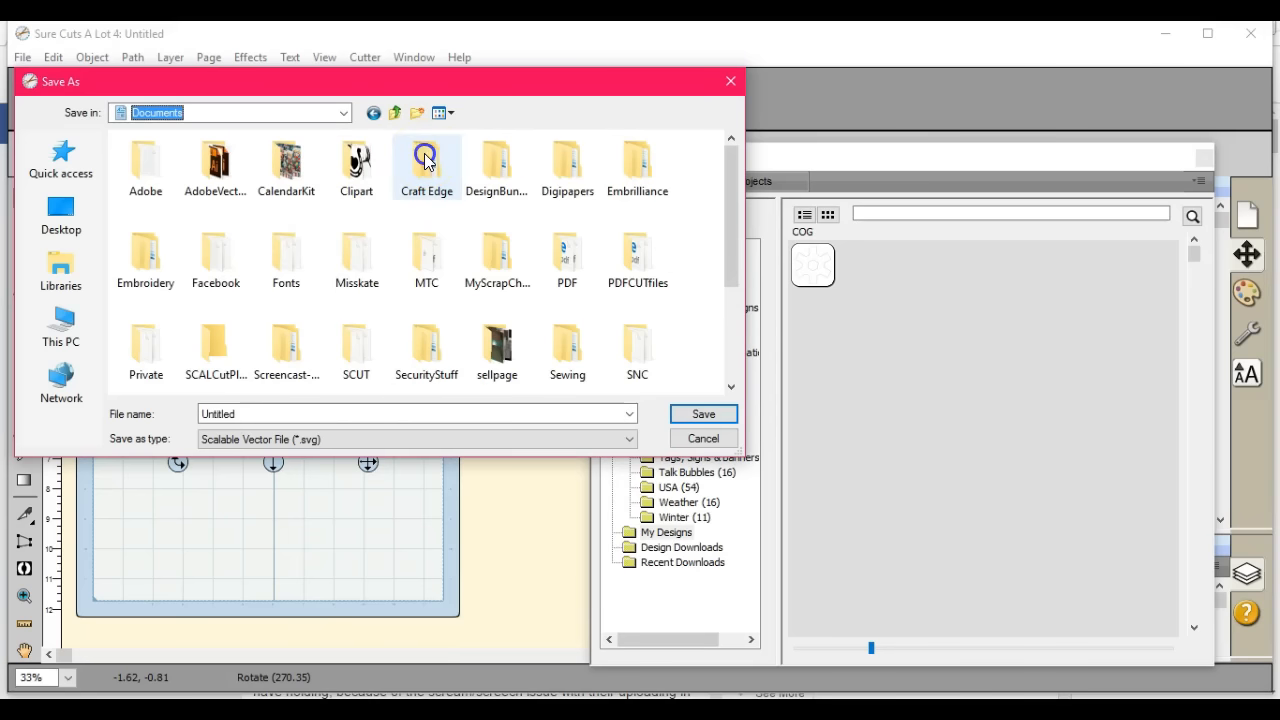
# Navigate the save dialog into Craft Edge > My Designs, viewing the folder contents as icons
pyautogui.doubleClick(424, 160)
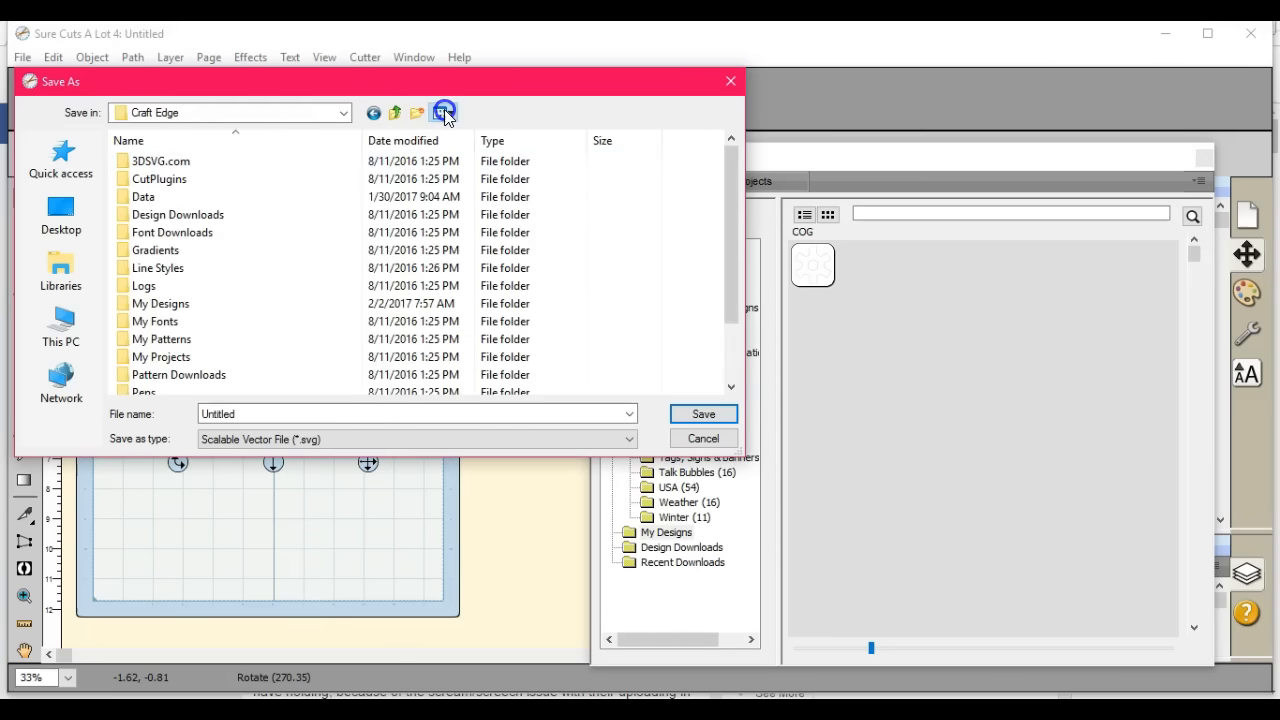
pyautogui.click(444, 112)
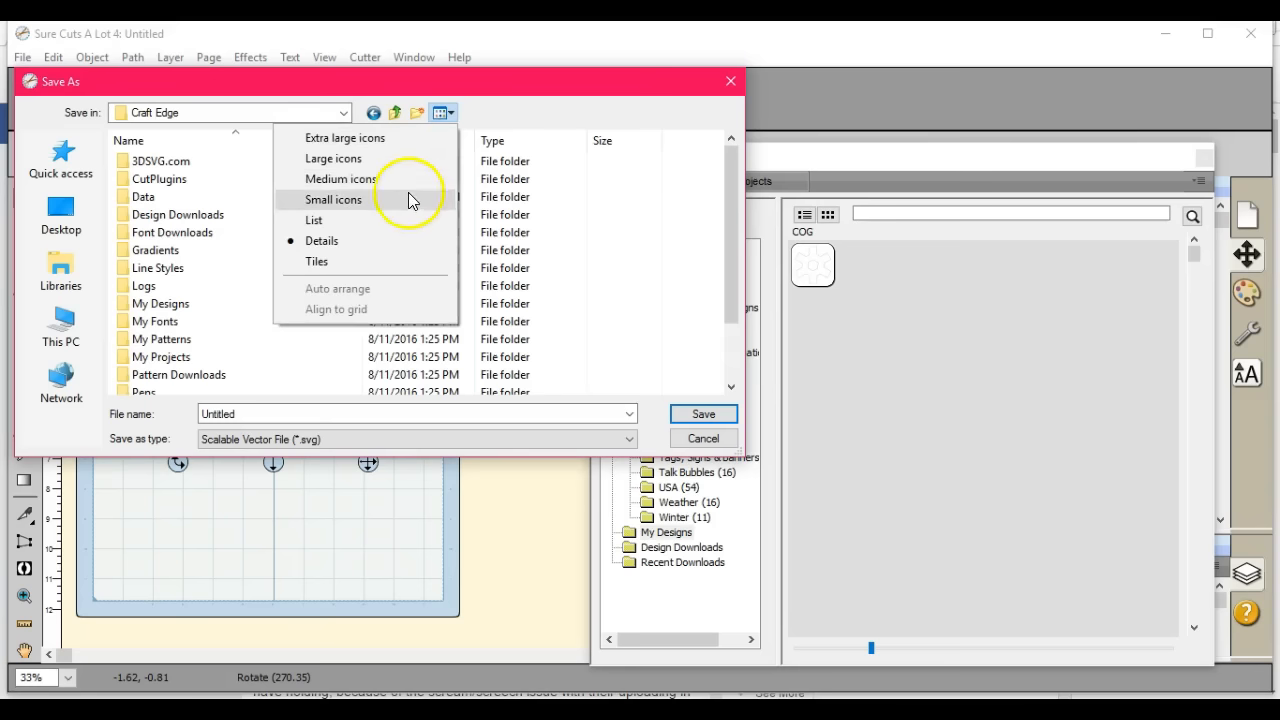
pyautogui.click(332, 158)
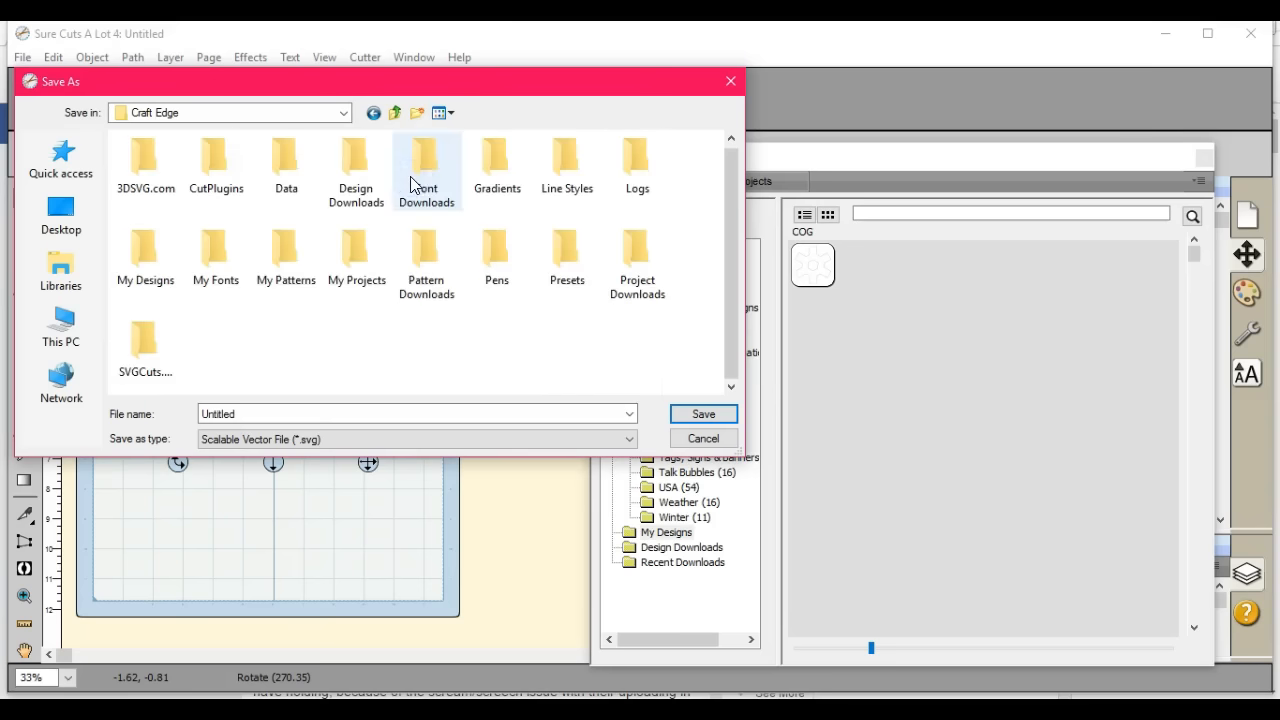
pyautogui.moveTo(624, 362)
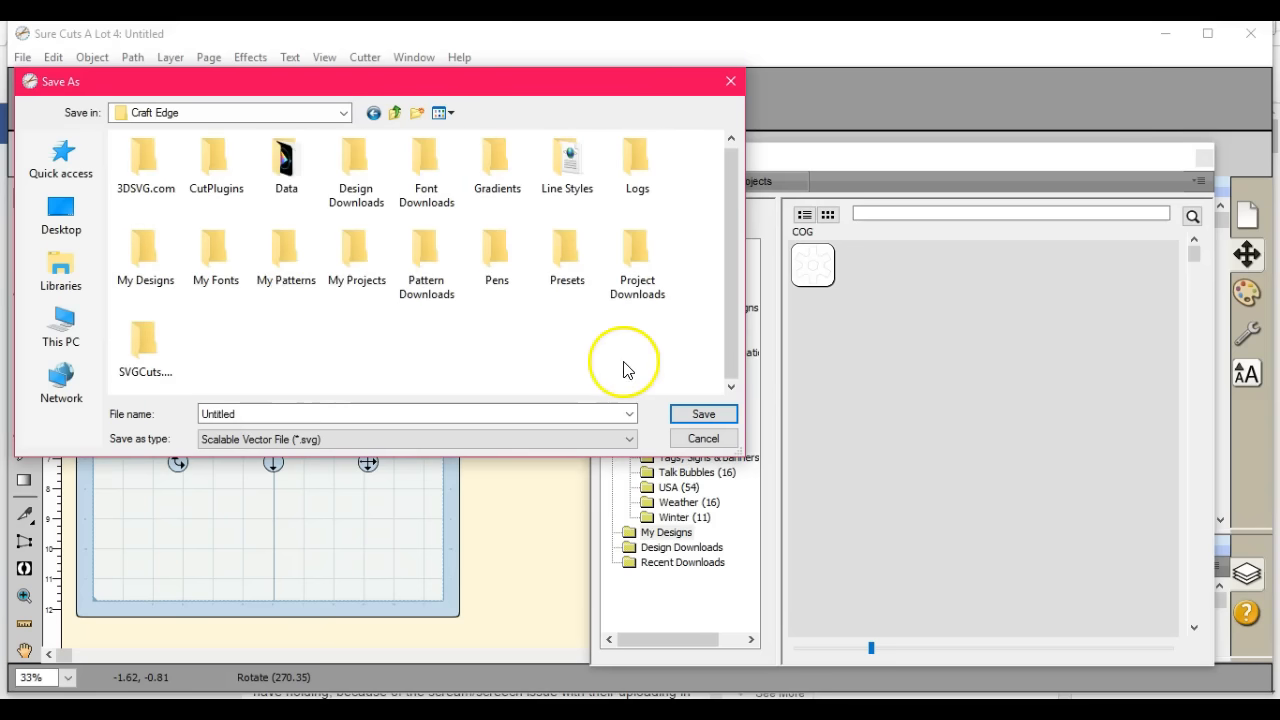
pyautogui.moveTo(388, 302)
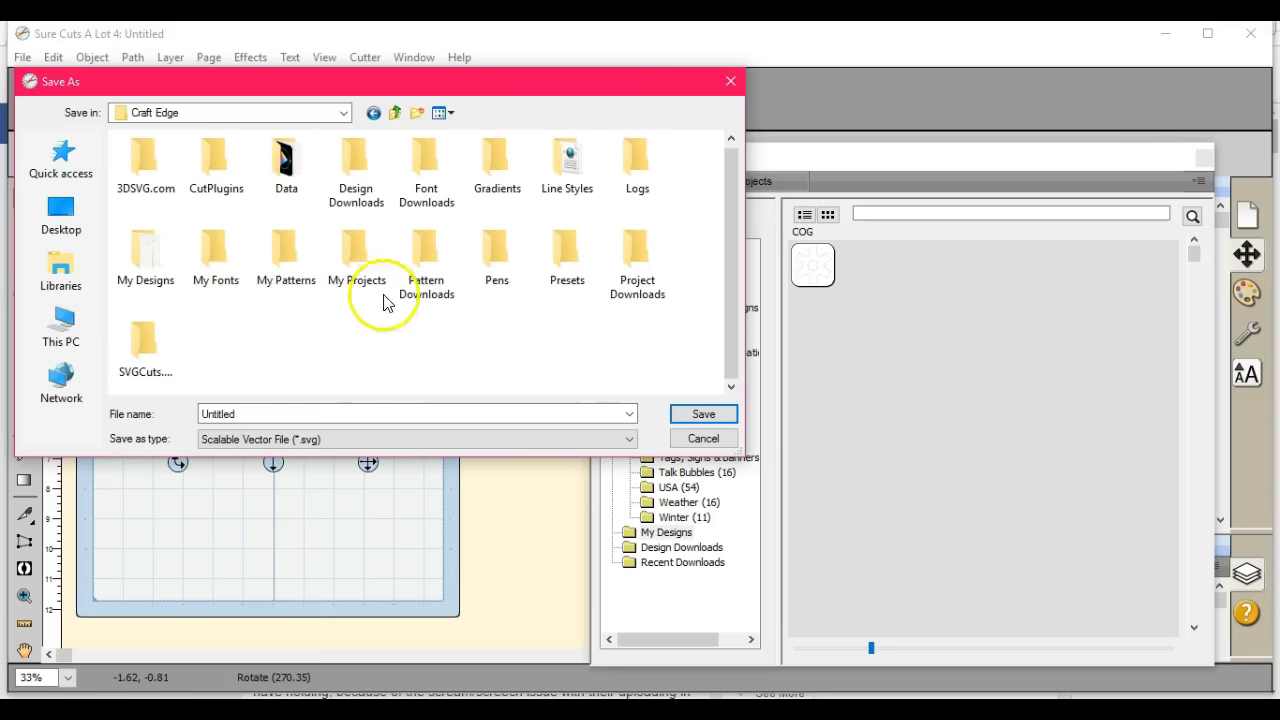
pyautogui.moveTo(624, 556)
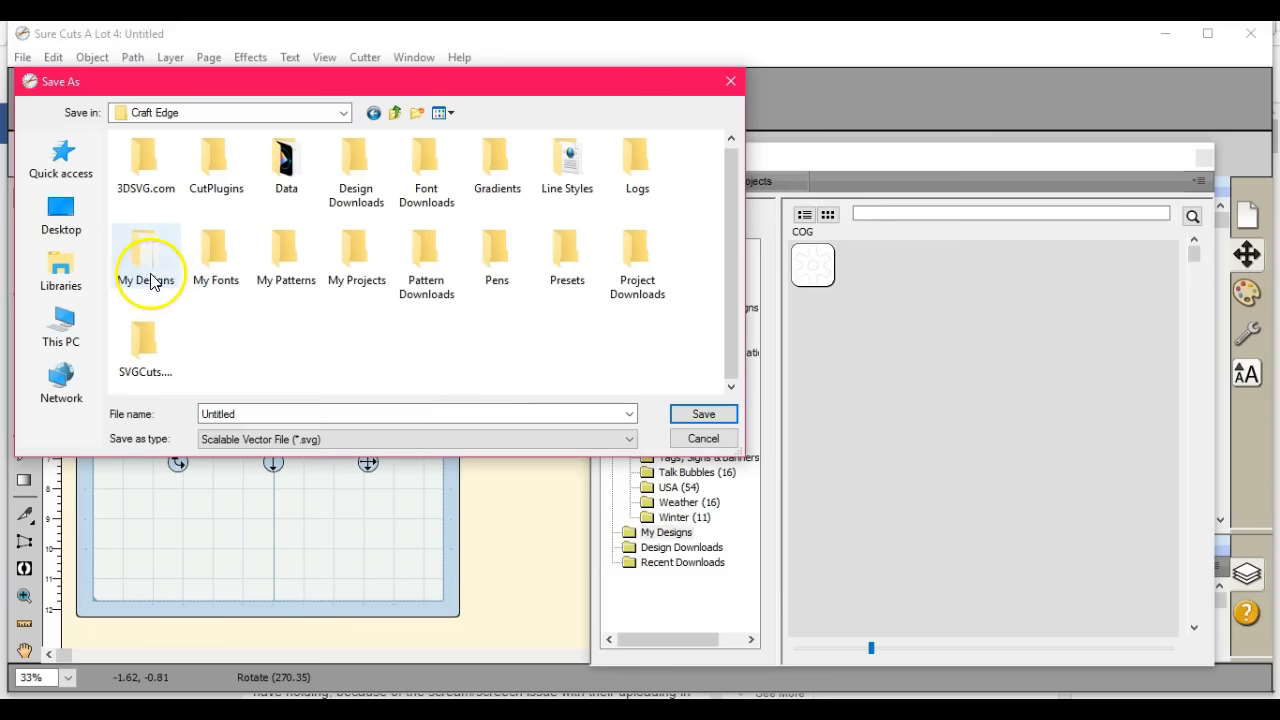
pyautogui.doubleClick(144, 256)
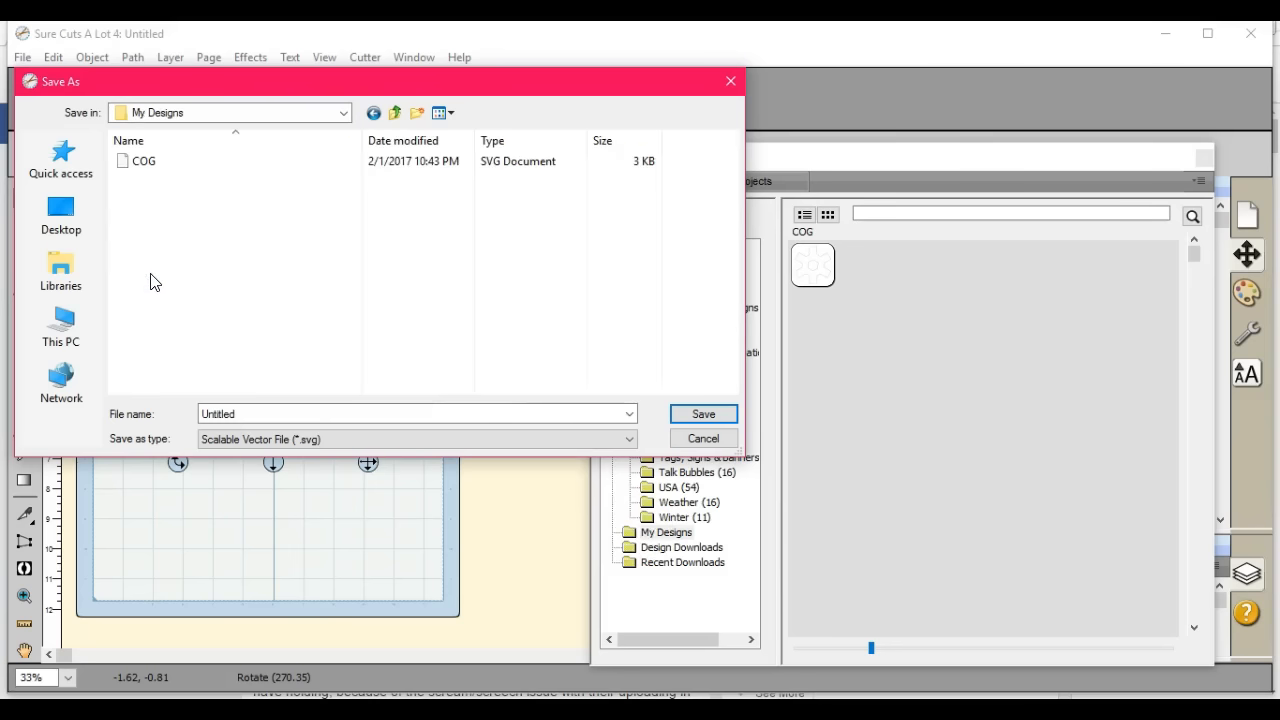
pyautogui.moveTo(304, 478)
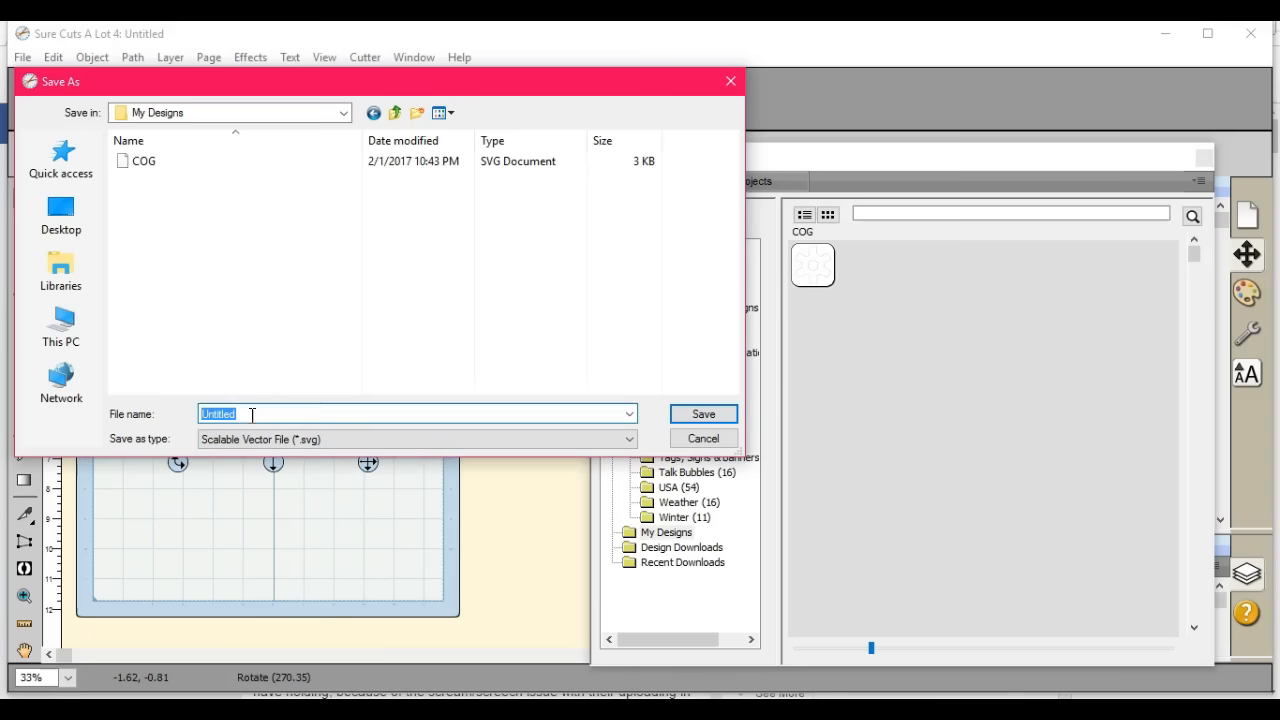
# Save the asterisk as cog1.svg in My Designs, declining to replace the existing COG.svg
pyautogui.write('c')
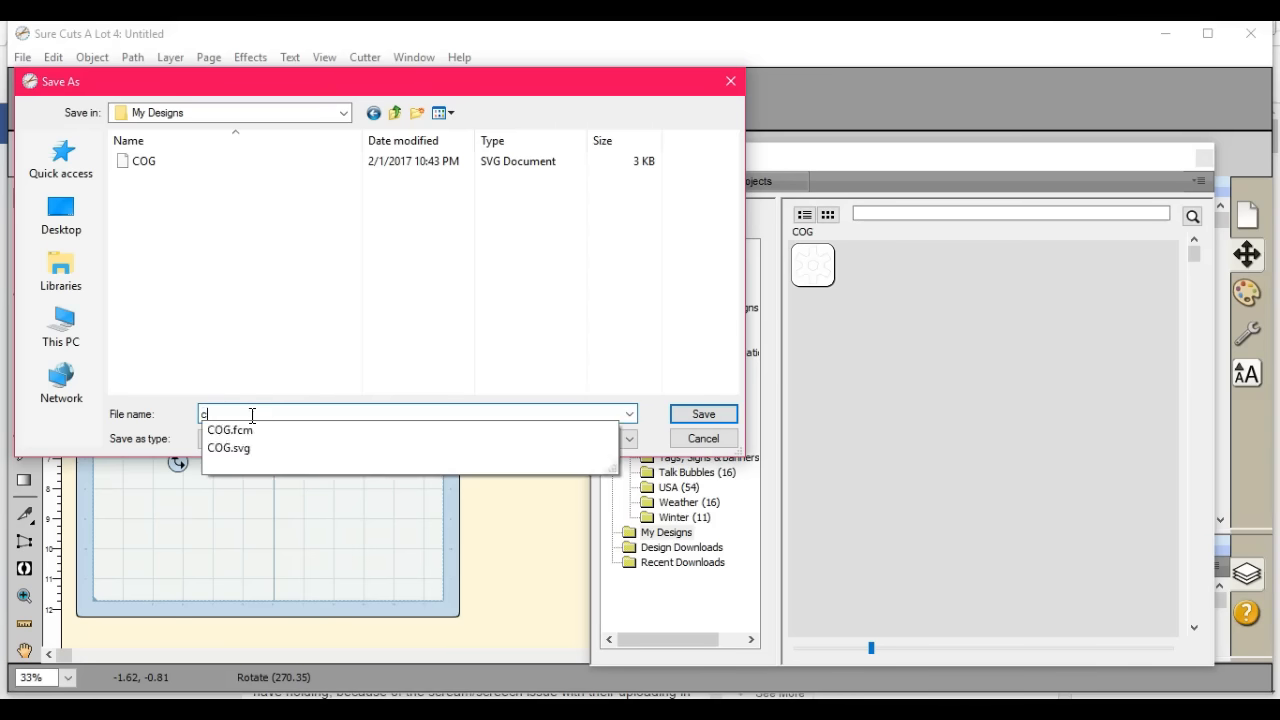
pyautogui.write('og')
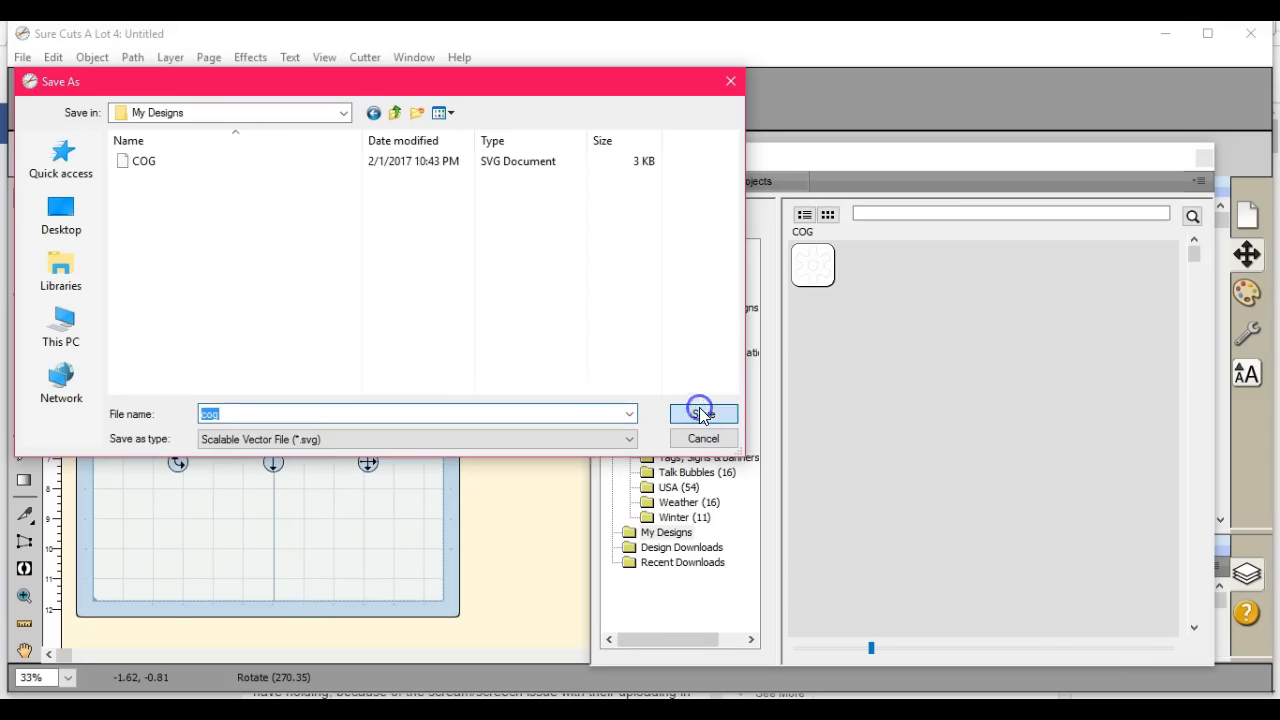
pyautogui.click(704, 412)
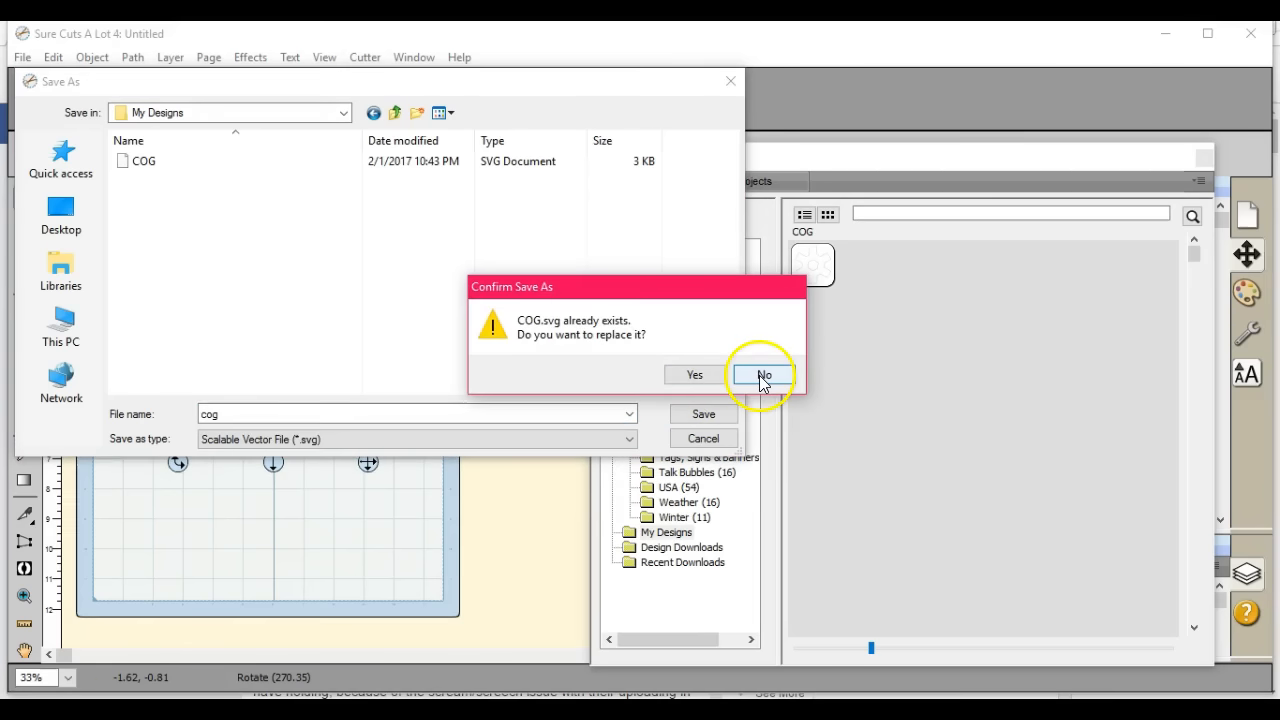
pyautogui.click(764, 374)
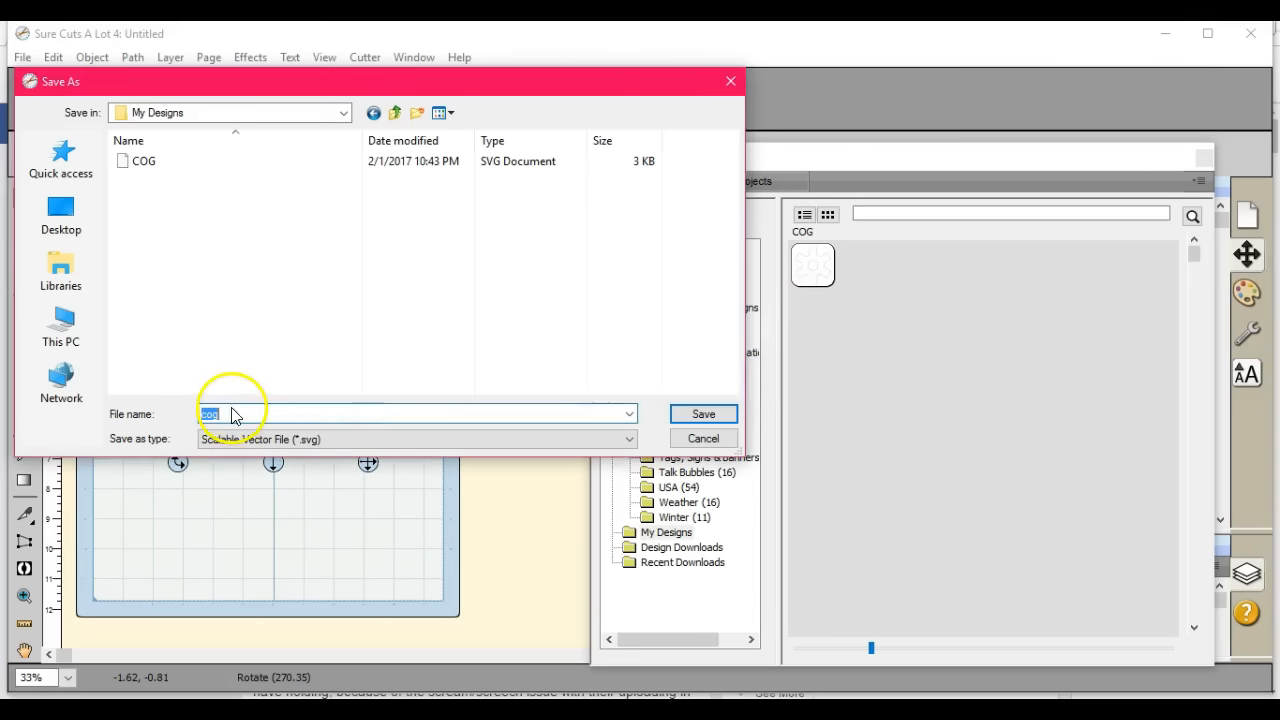
pyautogui.write('cog1')
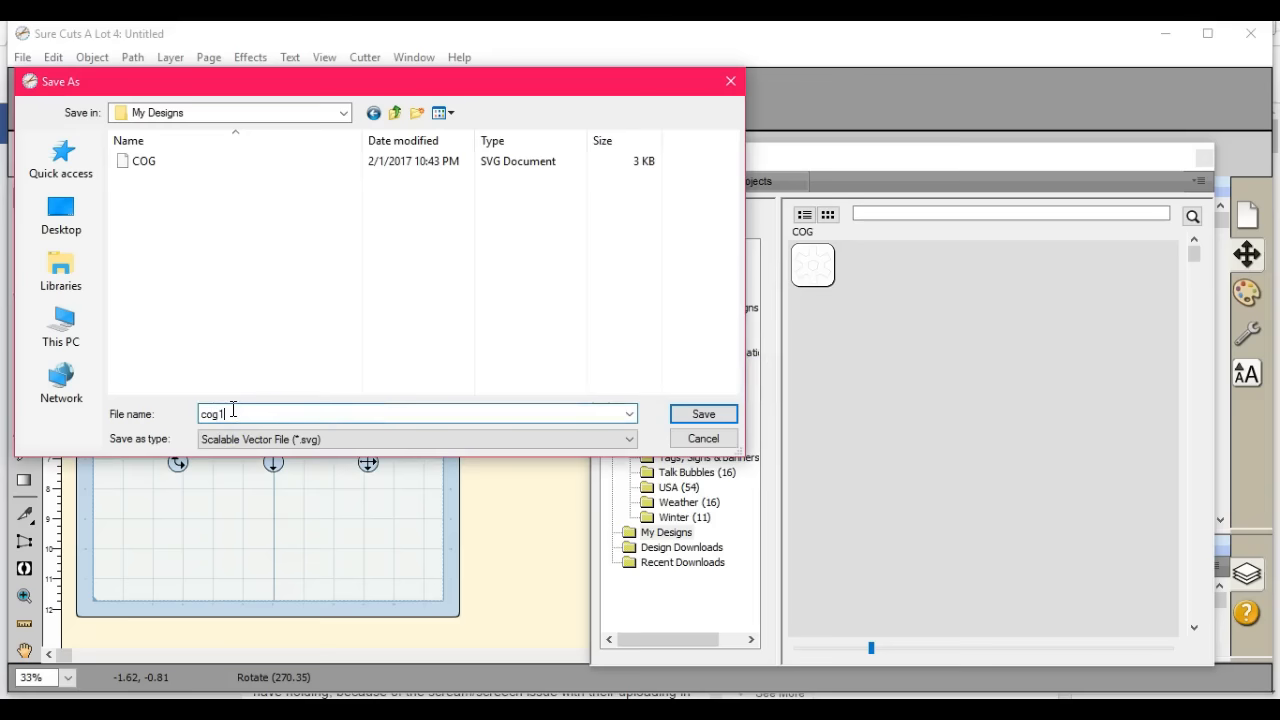
pyautogui.click(704, 412)
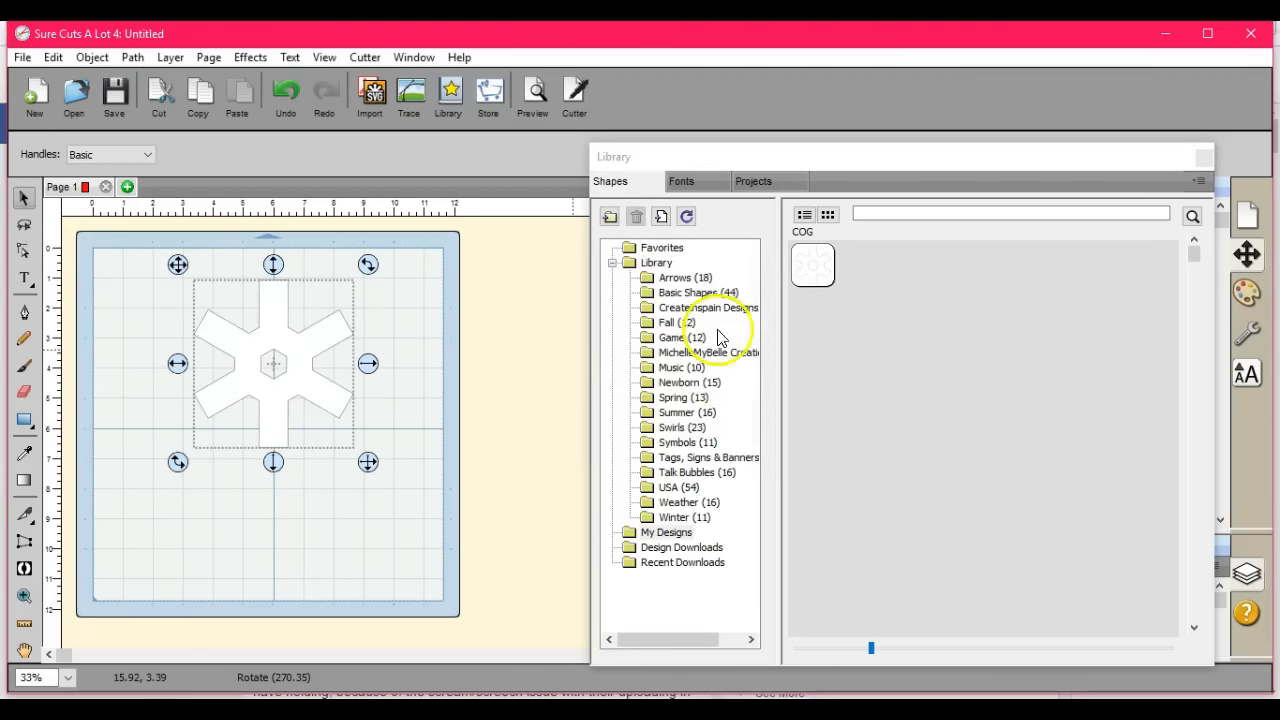
pyautogui.moveTo(684, 216)
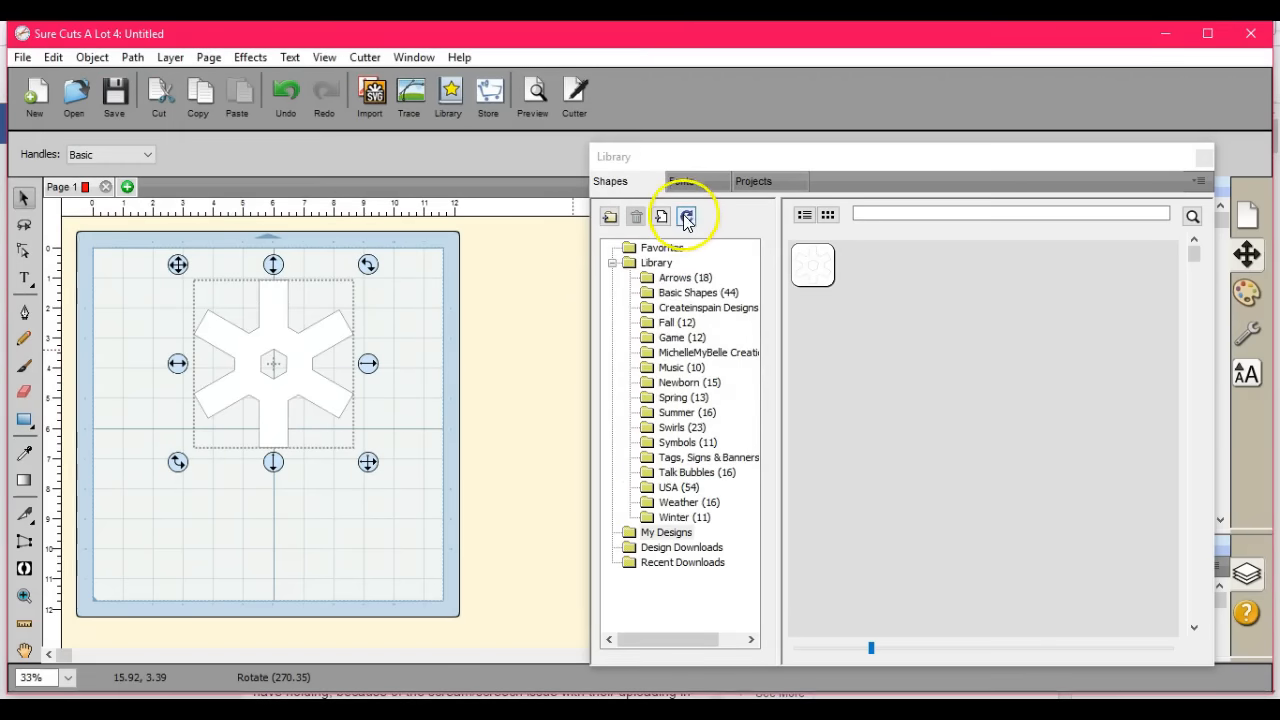
# Refresh the library so the new cog1 thumbnail appears beside COG in My Designs
pyautogui.click(686, 216)
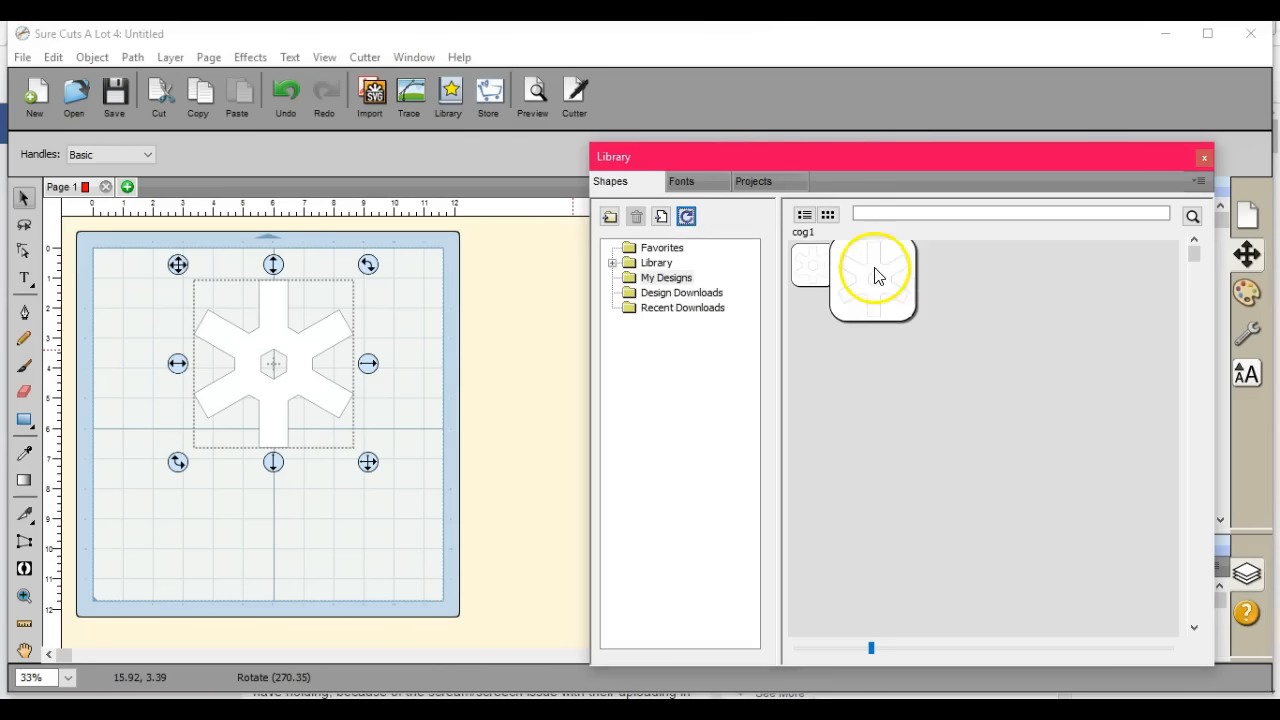
pyautogui.rightClick(876, 276)
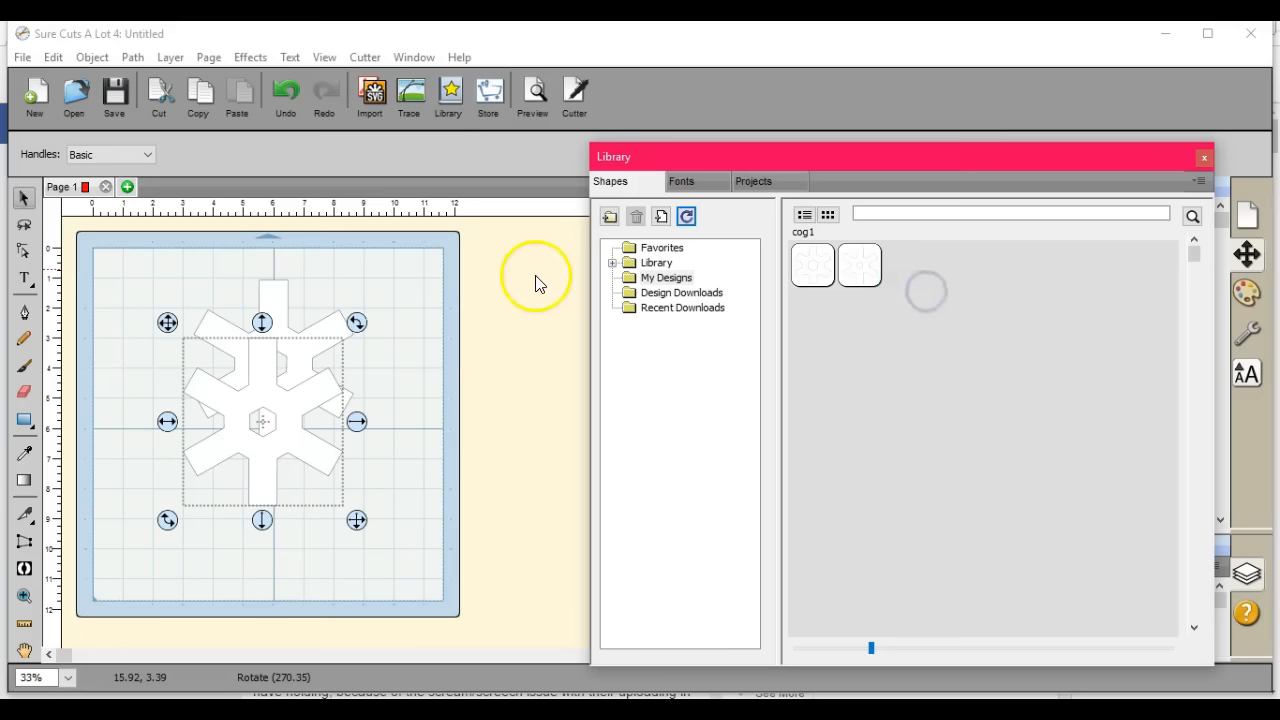
pyautogui.moveTo(504, 280)
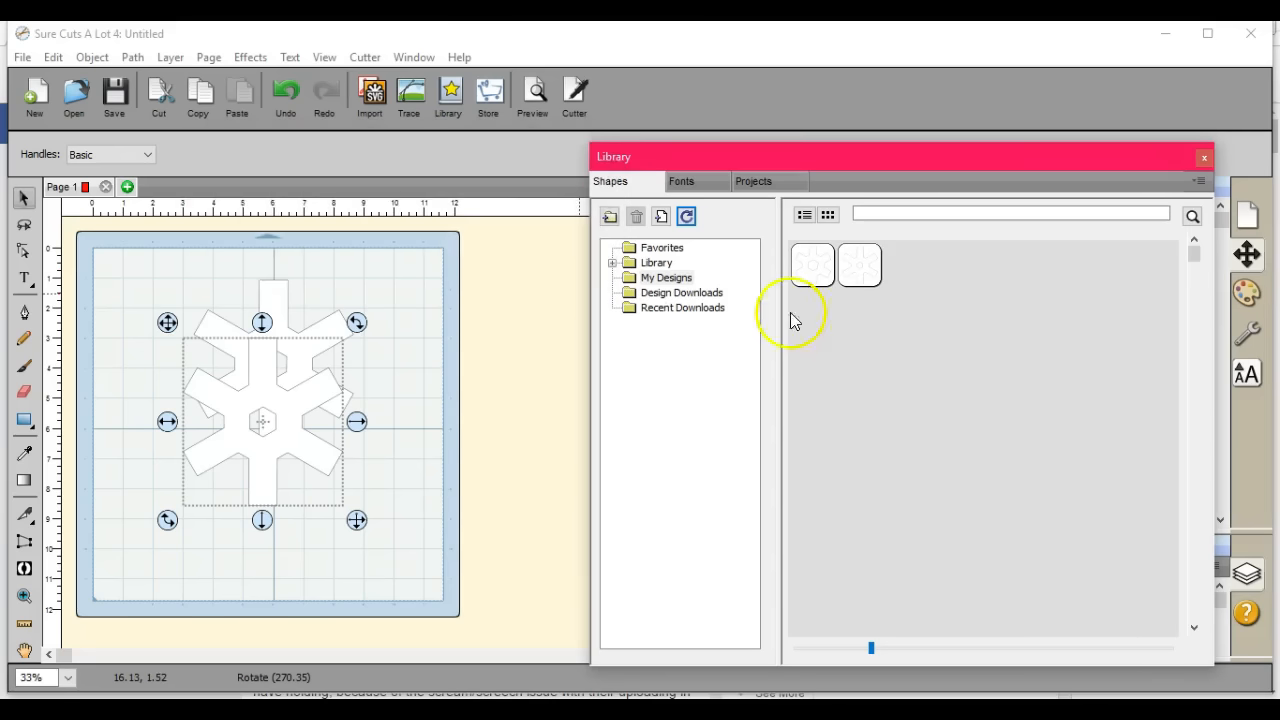
pyautogui.moveTo(518, 316)
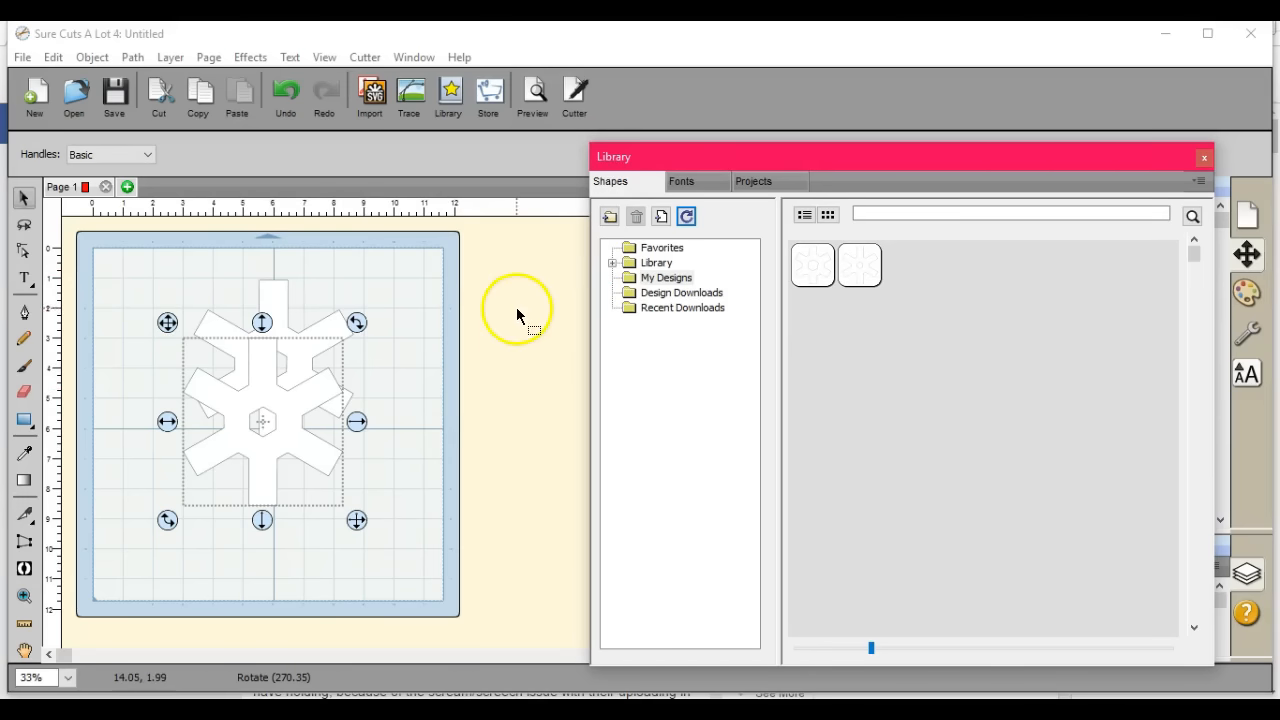
pyautogui.click(688, 216)
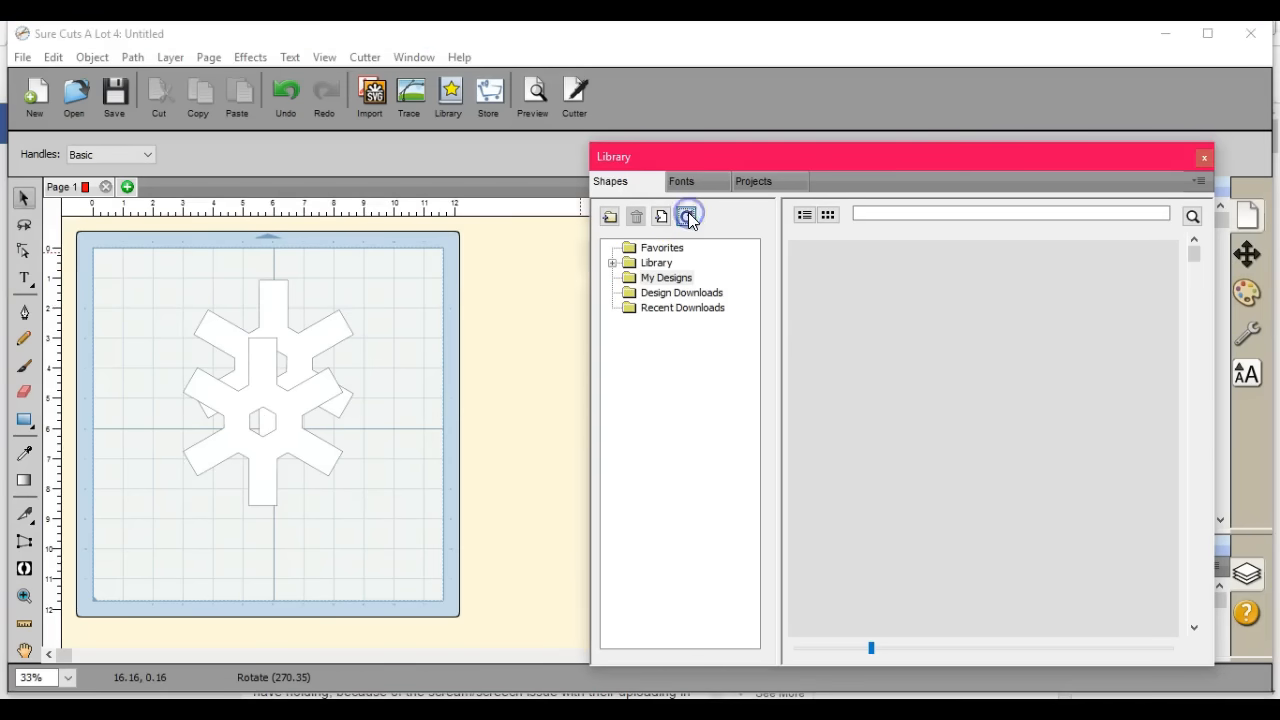
pyautogui.click(688, 216)
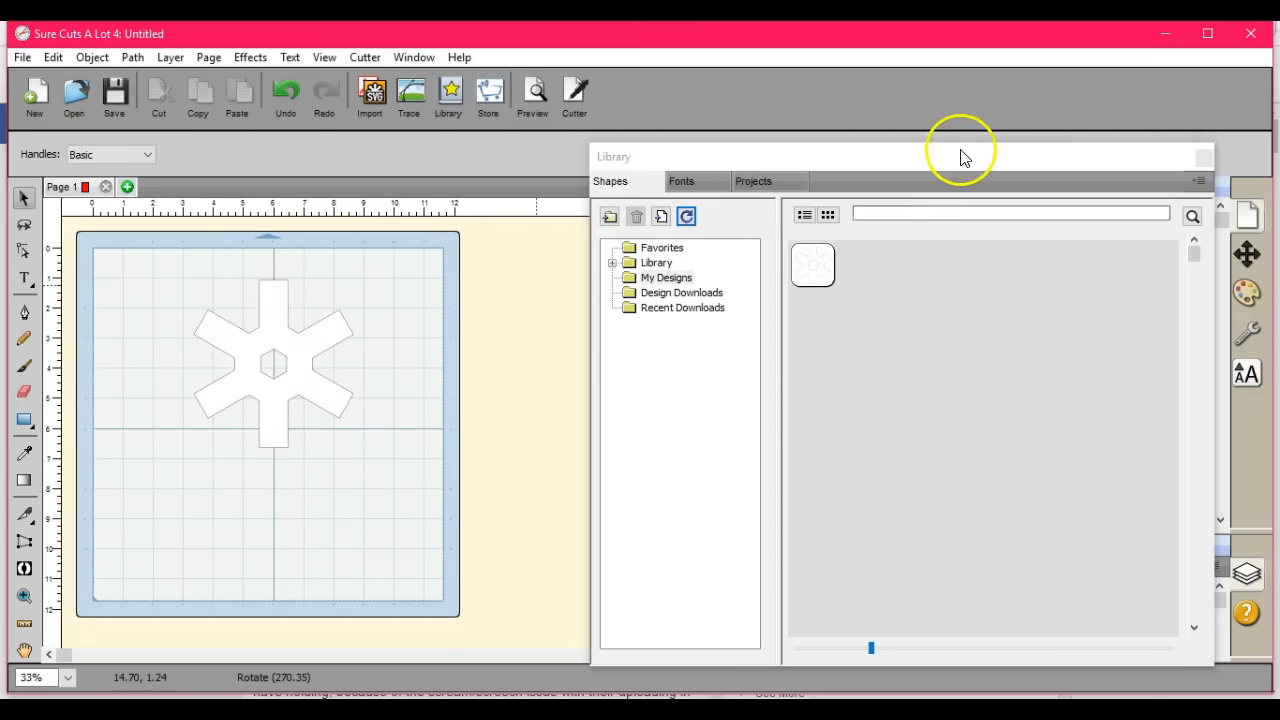
pyautogui.moveTo(960, 156); pyautogui.dragTo(940, 650)
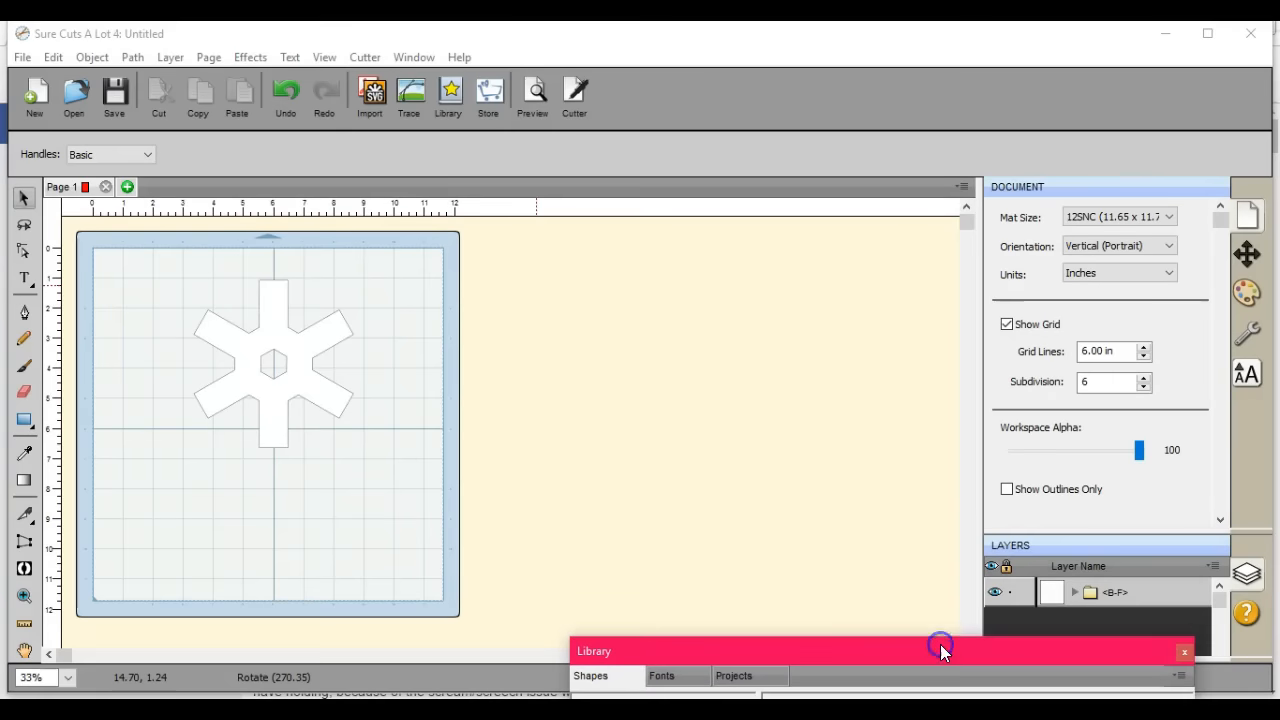
pyautogui.click(272, 364)
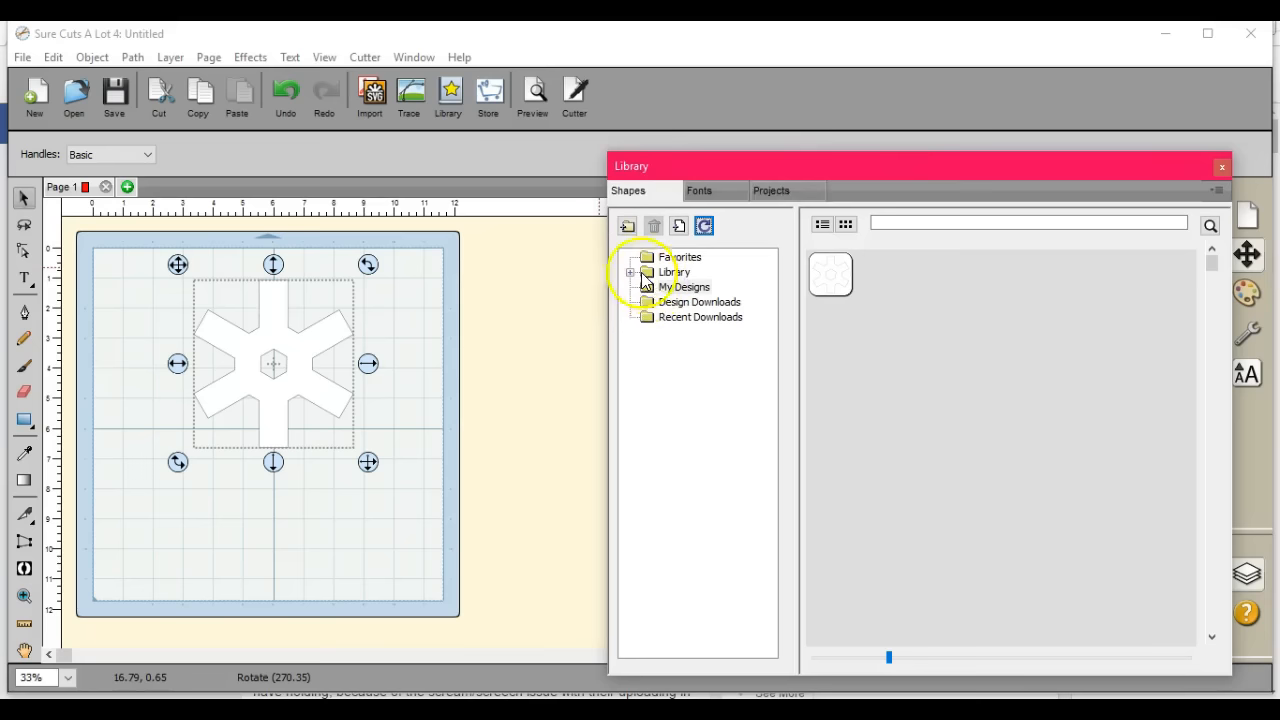
# Show the library's Basic Shapes collection and drop a multi-pointed star onto the mat beside the asterisk
pyautogui.click(632, 272)
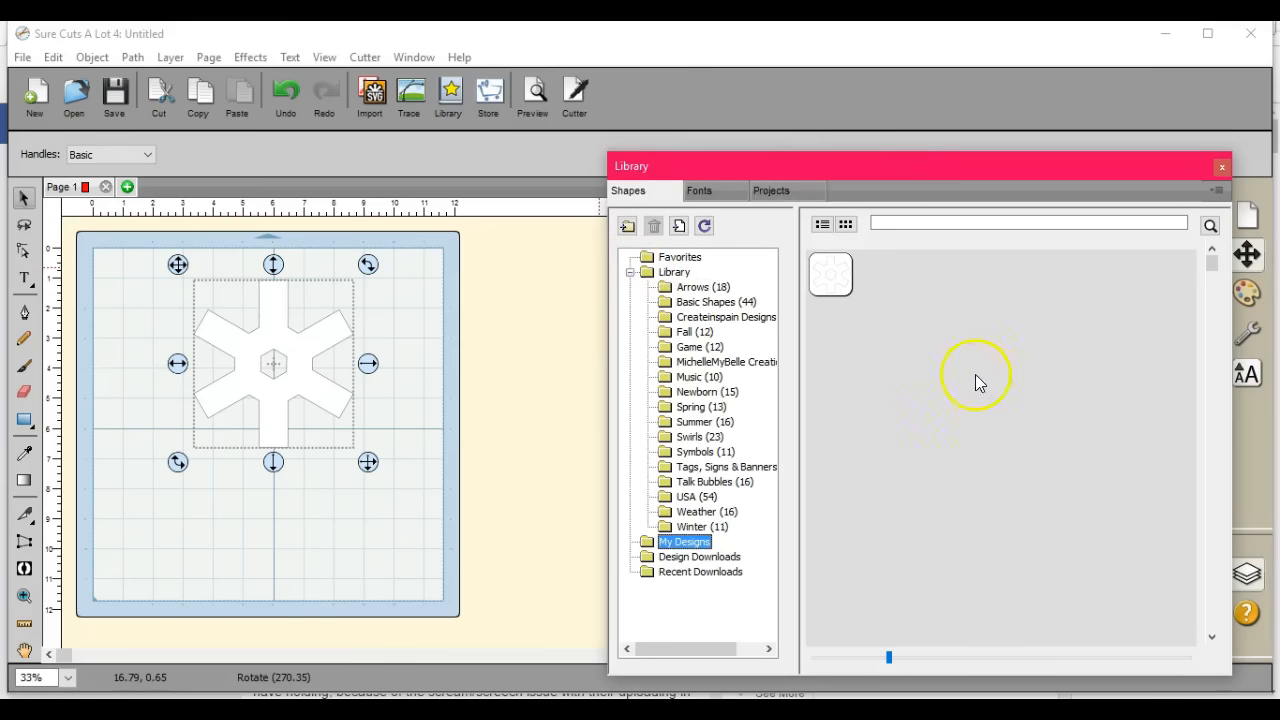
pyautogui.moveTo(644, 308)
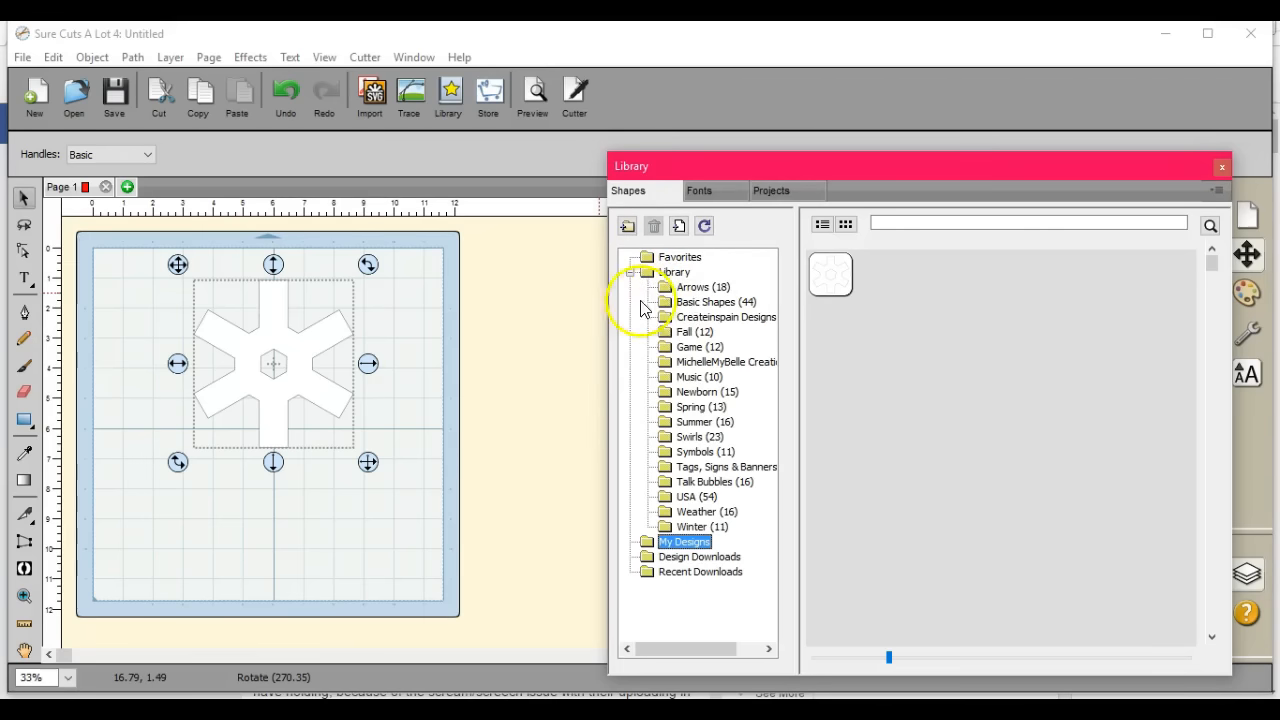
pyautogui.click(704, 300)
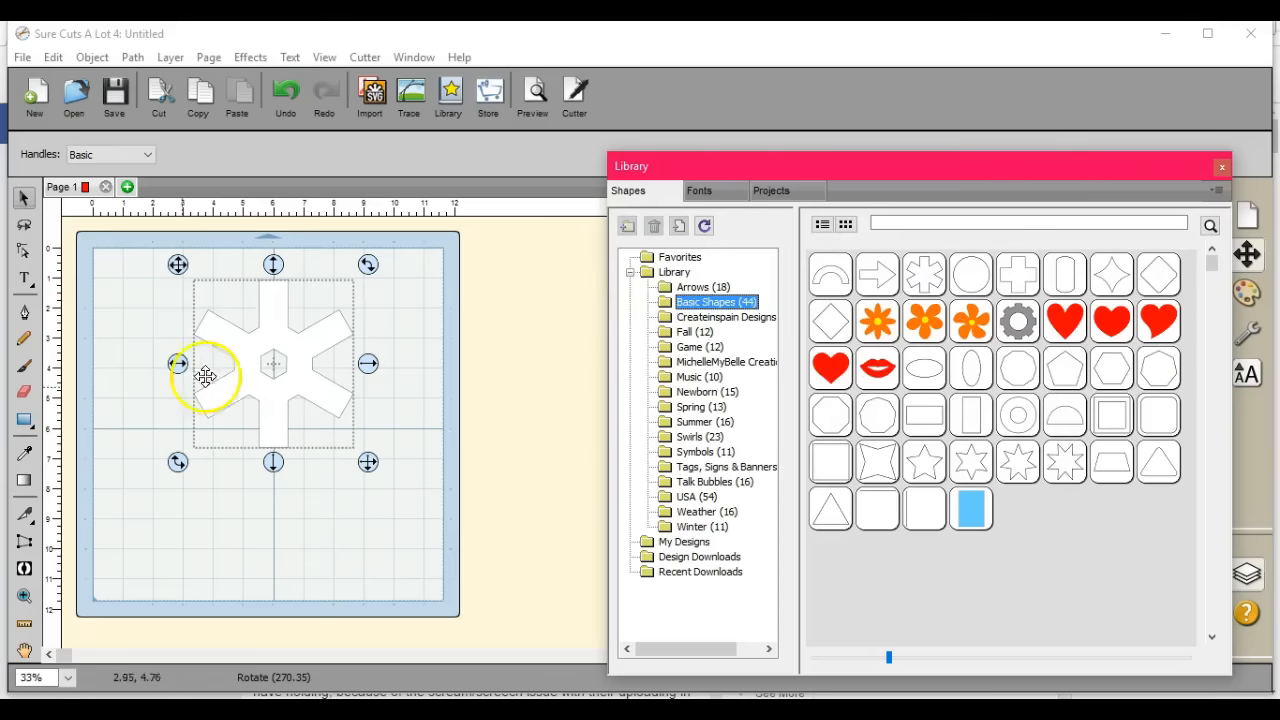
pyautogui.moveTo(204, 376); pyautogui.dragTo(304, 372)
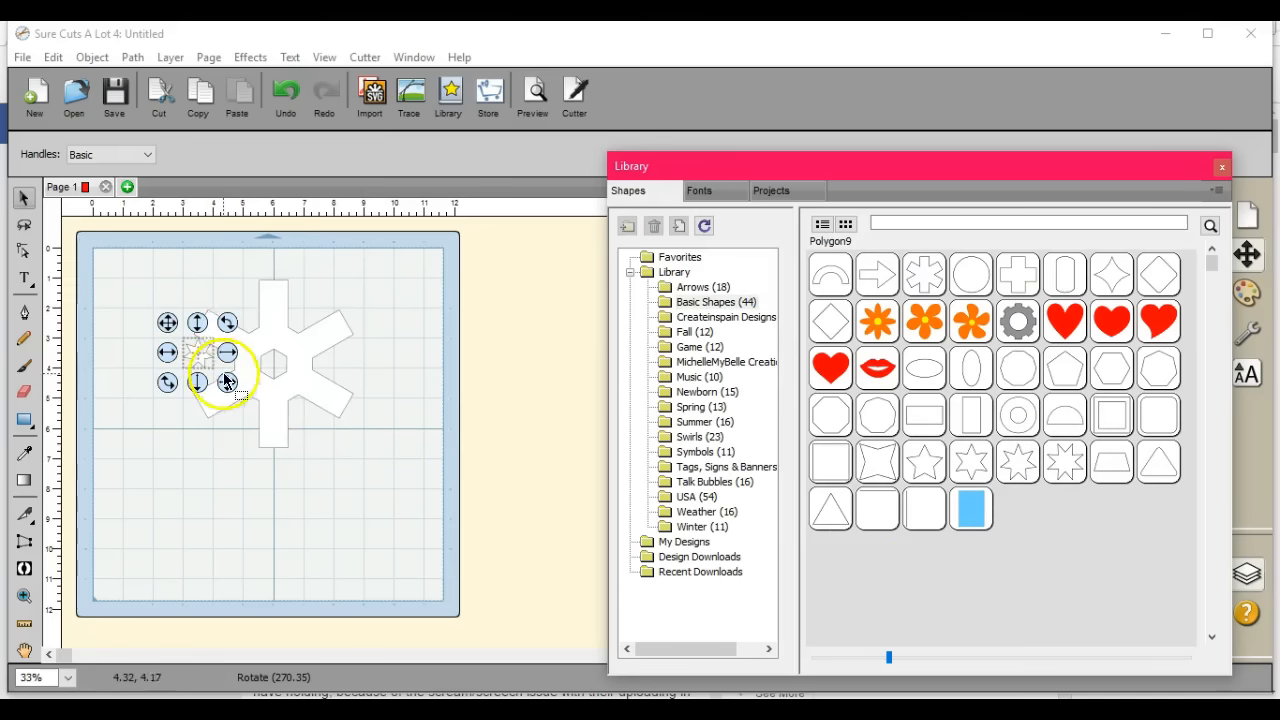
pyautogui.moveTo(224, 380); pyautogui.dragTo(378, 540)
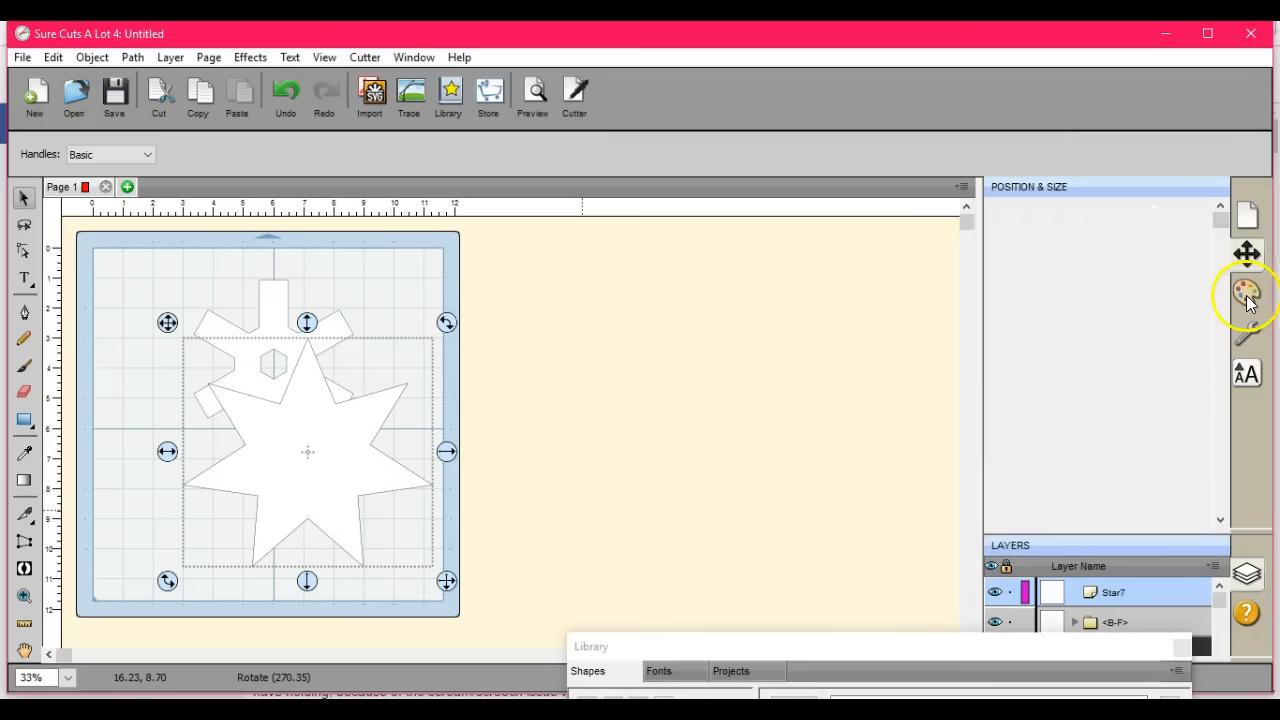
# Move the gear shape off the star and delete it from the mat
pyautogui.click(1246, 294)
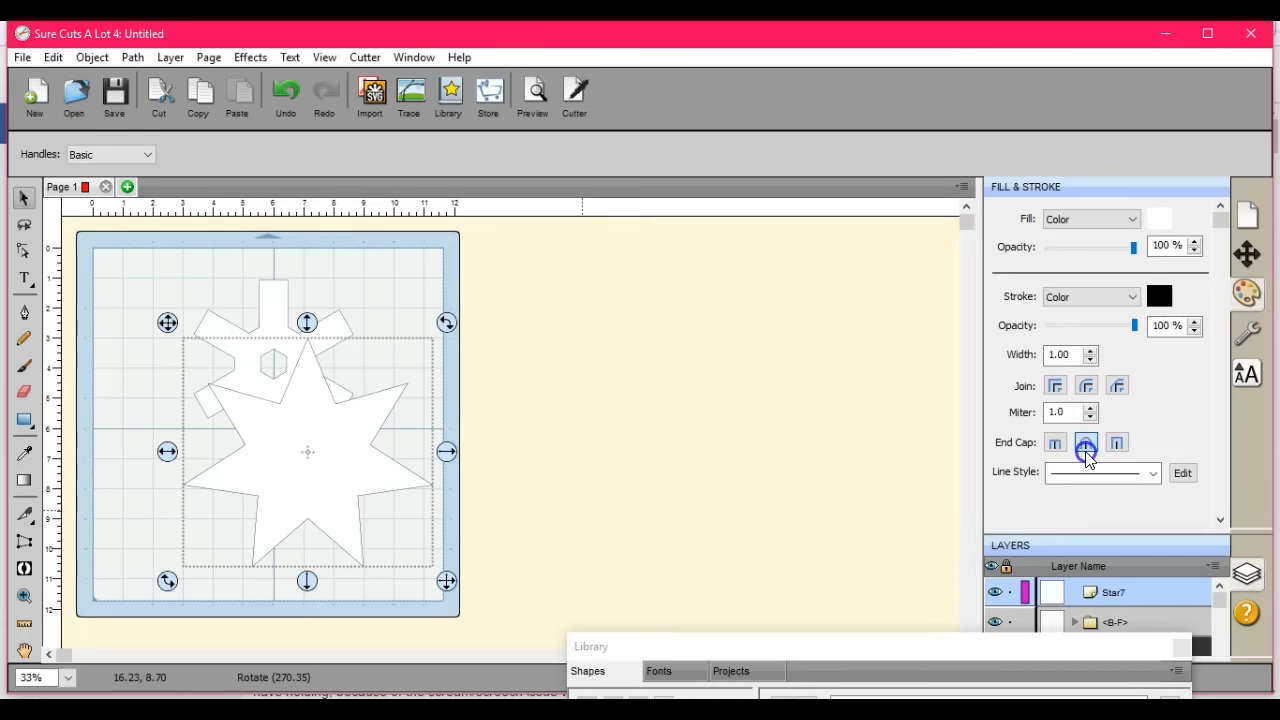
pyautogui.click(1086, 442)
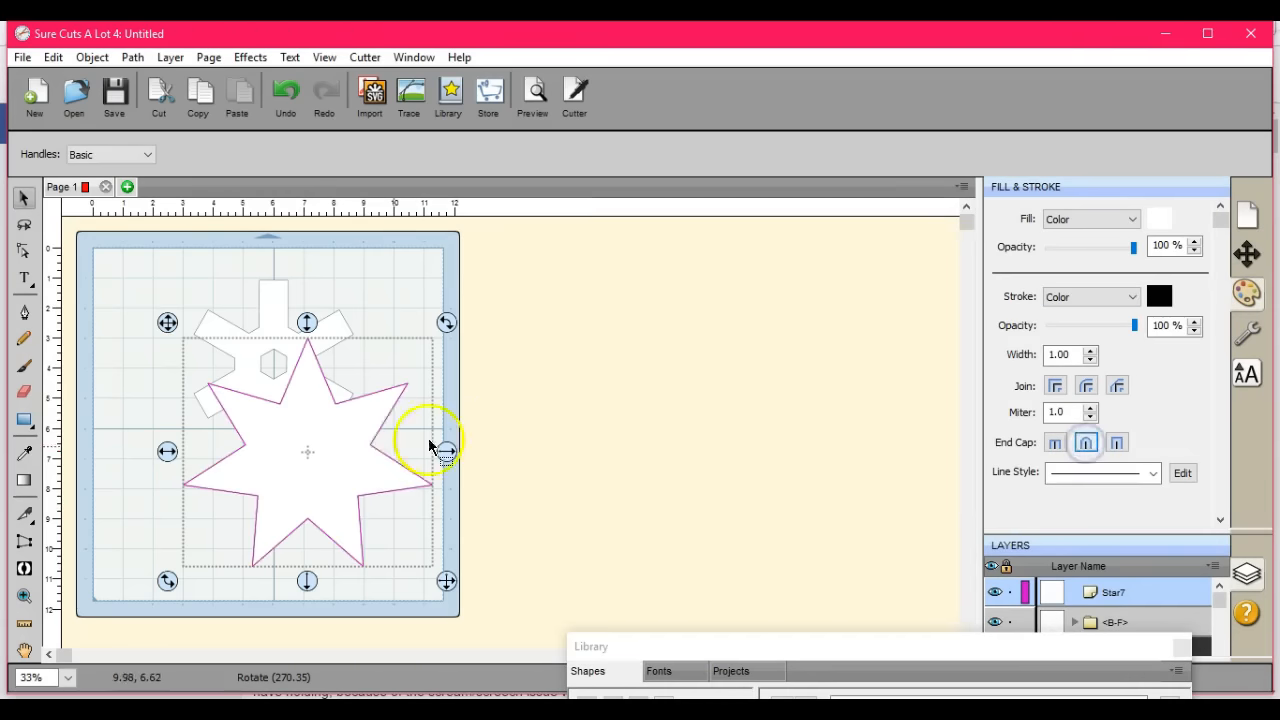
pyautogui.moveTo(430, 448); pyautogui.dragTo(276, 362)
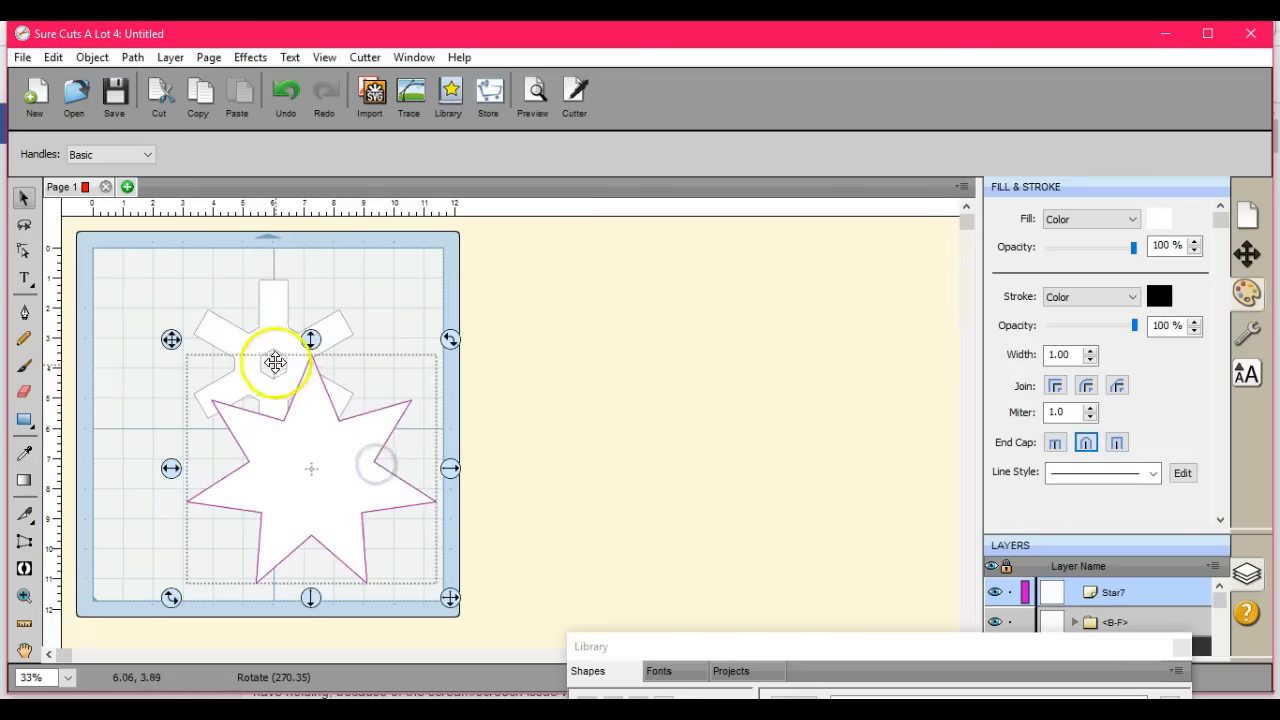
pyautogui.moveTo(276, 362); pyautogui.dragTo(460, 322)
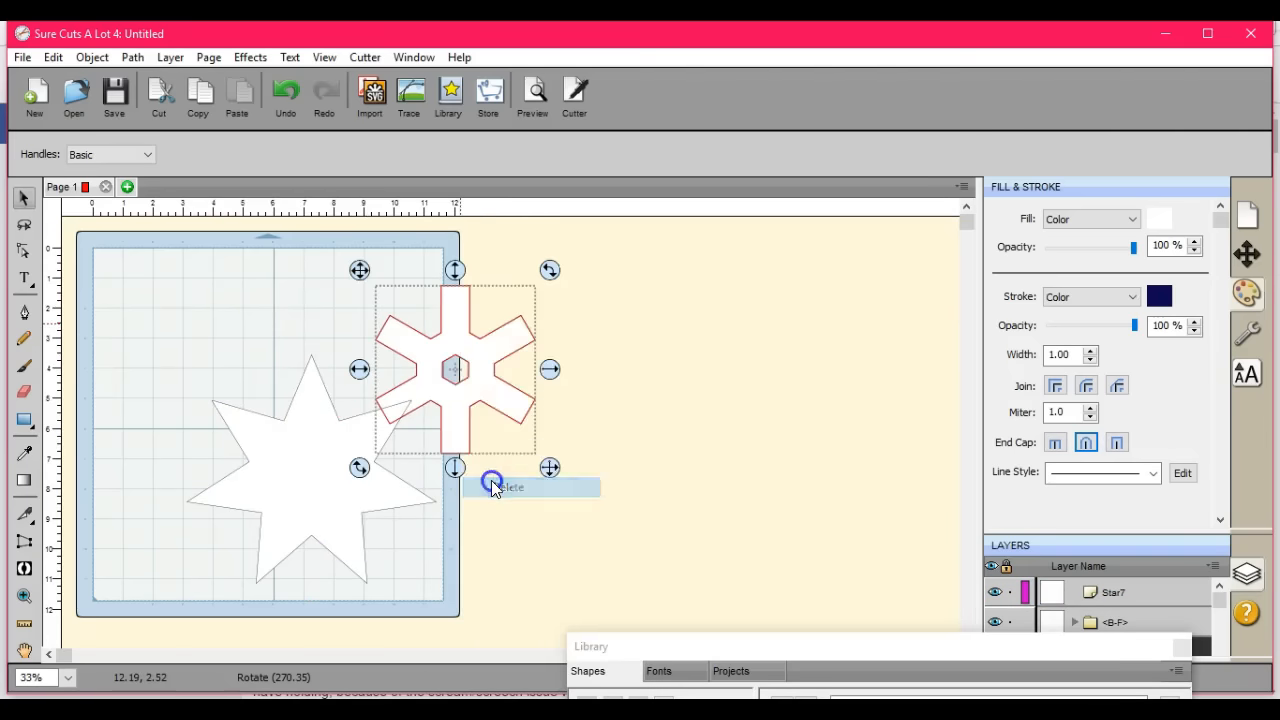
pyautogui.click(508, 486)
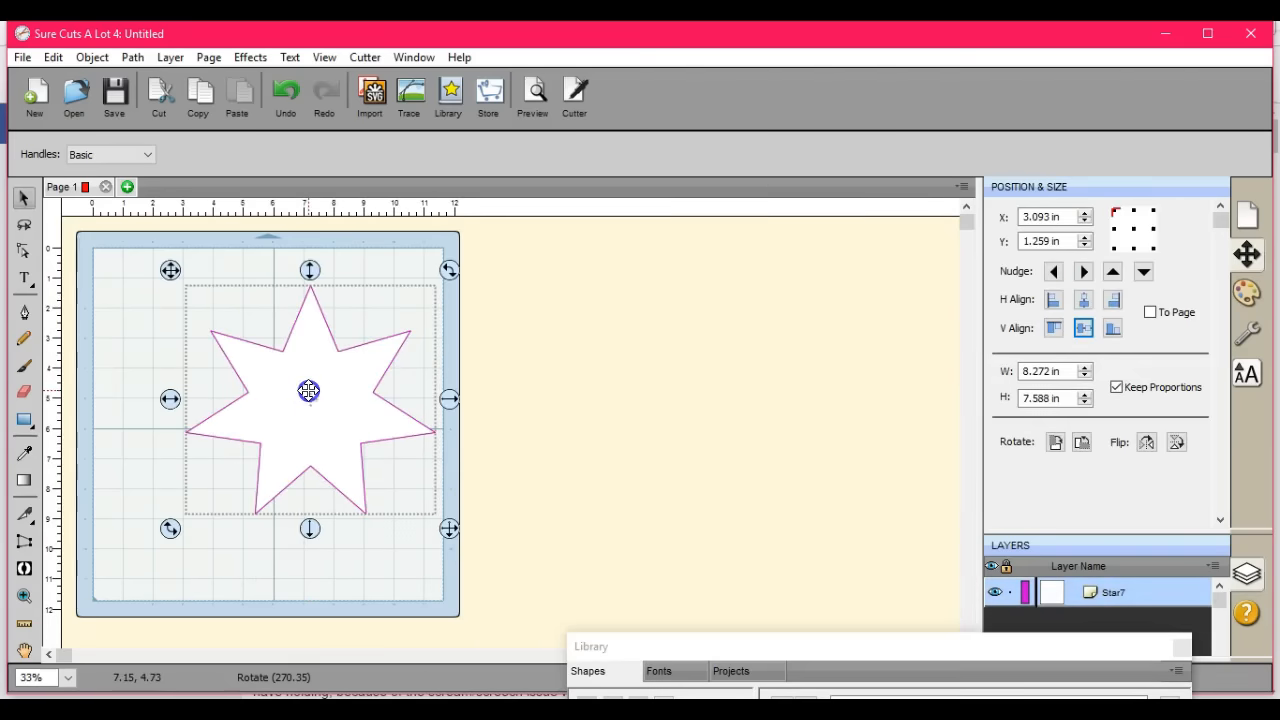
pyautogui.moveTo(308, 390)
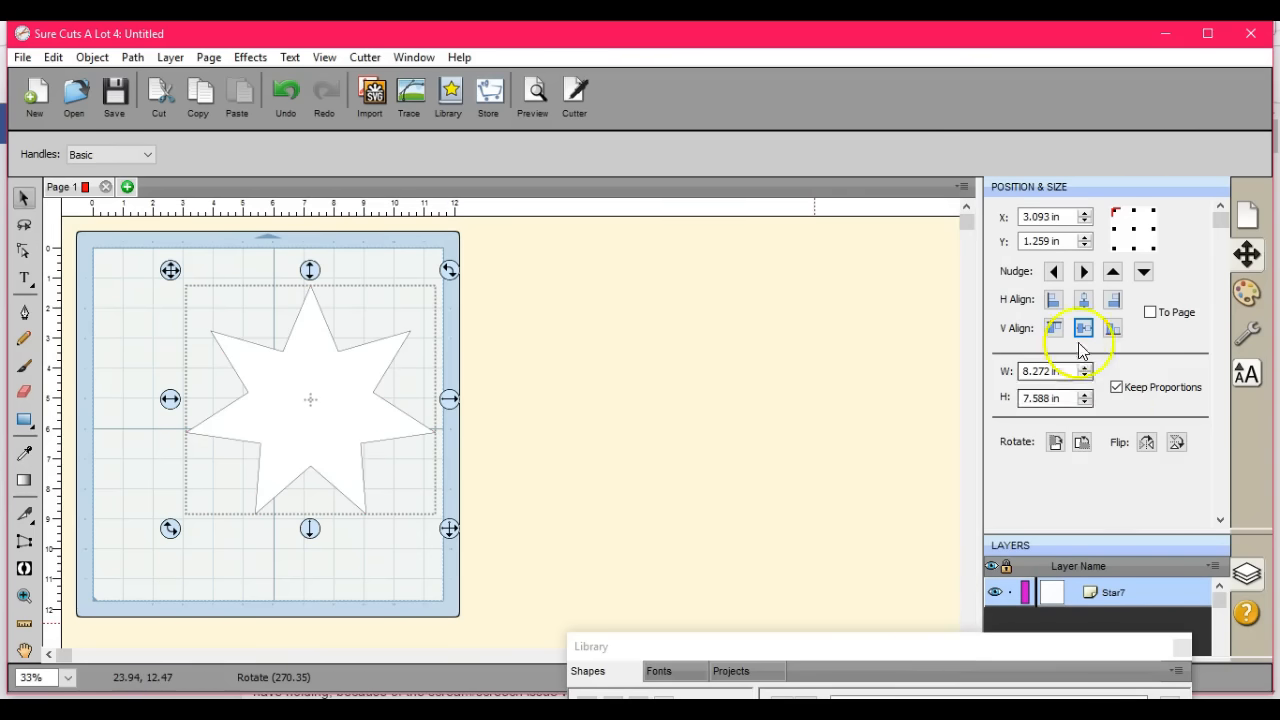
# Delete the remaining star shape via its right-click menu, leaving the mat empty
pyautogui.moveTo(310, 400); pyautogui.dragTo(380, 418)
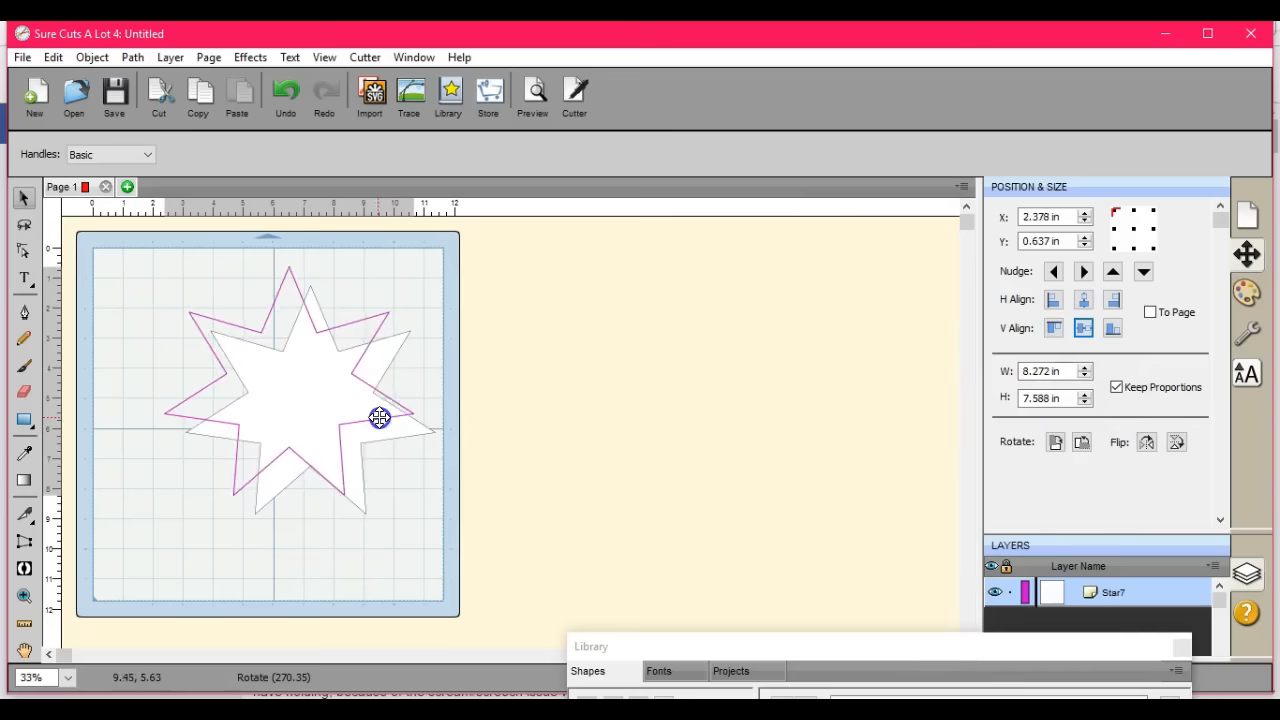
pyautogui.moveTo(378, 418); pyautogui.dragTo(364, 414)
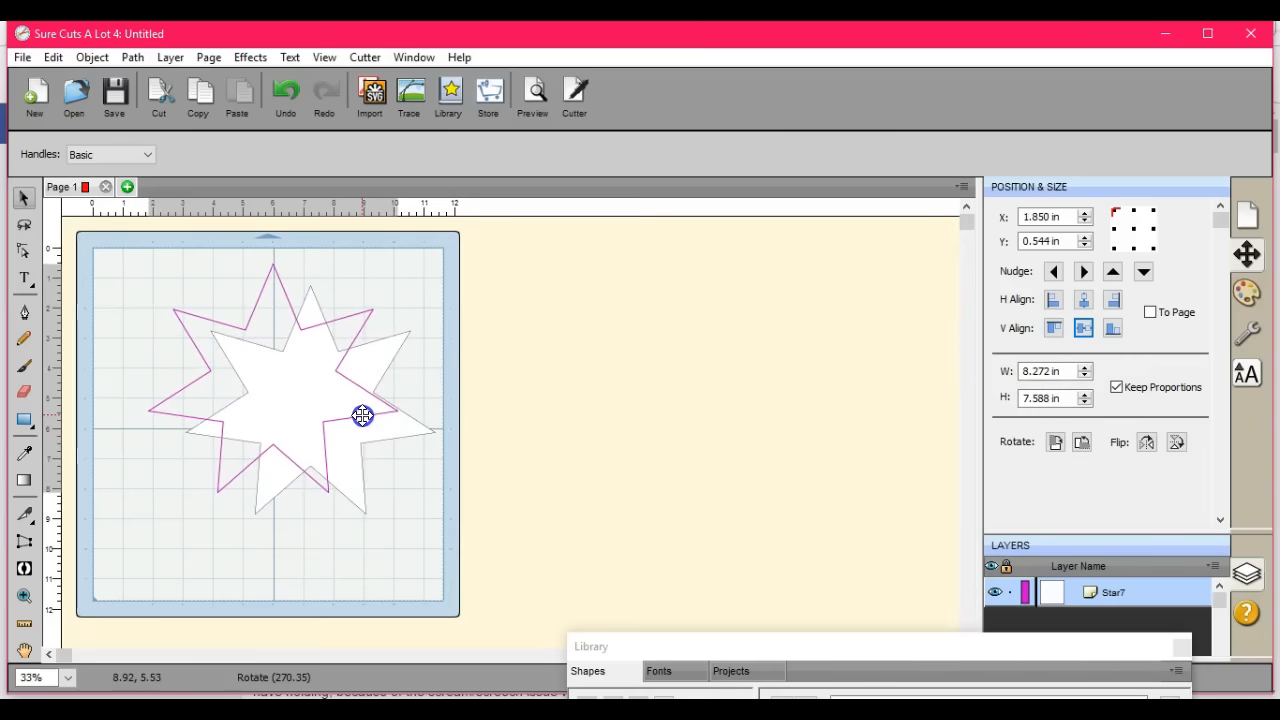
pyautogui.rightClick(364, 416)
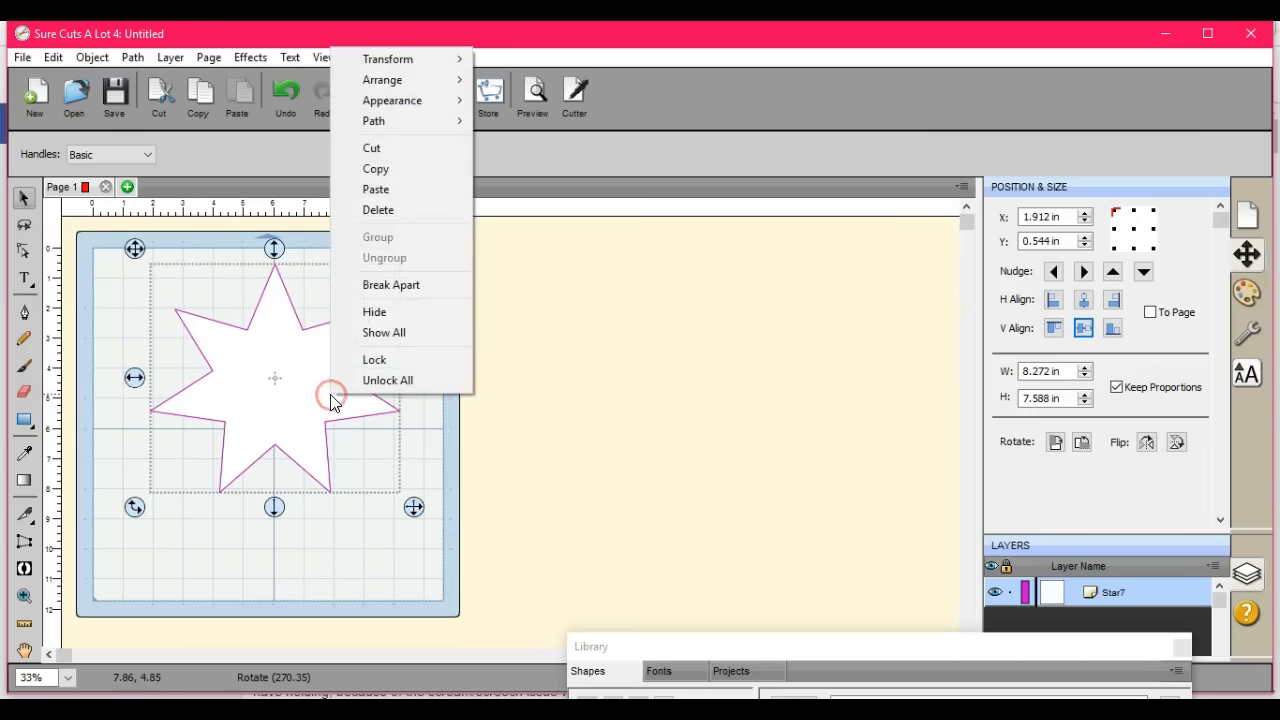
pyautogui.click(378, 210)
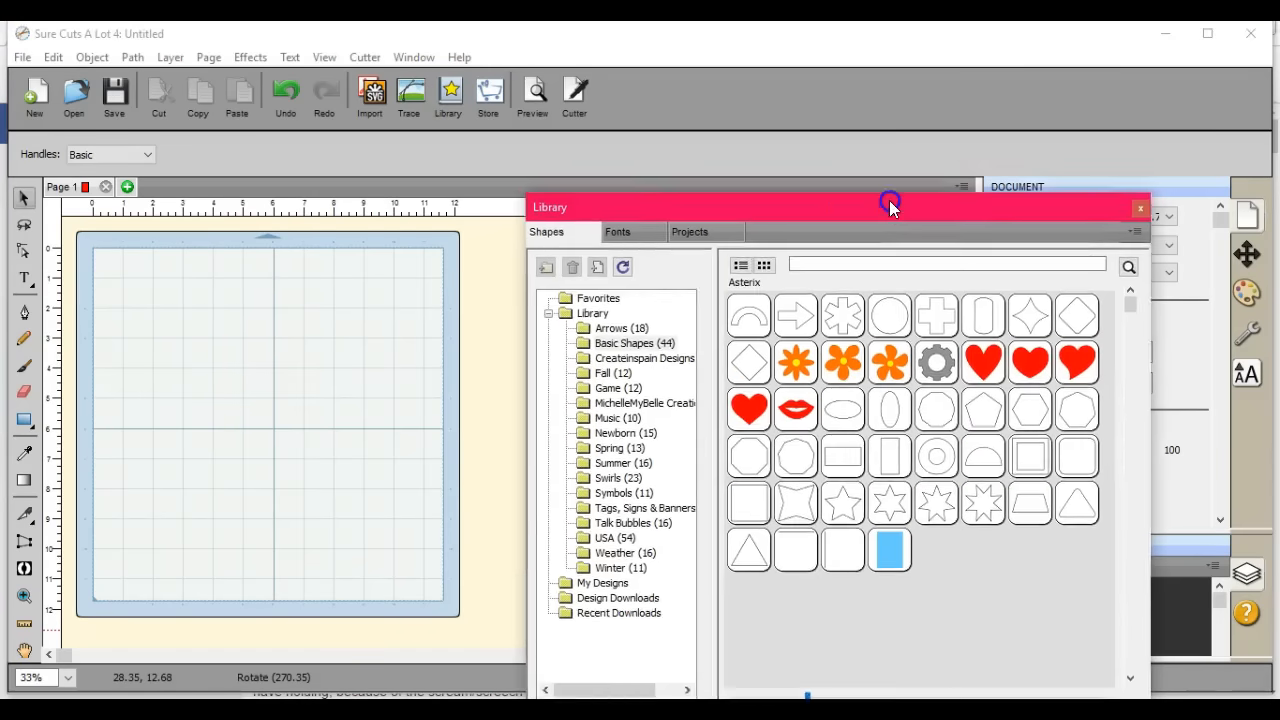
# Switch the library to Fonts and preview the Arial character set, scrolling through it
pyautogui.click(618, 212)
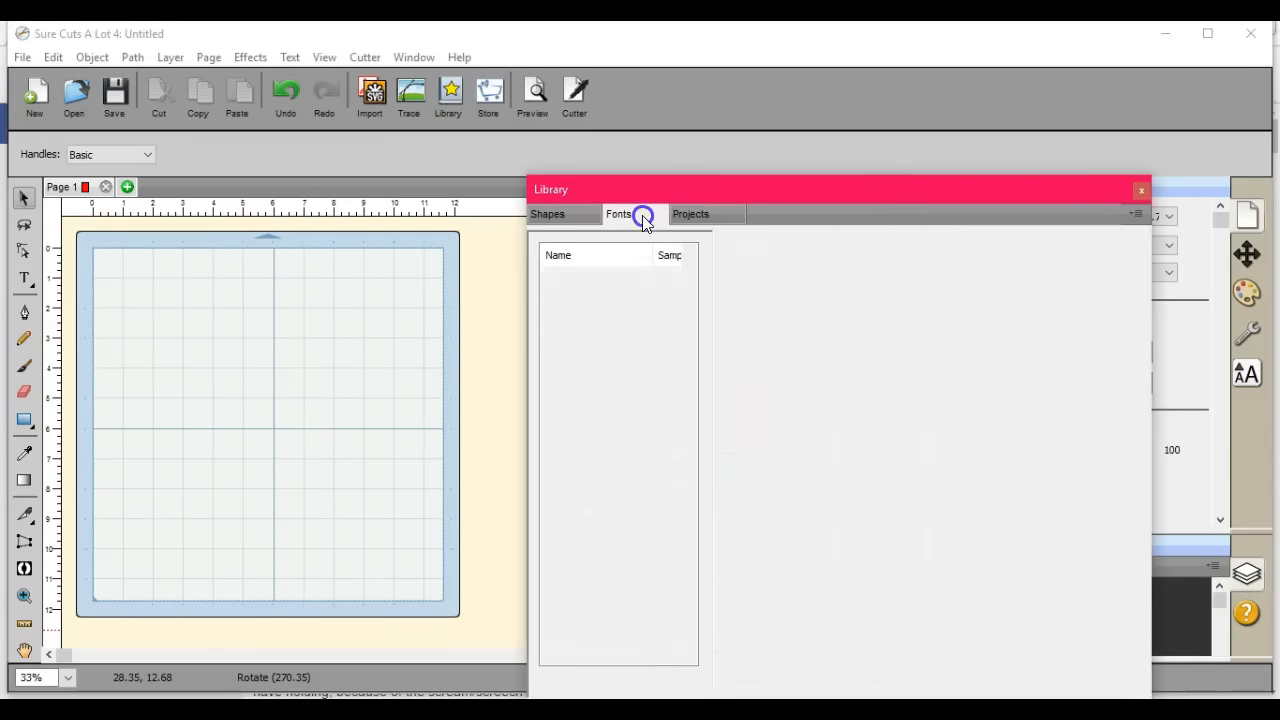
pyautogui.click(618, 212)
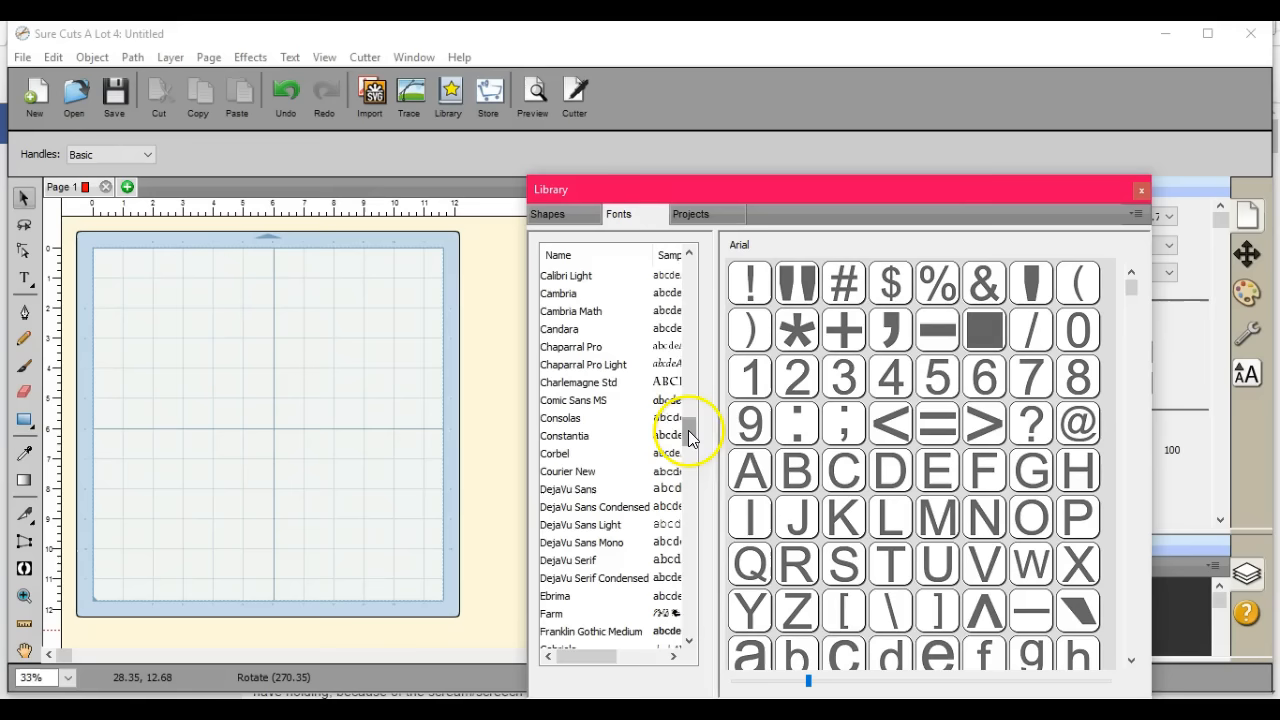
pyautogui.scroll(-3)
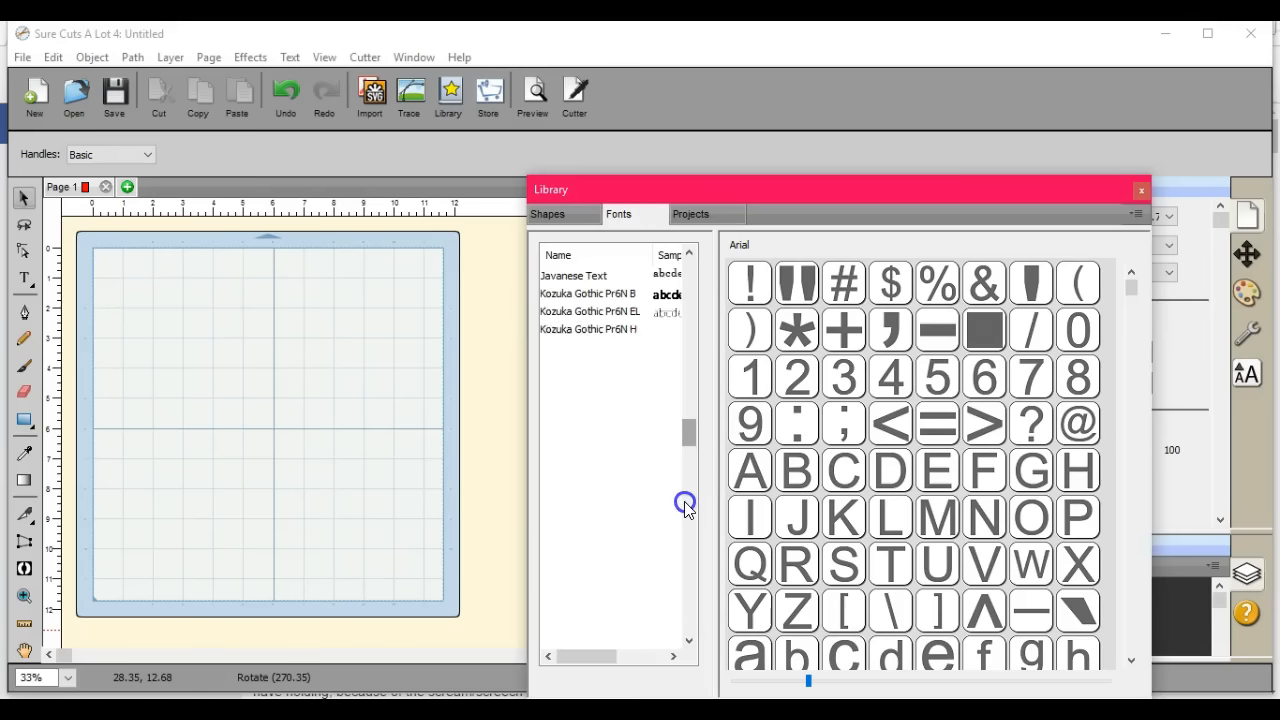
pyautogui.scroll(-3)
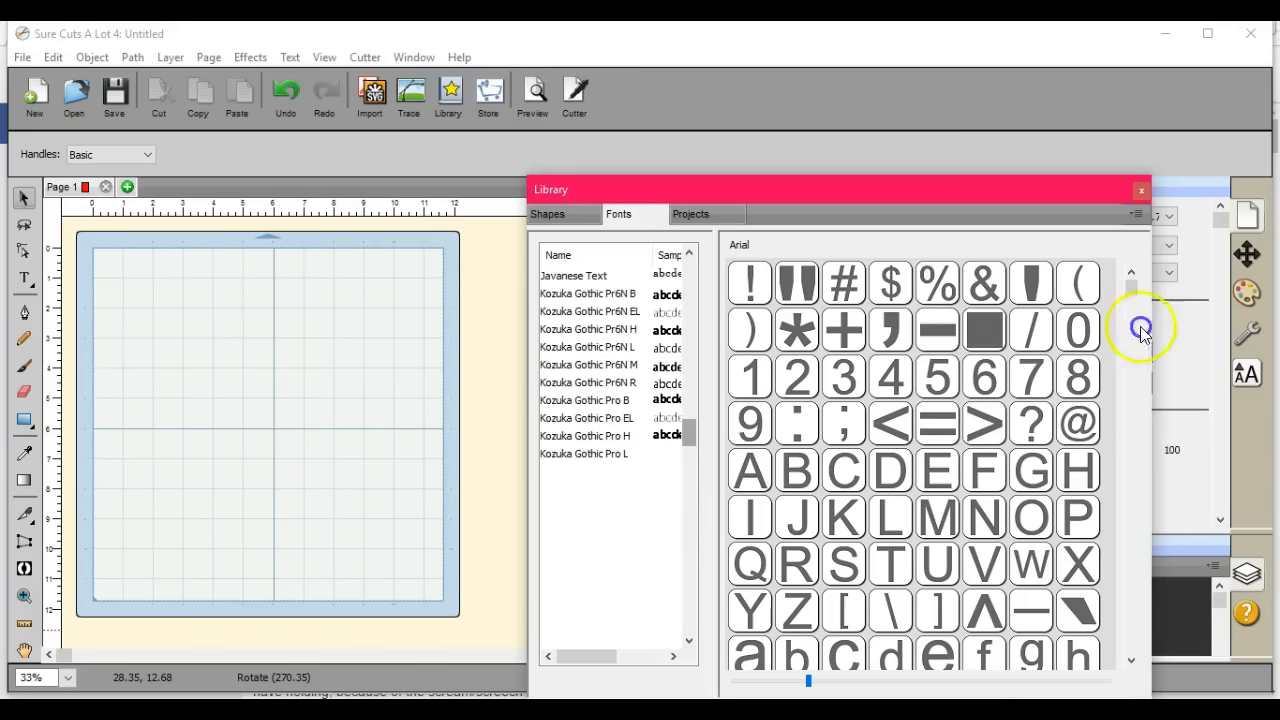
pyautogui.scroll(-3)
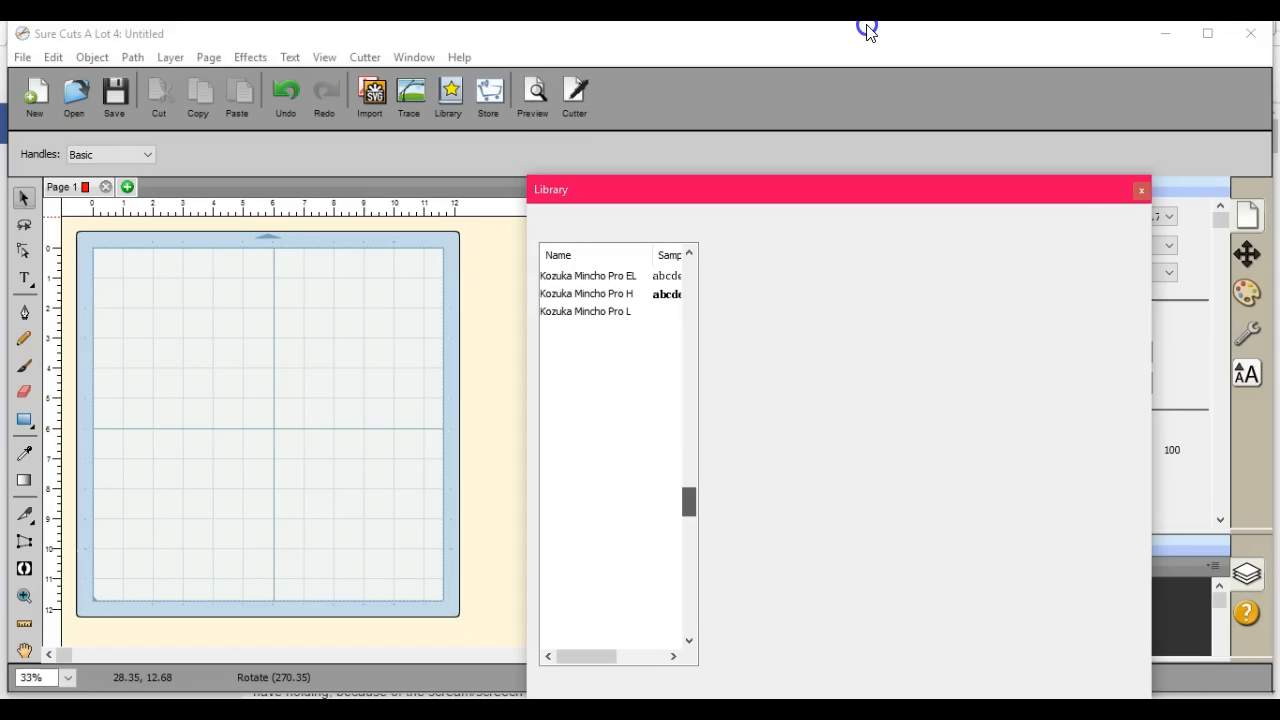
pyautogui.scroll(-3)
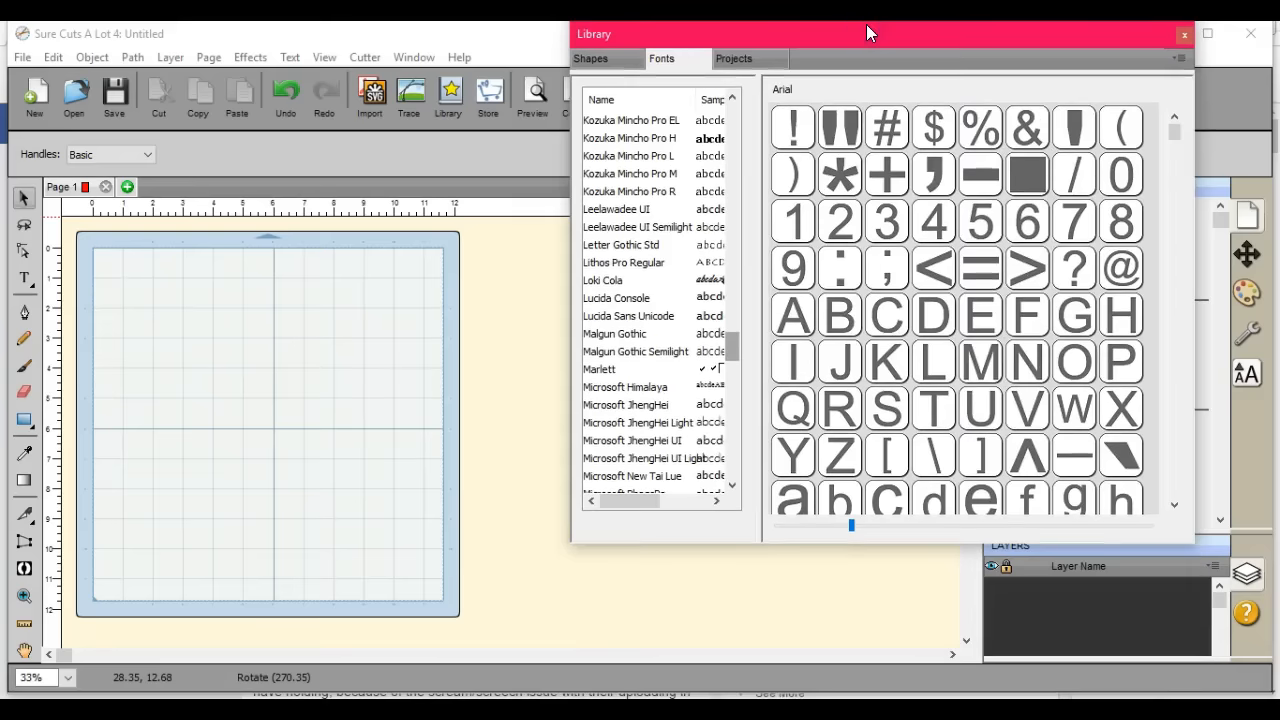
# Nudge the library window higher and scroll further down the installed fonts list
pyautogui.moveTo(868, 32); pyautogui.dragTo(858, 60)
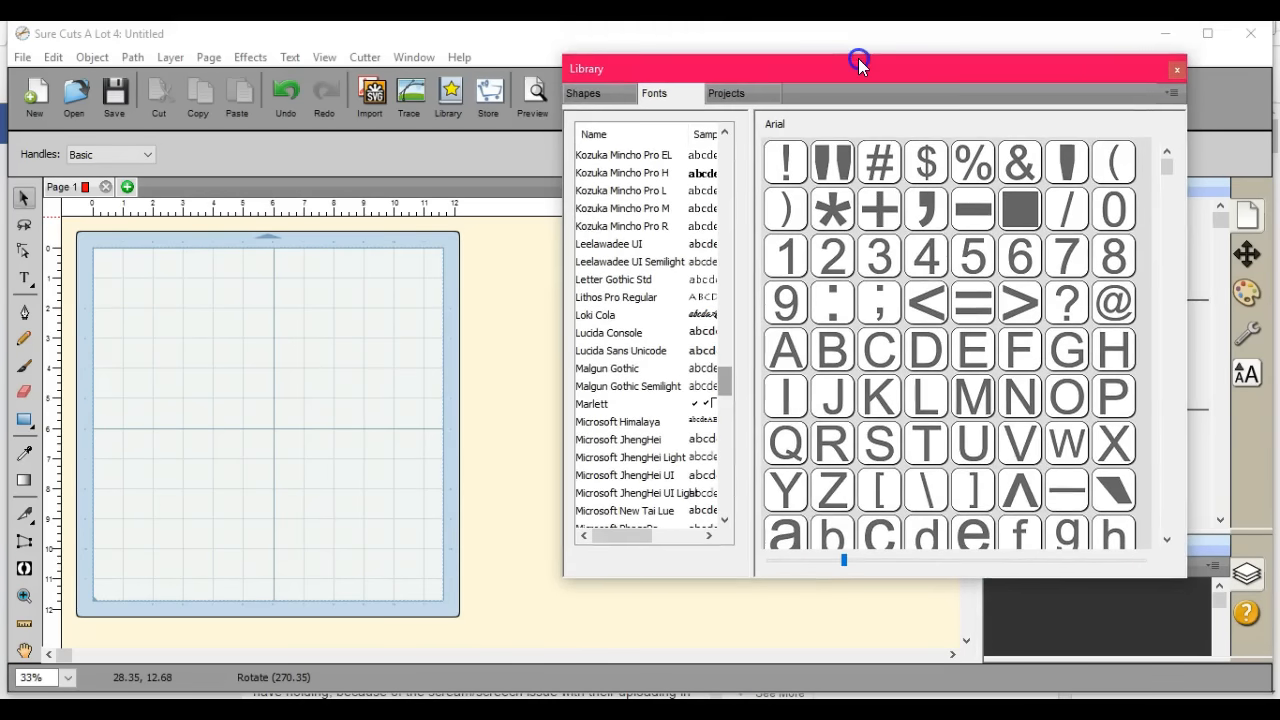
pyautogui.moveTo(860, 66)
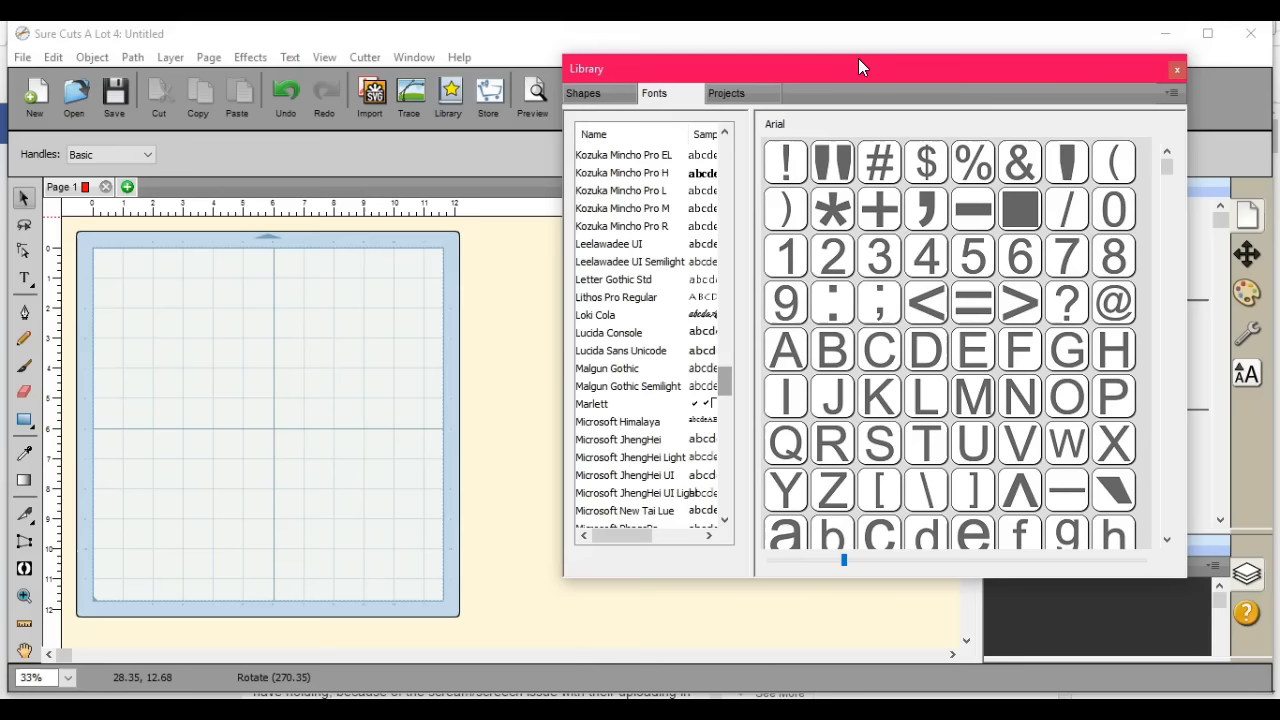
pyautogui.moveTo(864, 68); pyautogui.dragTo(848, 96)
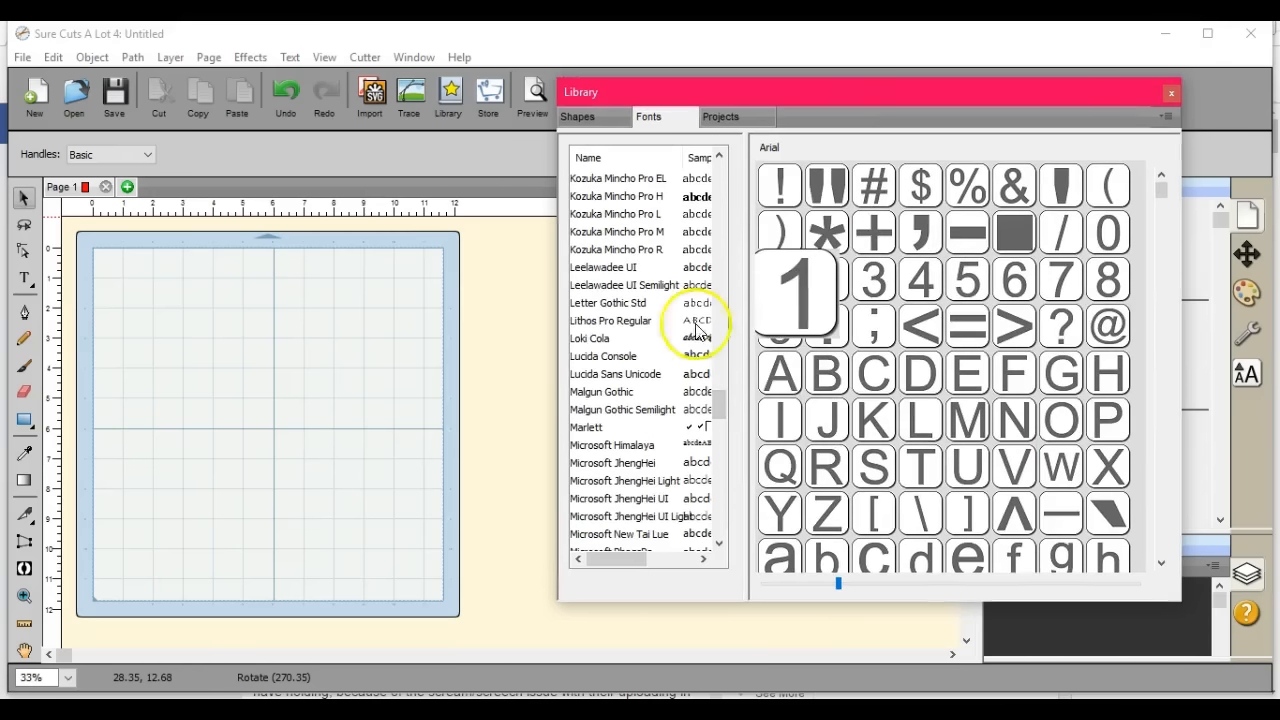
pyautogui.moveTo(724, 404)
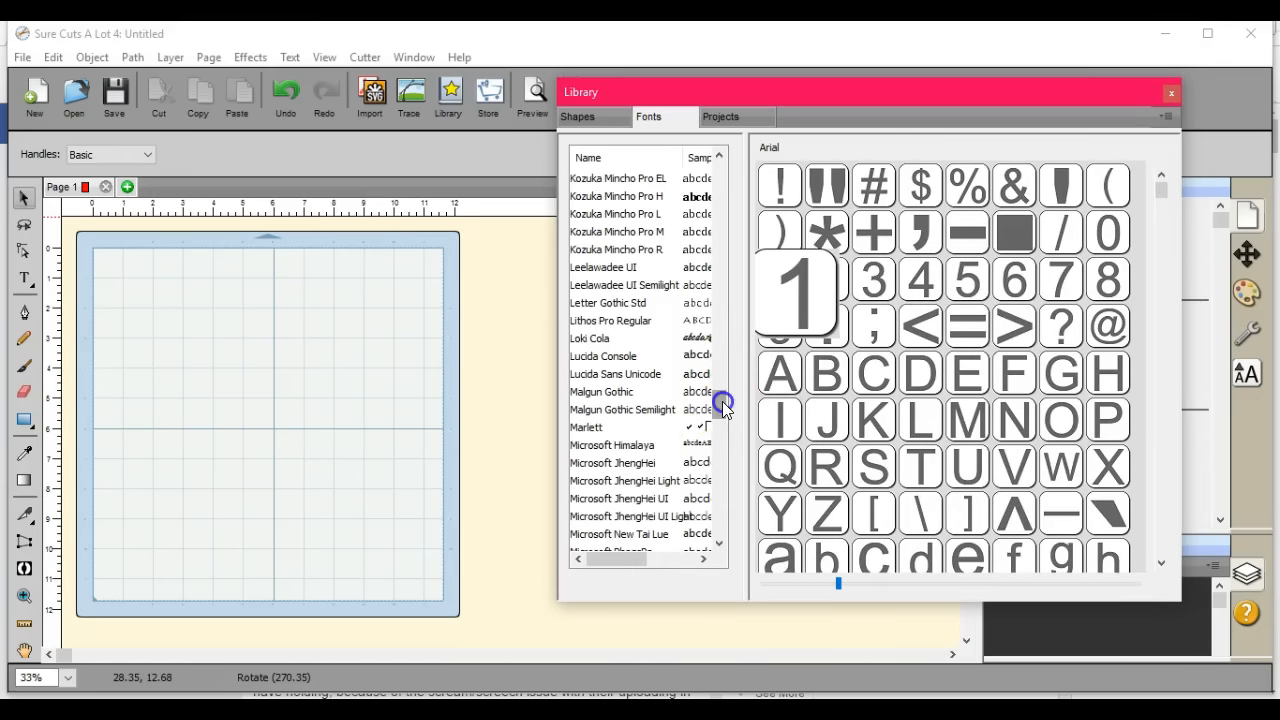
pyautogui.scroll(-3)
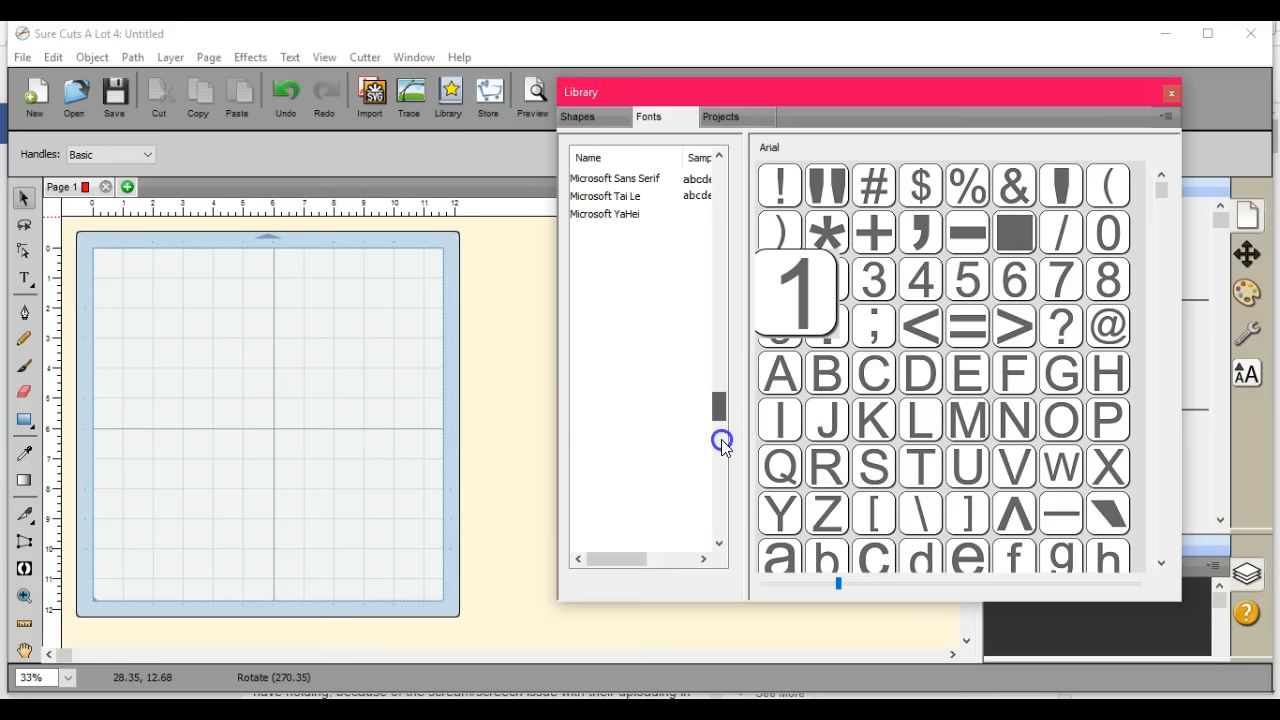
pyautogui.scroll(-3)
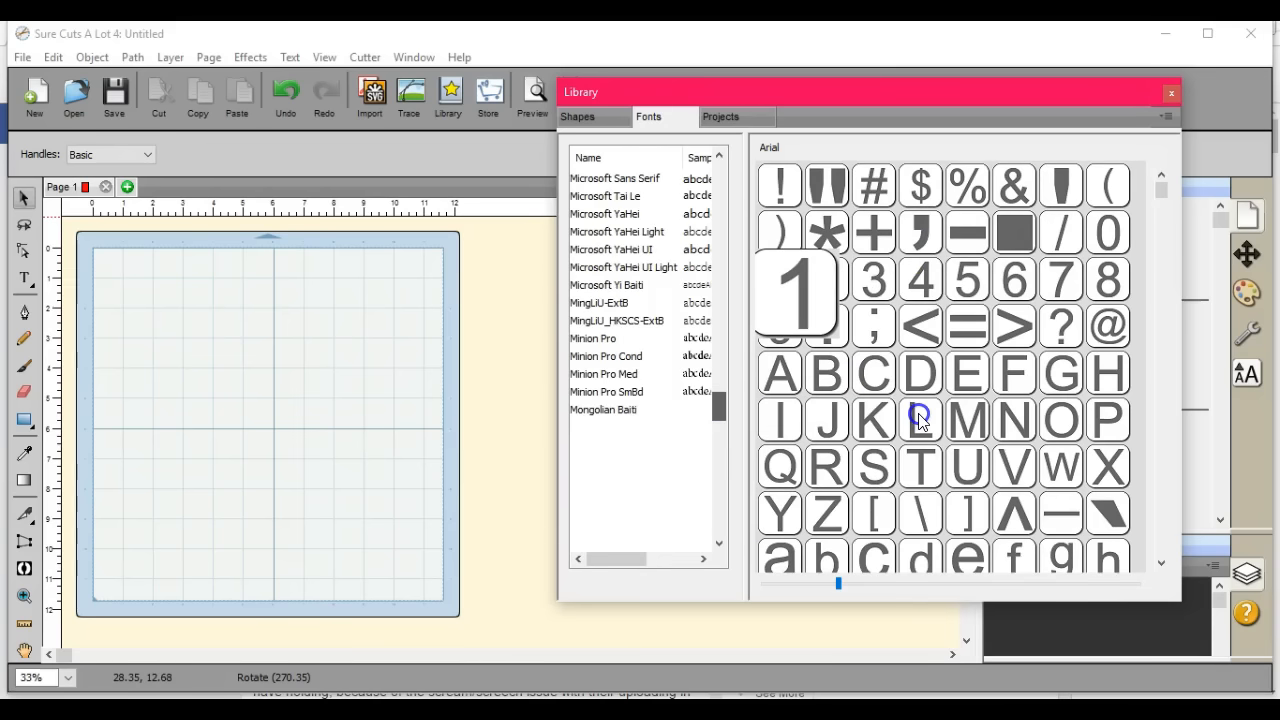
pyautogui.scroll(-3)
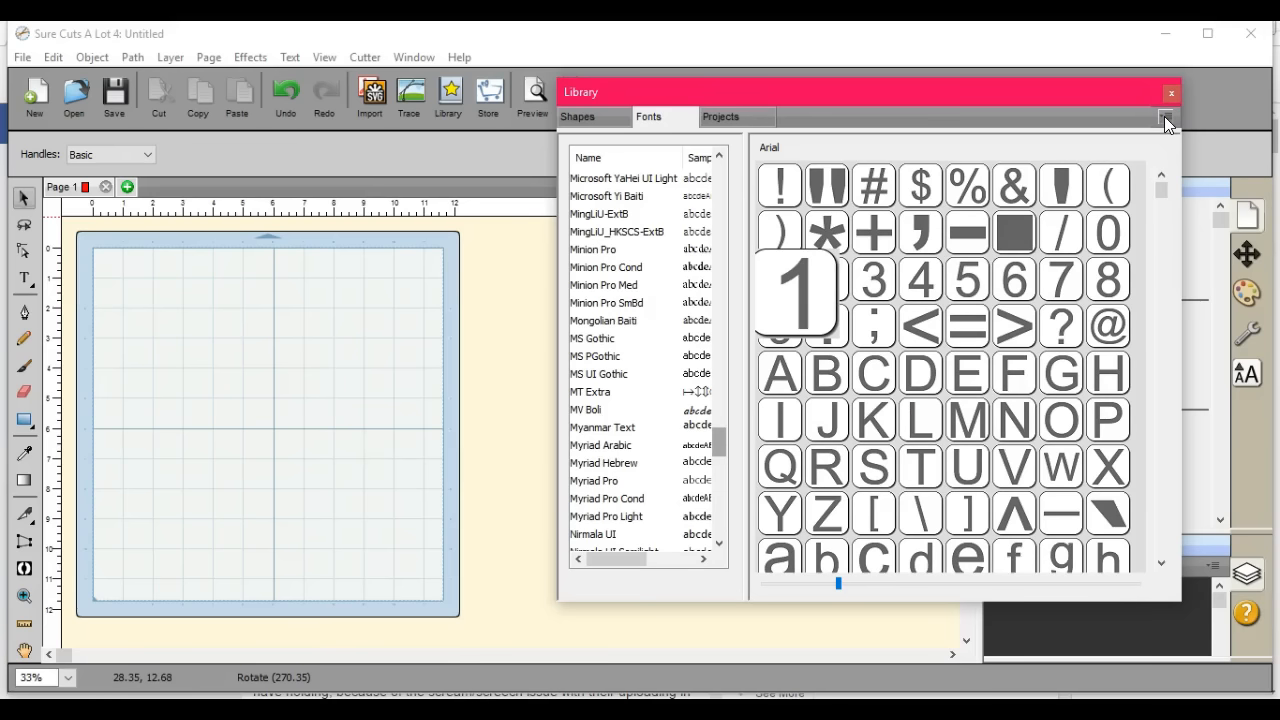
pyautogui.moveTo(1164, 132)
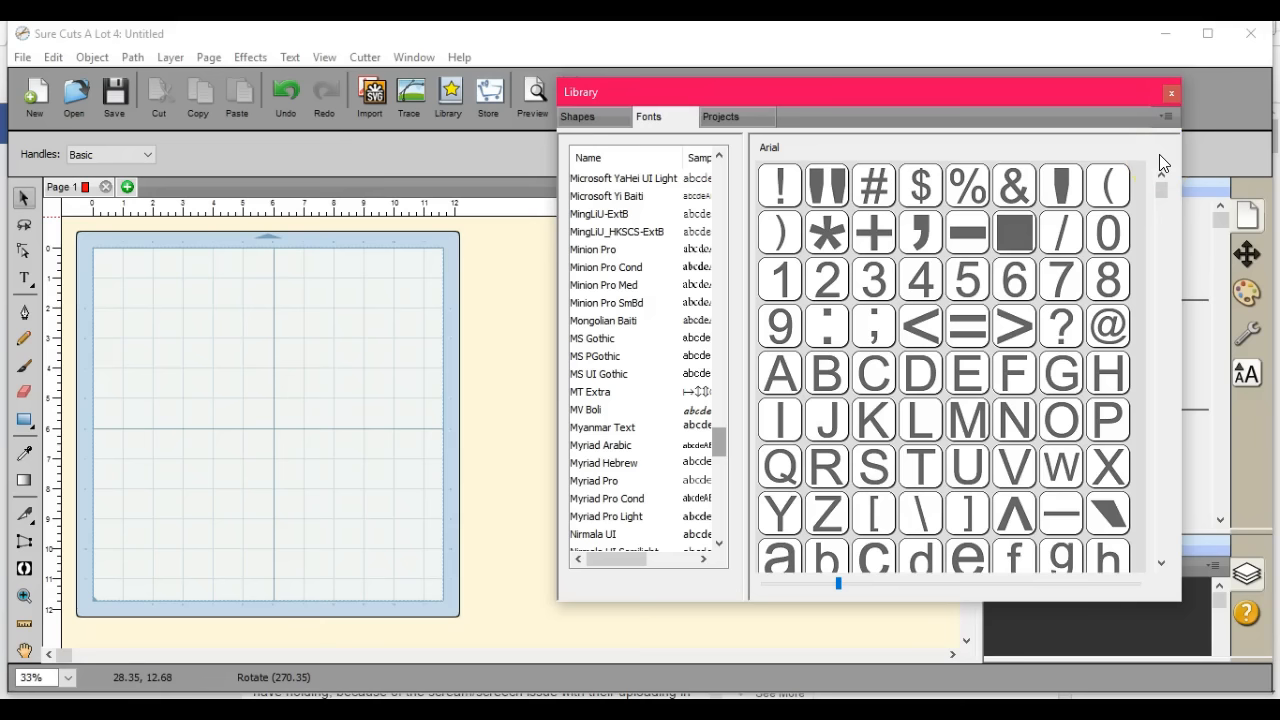
pyautogui.moveTo(1024, 96)
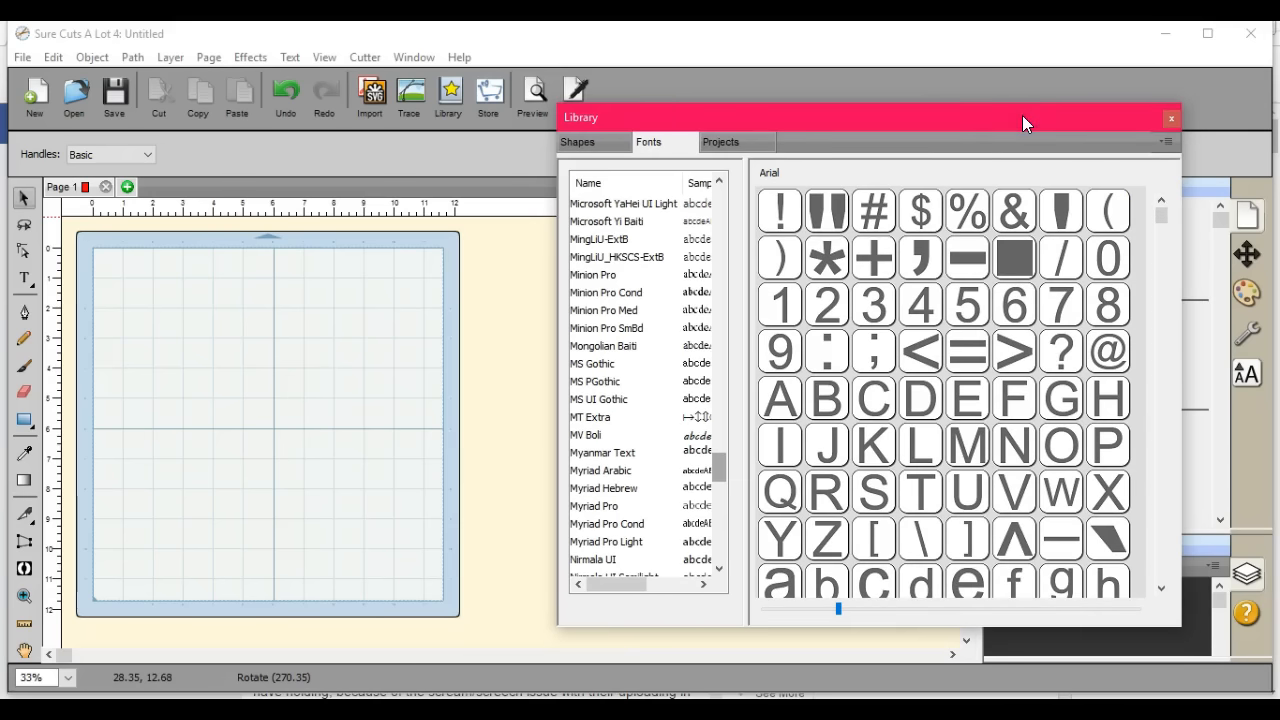
pyautogui.moveTo(548, 344)
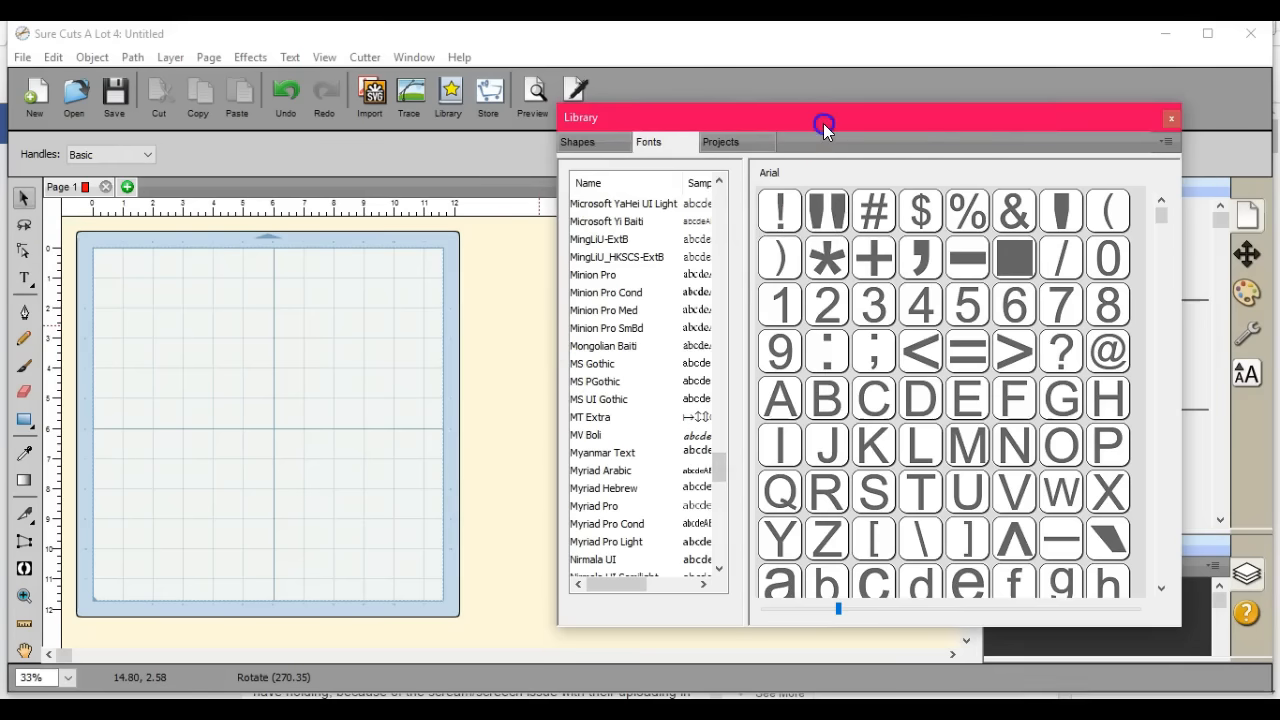
# Move the library window down to the bottom to uncover the empty mat
pyautogui.moveTo(824, 128); pyautogui.dragTo(900, 576)
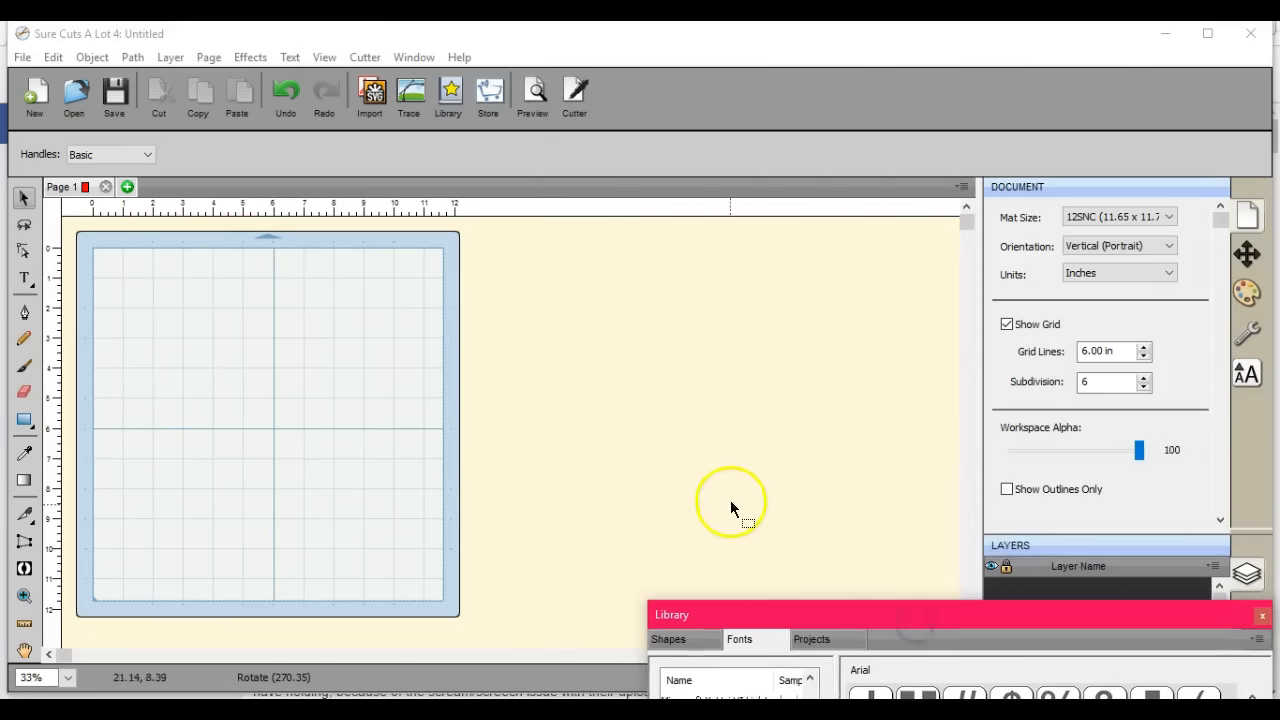
pyautogui.moveTo(448, 570)
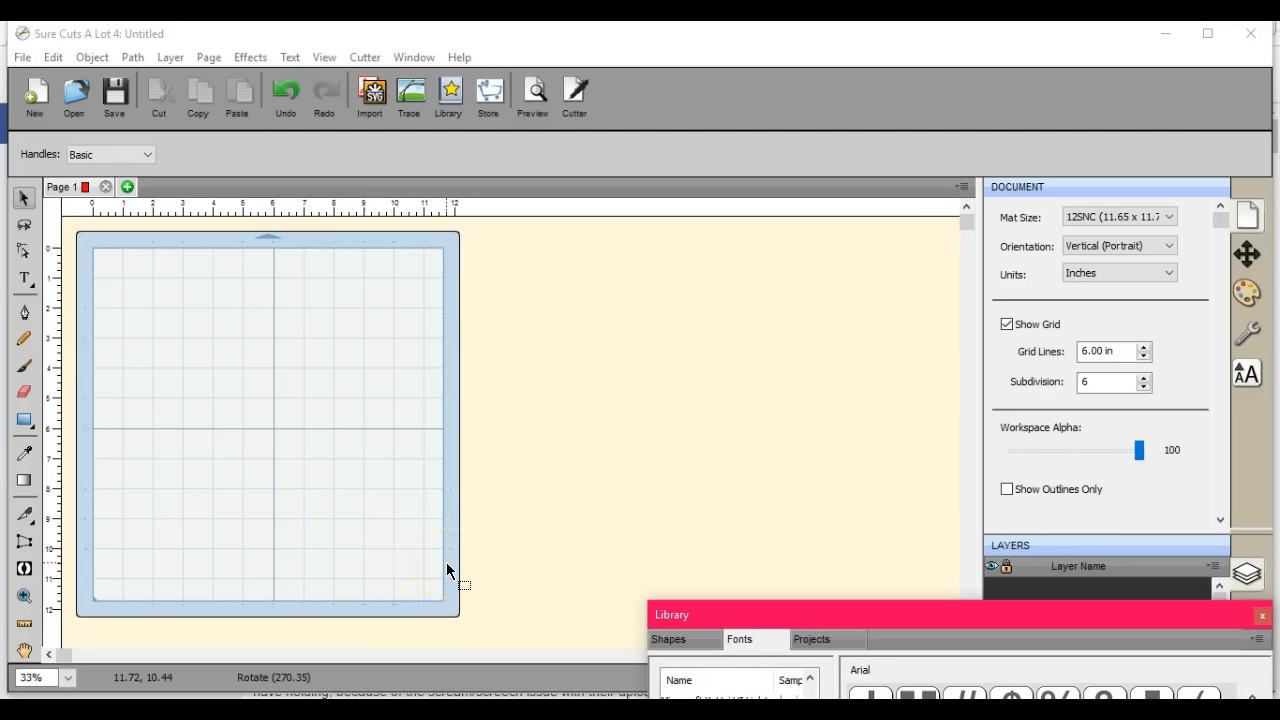